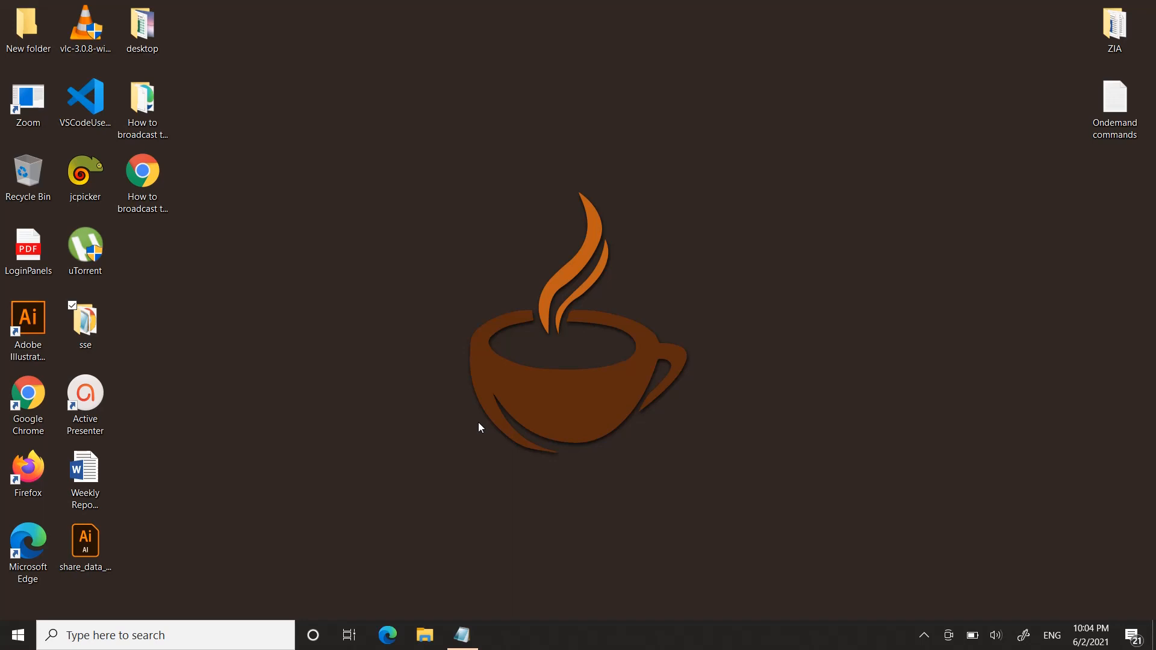
{"action": "mouse_move", "coordinate": [465, 503]}
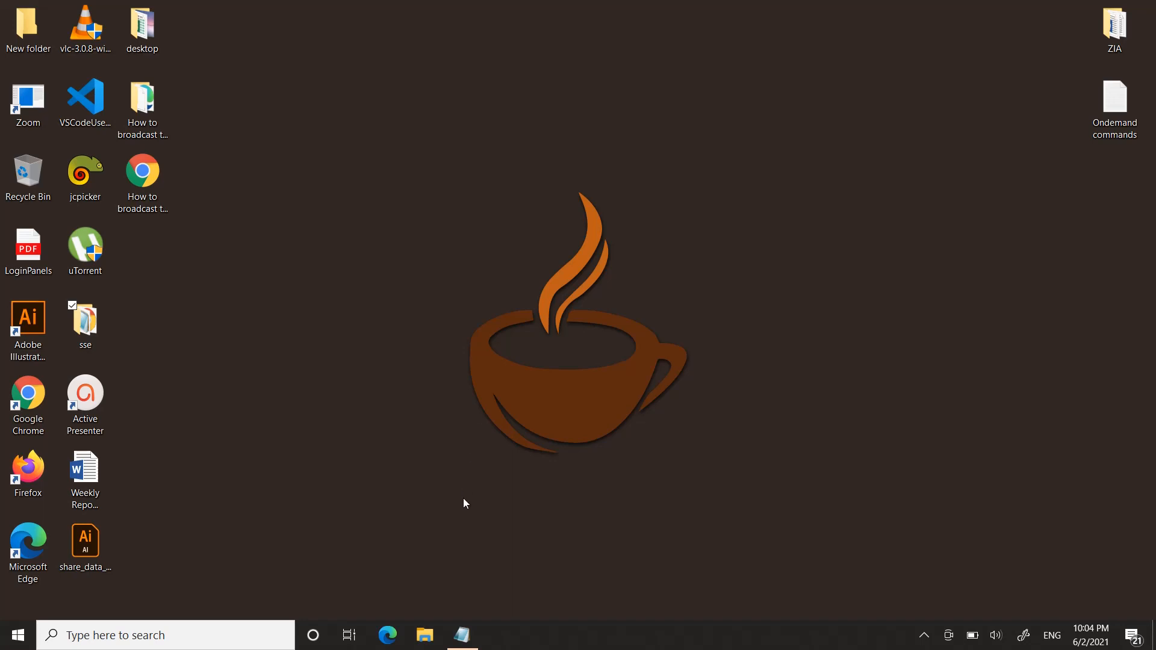
Find xampp via Start search and launch the XAMPP control panel from its folder
{"action": "type", "text": "xampp"}
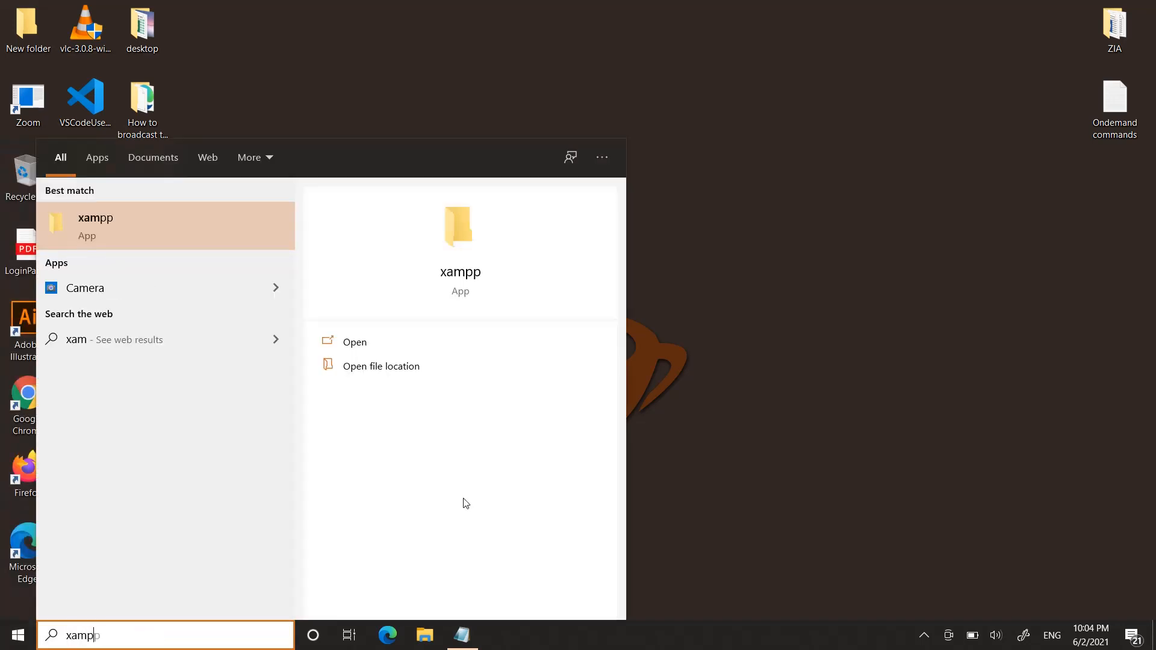
{"action": "left_click", "coordinate": [381, 366]}
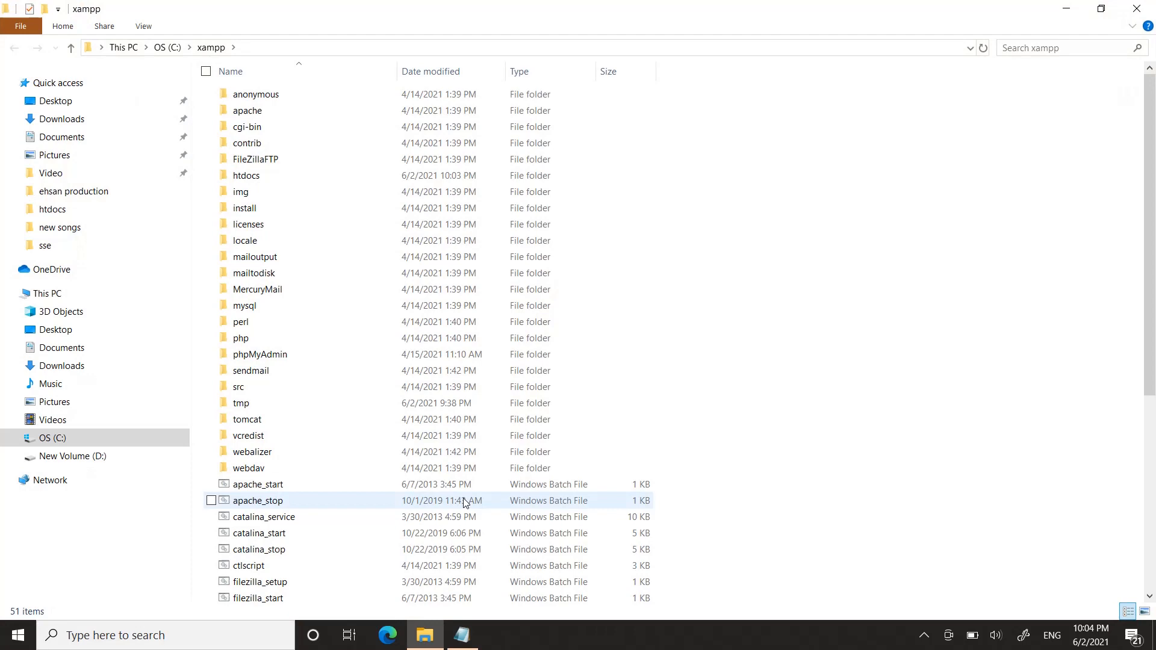
{"action": "left_click", "coordinate": [259, 533]}
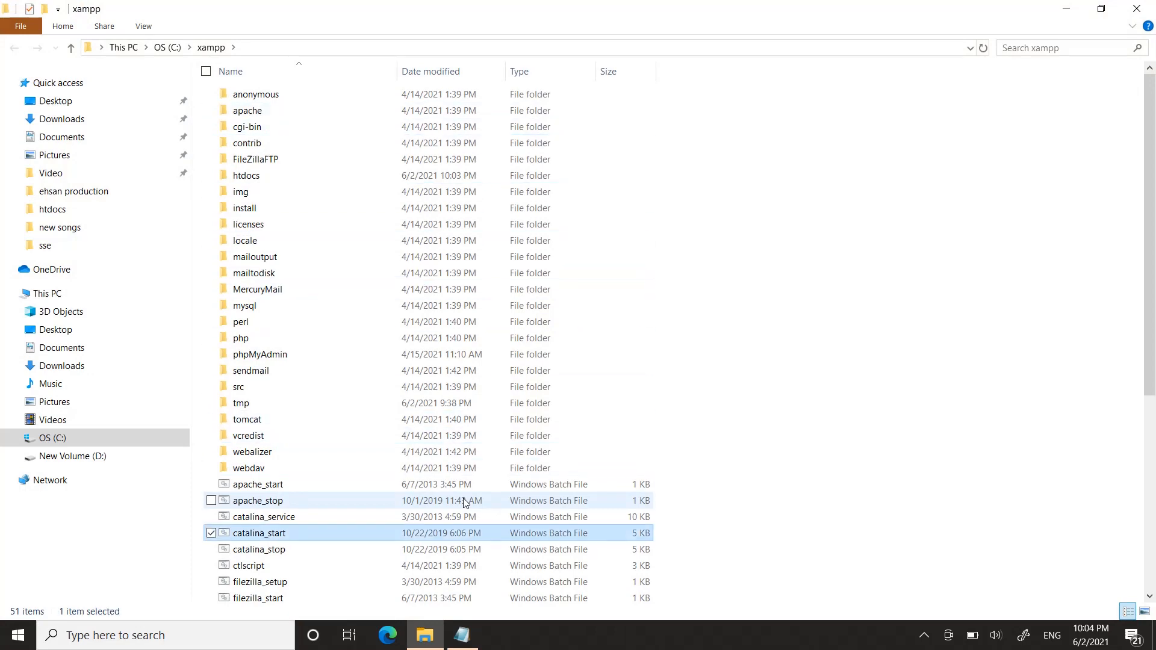
{"action": "scroll", "scroll_direction": "down", "scroll_amount": 3}
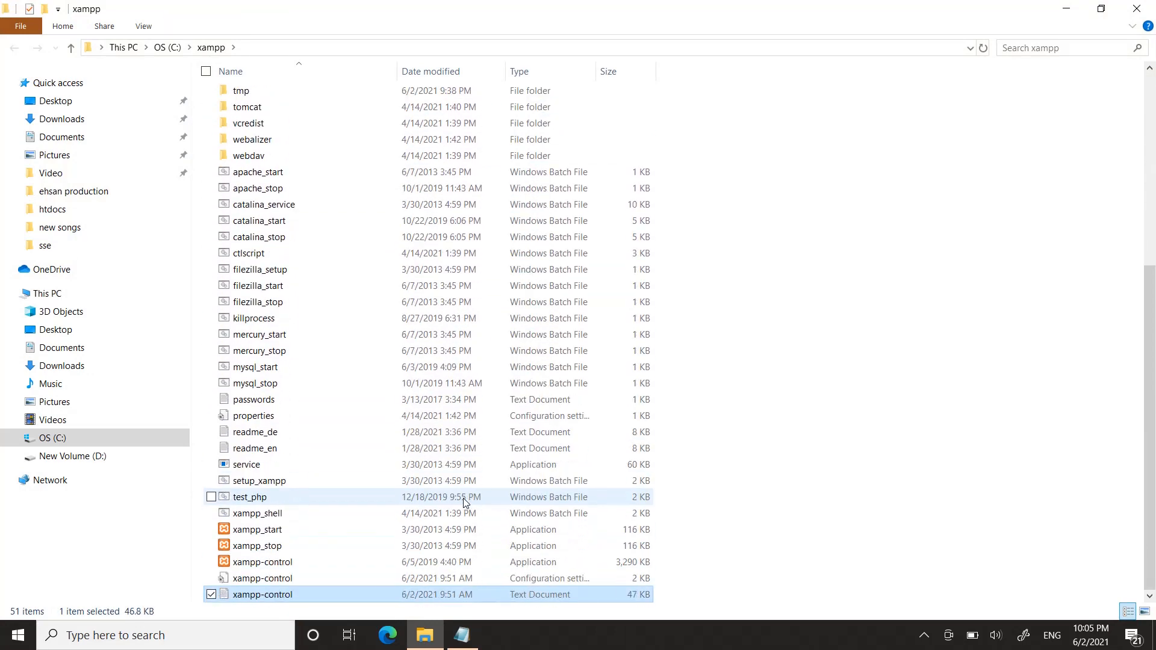
{"action": "double_click", "coordinate": [262, 562]}
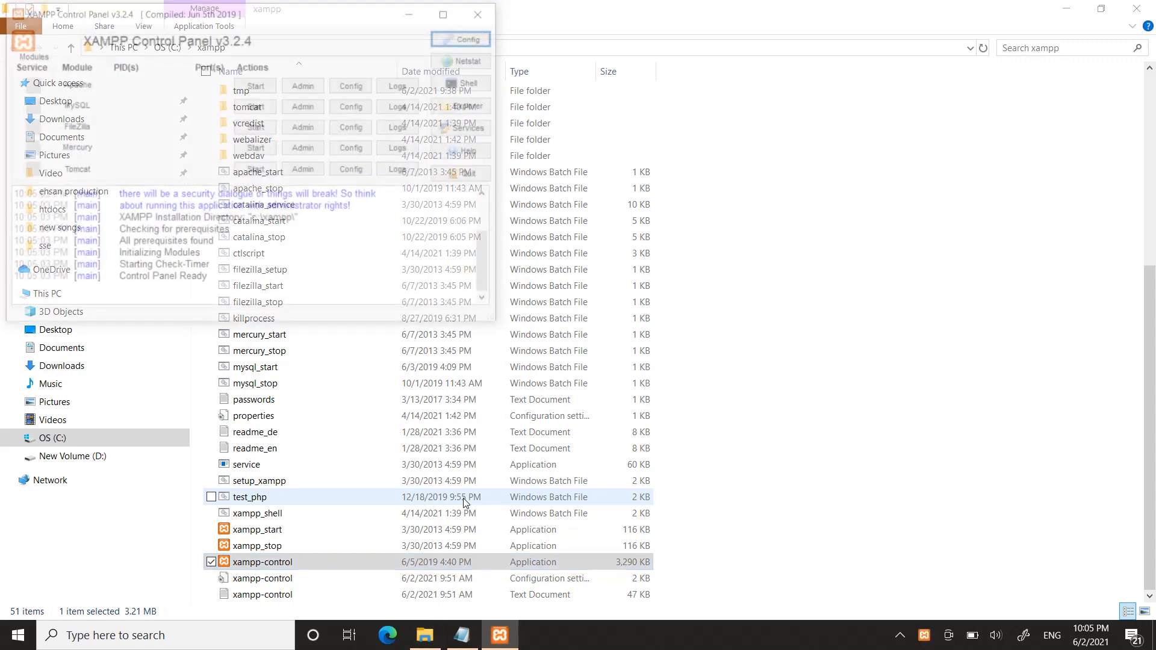
Navigate to C:\xampp\htdocs and open the empty sse project folder
{"action": "left_click", "coordinate": [257, 84]}
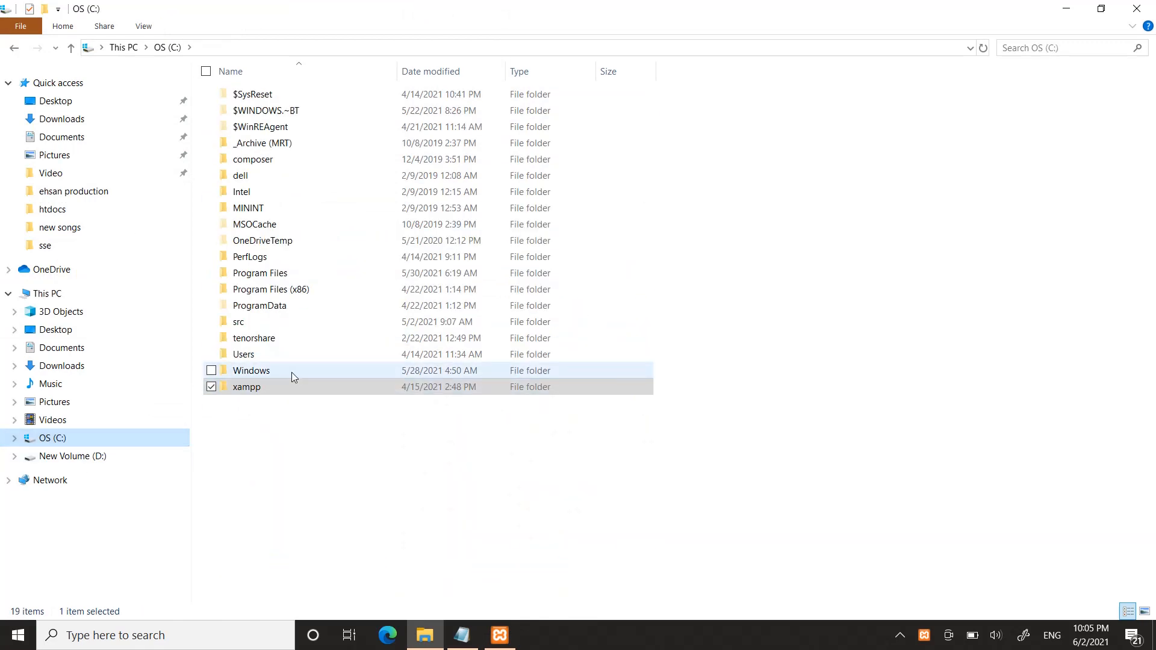
{"action": "double_click", "coordinate": [245, 387]}
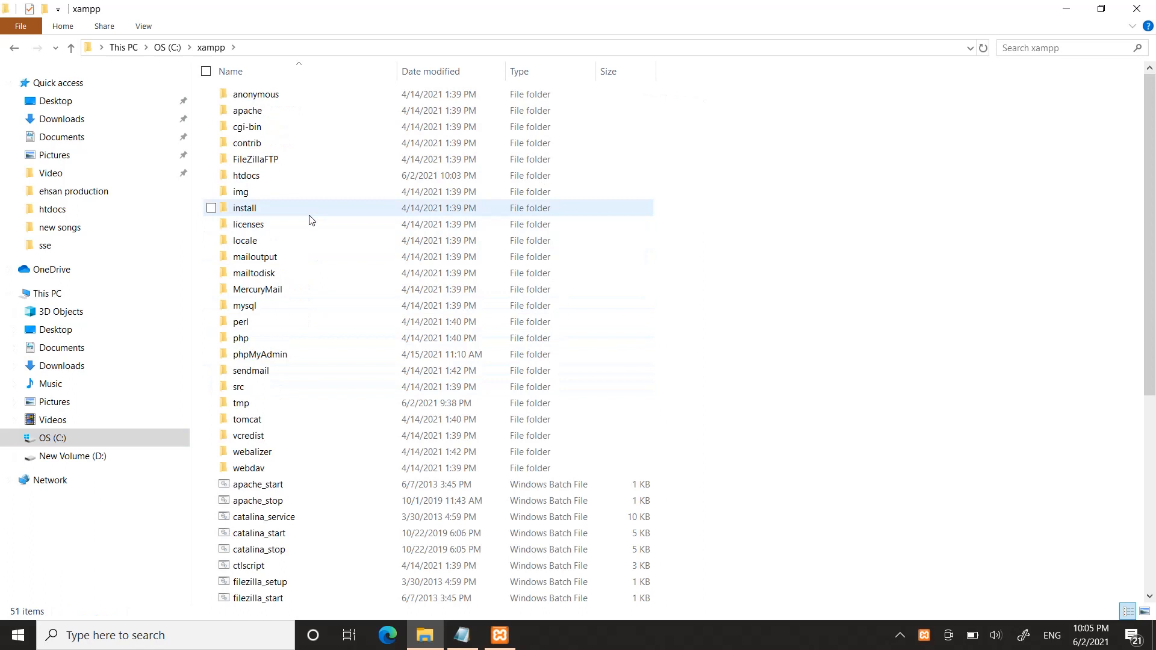
{"action": "double_click", "coordinate": [245, 176]}
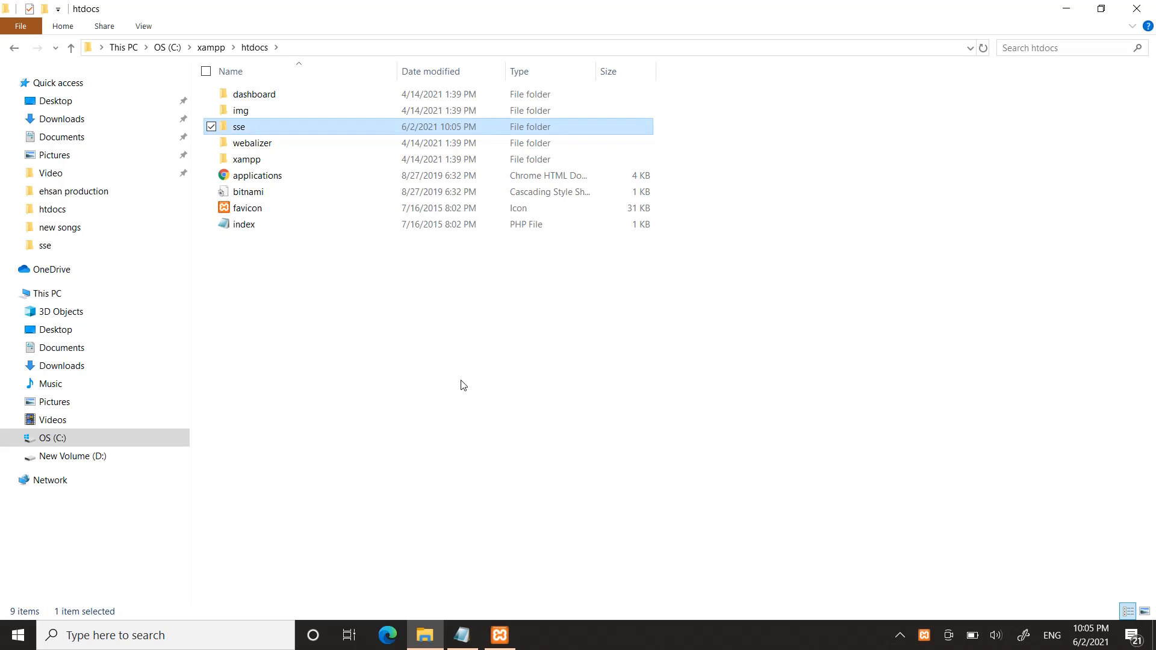
{"action": "double_click", "coordinate": [239, 126]}
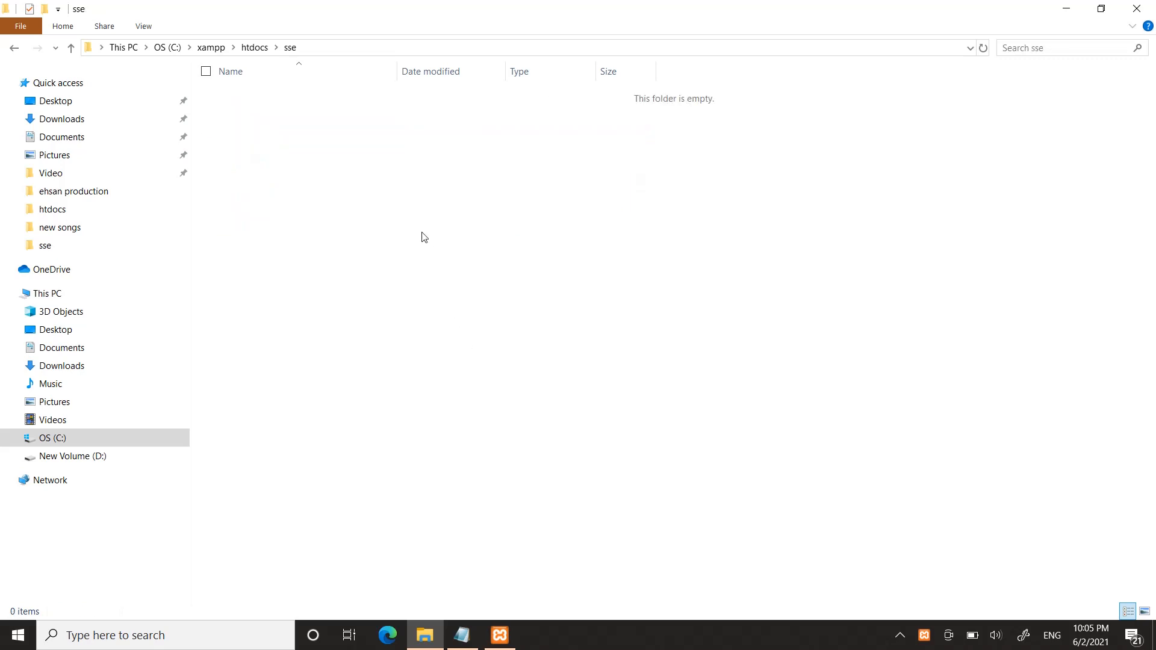
Open Git Bash in the sse folder and run 'code .' to launch VS Code there
{"action": "right_click", "coordinate": [424, 238]}
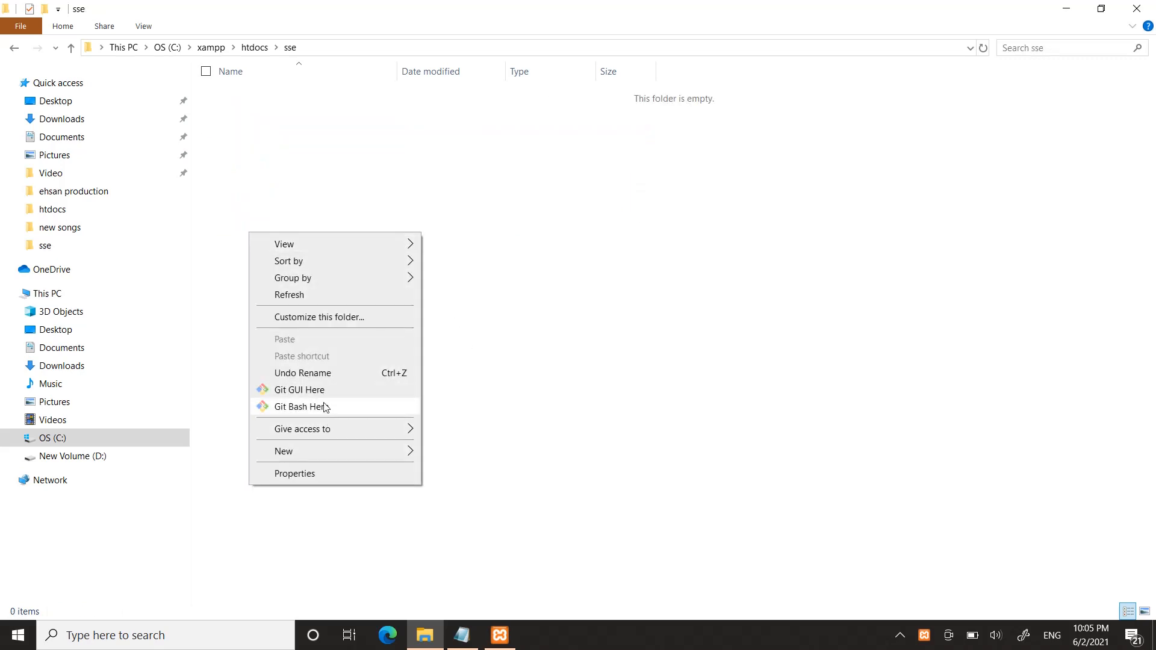
{"action": "left_click", "coordinate": [300, 406]}
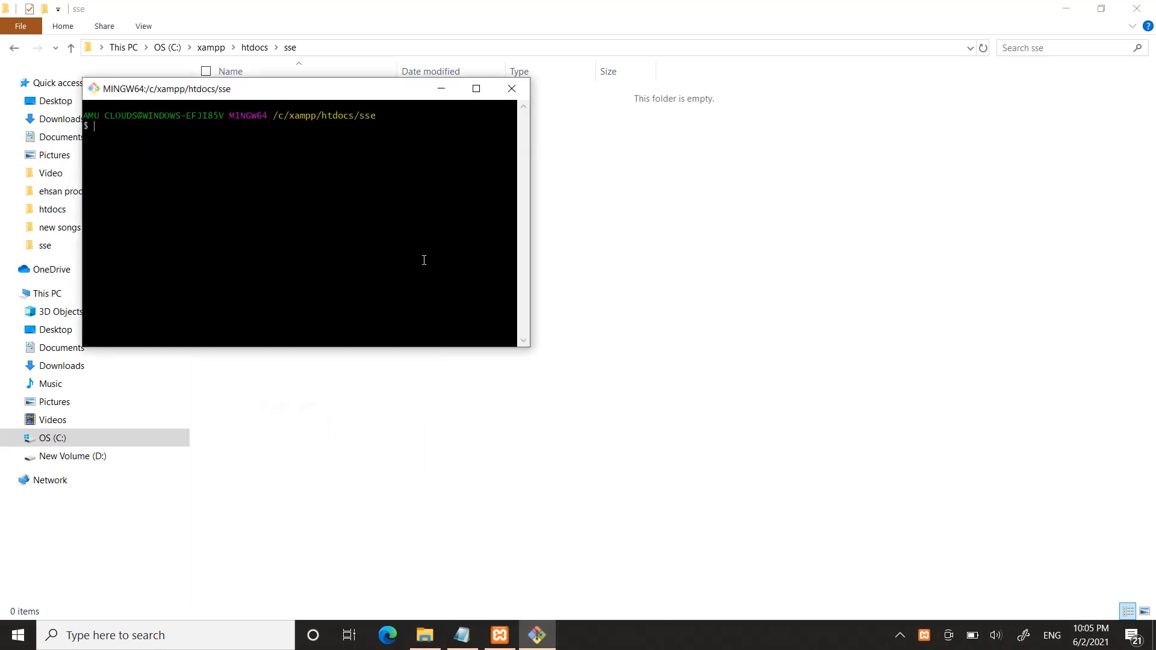
{"action": "type", "text": "code ."}
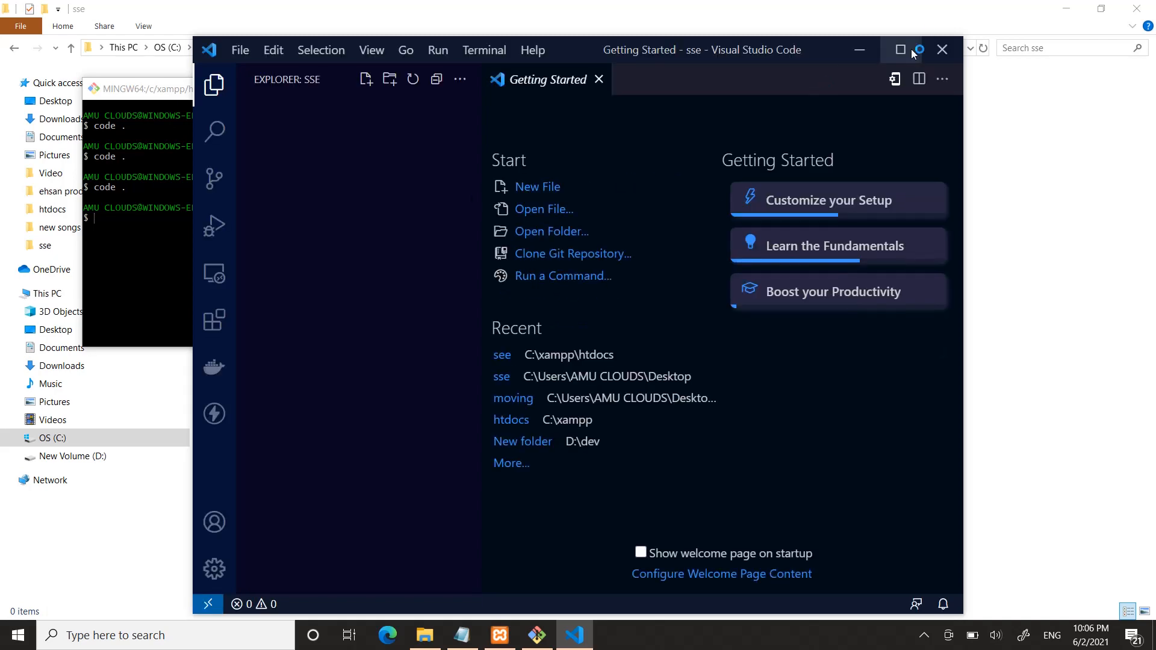
Maximize VS Code and create empty index.html and sse.php files in the project
{"action": "left_click", "coordinate": [900, 50]}
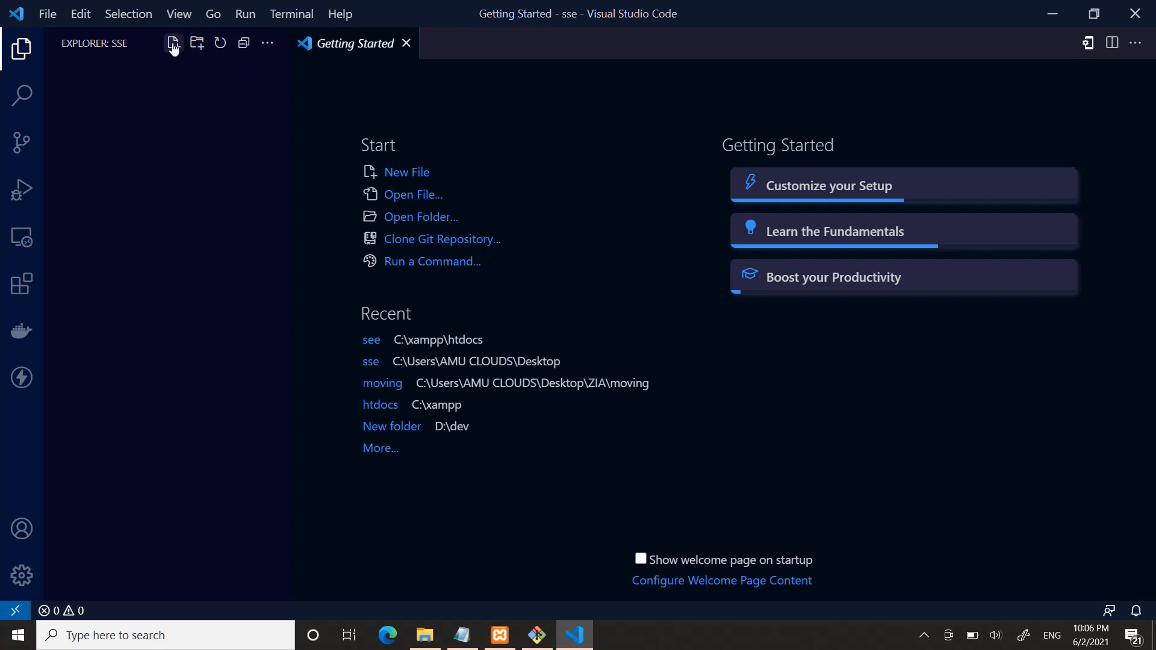
{"action": "left_click", "coordinate": [172, 43]}
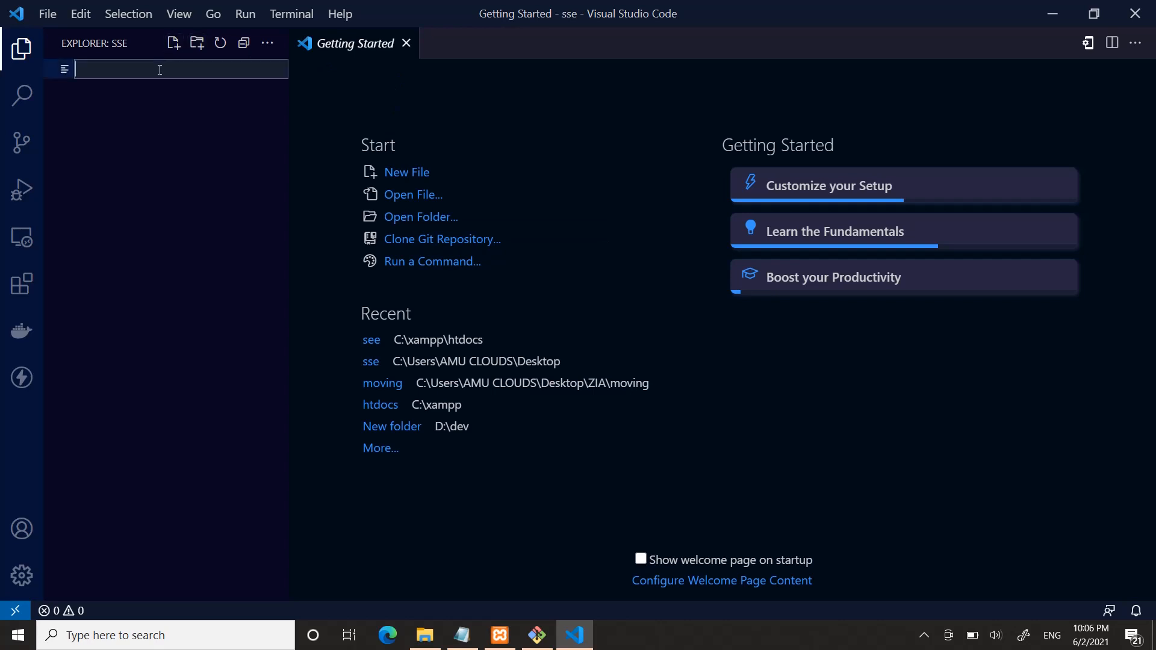
{"action": "type", "text": "index"}
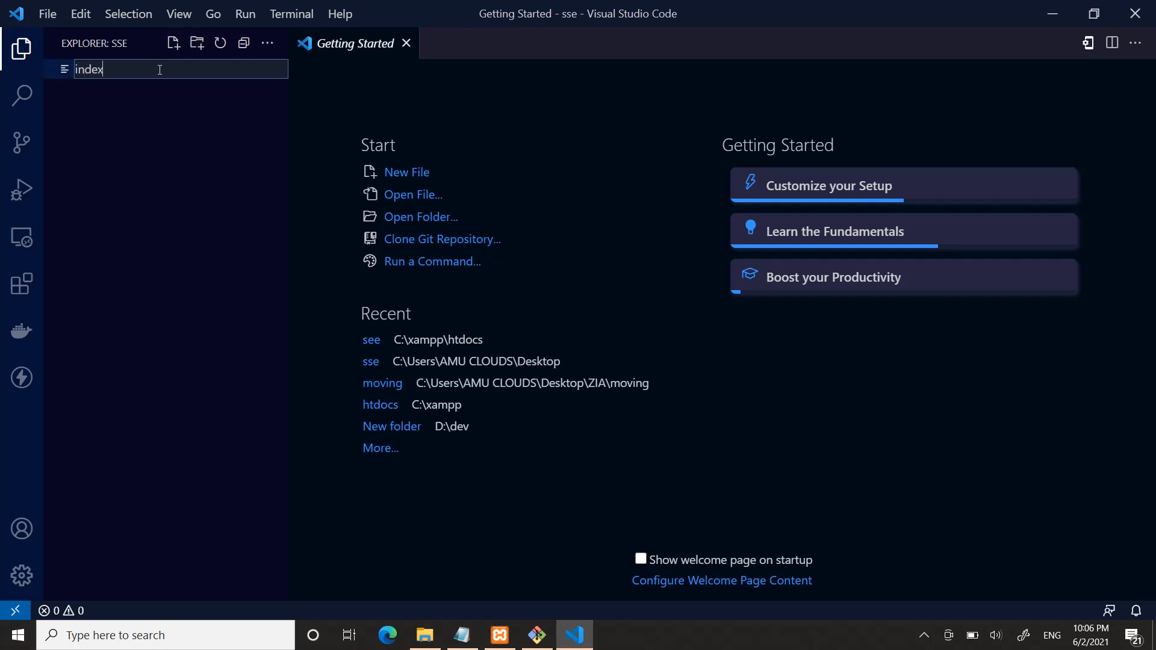
{"action": "type", "text": ".html"}
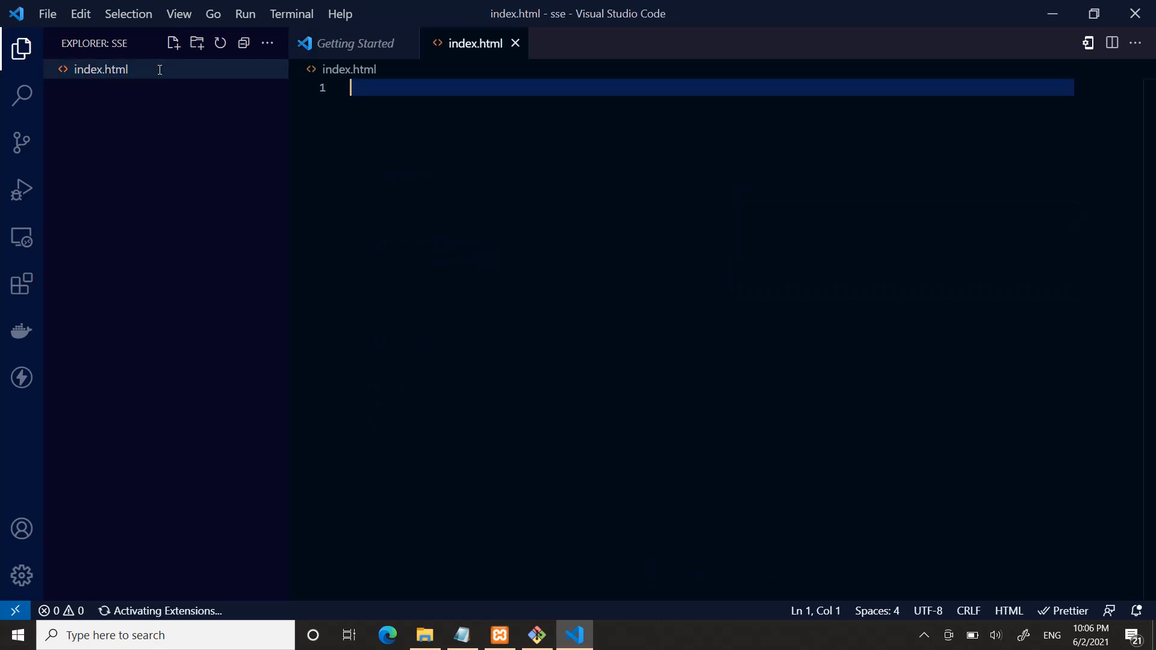
{"action": "mouse_move", "coordinate": [101, 69]}
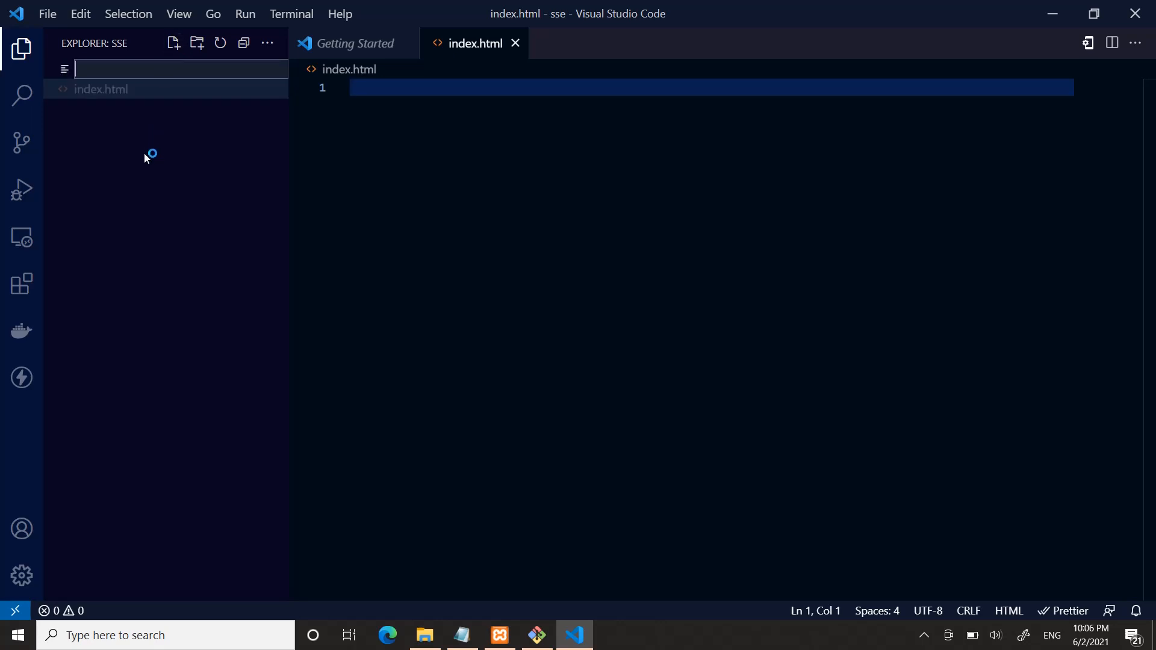
{"action": "type", "text": "sse.php"}
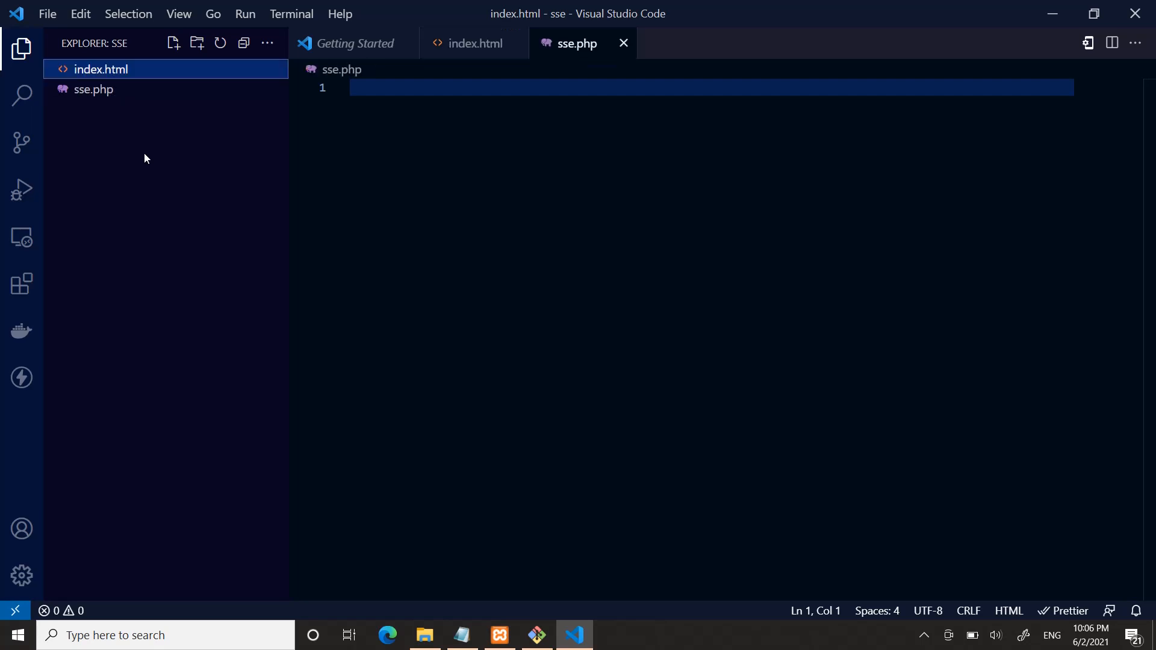
{"action": "left_click", "coordinate": [94, 90]}
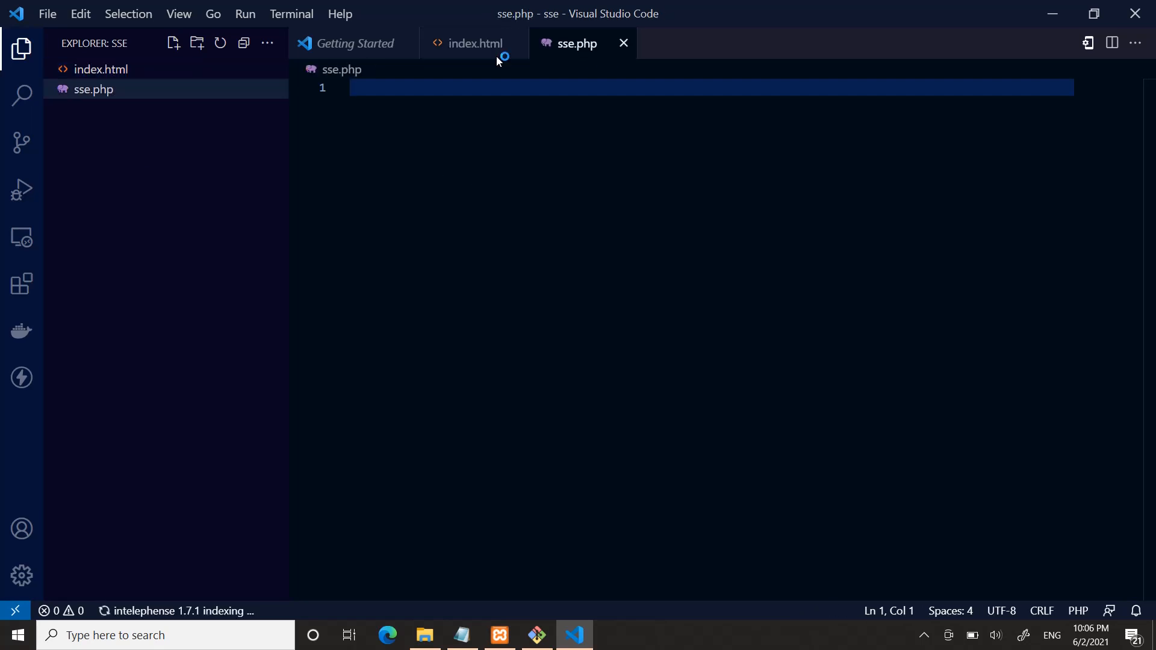
Close the Getting Started welcome page
{"action": "left_click", "coordinate": [356, 44]}
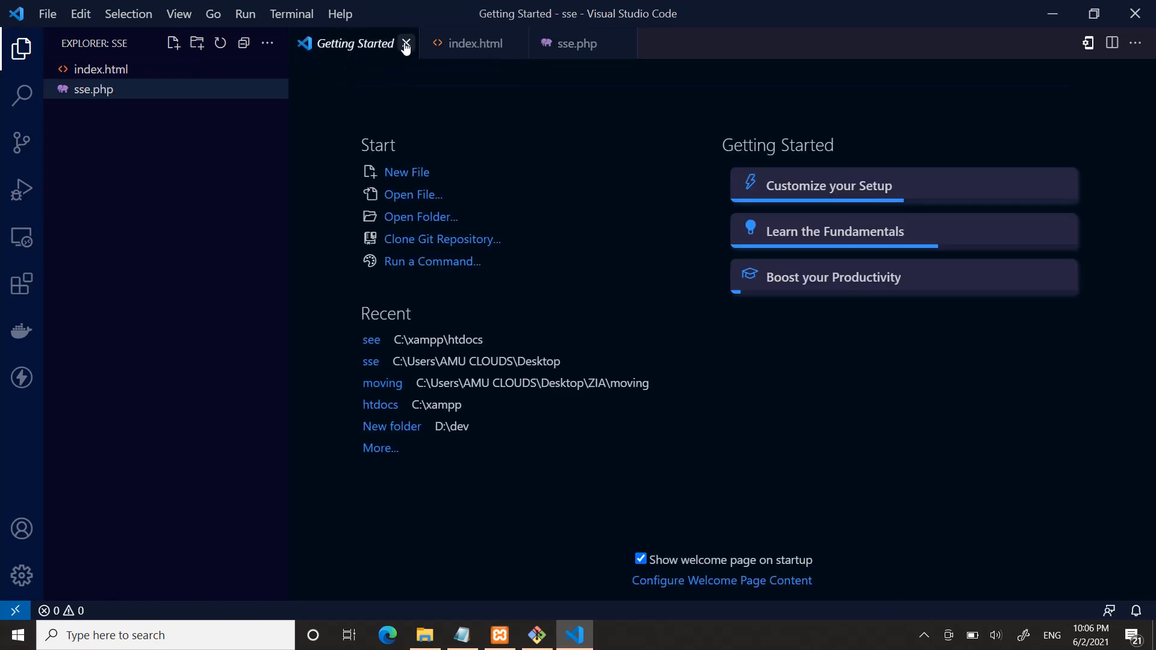
{"action": "left_click", "coordinate": [405, 44]}
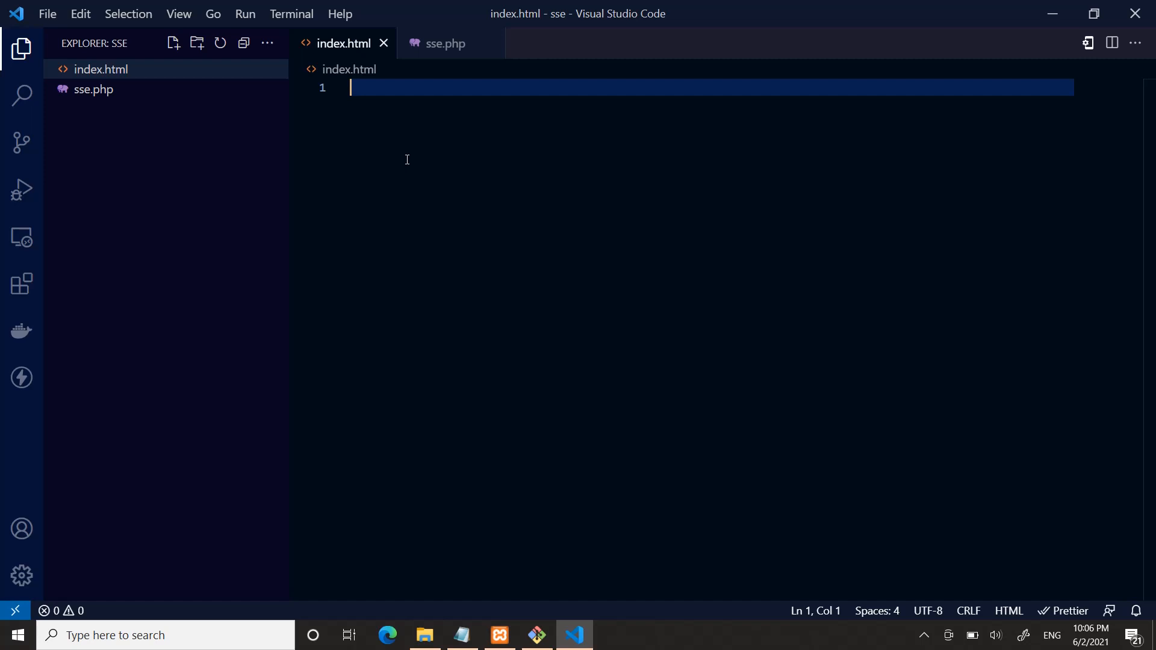
Insert the html:5 boilerplate and add an h1 reading 'Server send event:' in the body
{"action": "type", "text": "html>"}
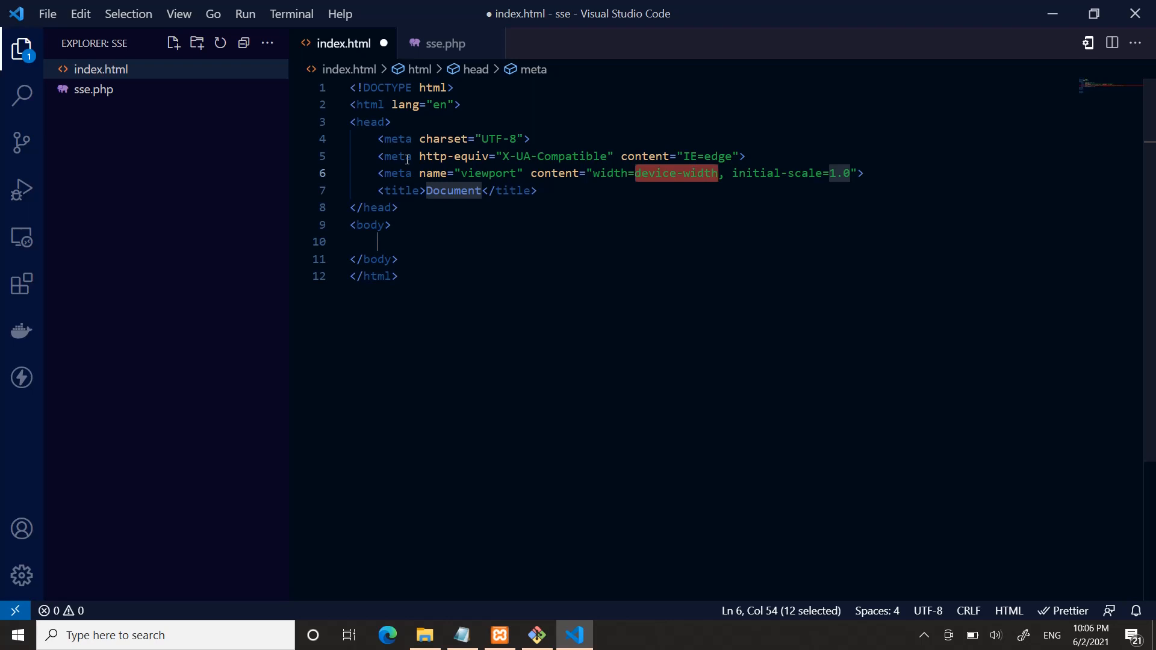
{"action": "mouse_move", "coordinate": [437, 242]}
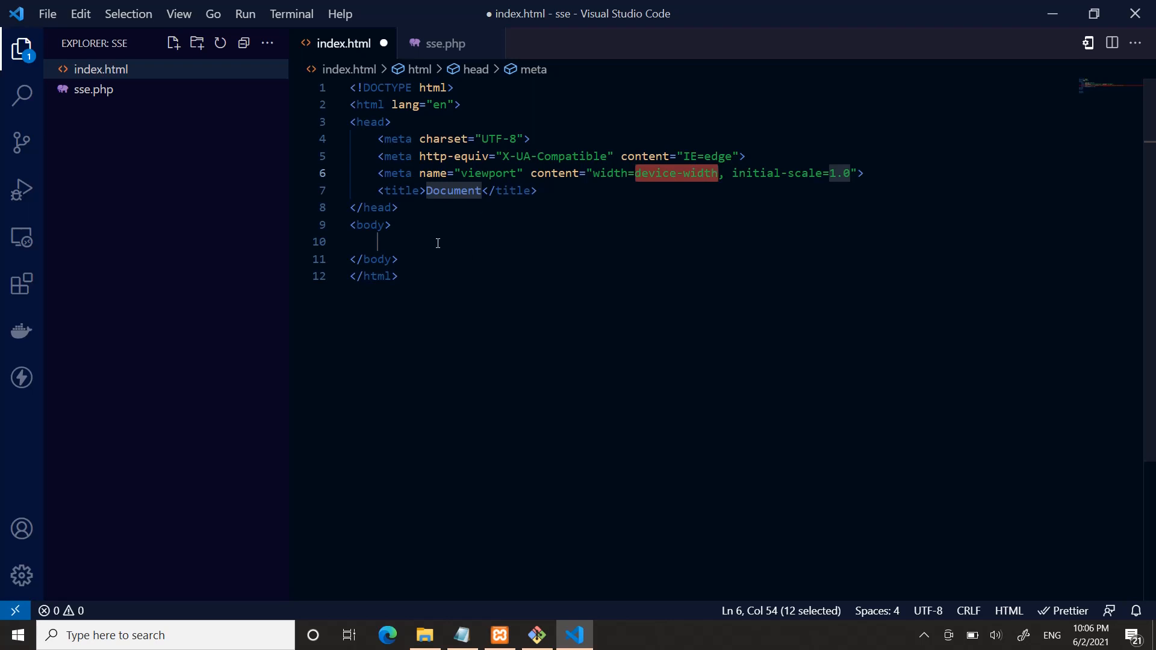
{"action": "left_click", "coordinate": [437, 242]}
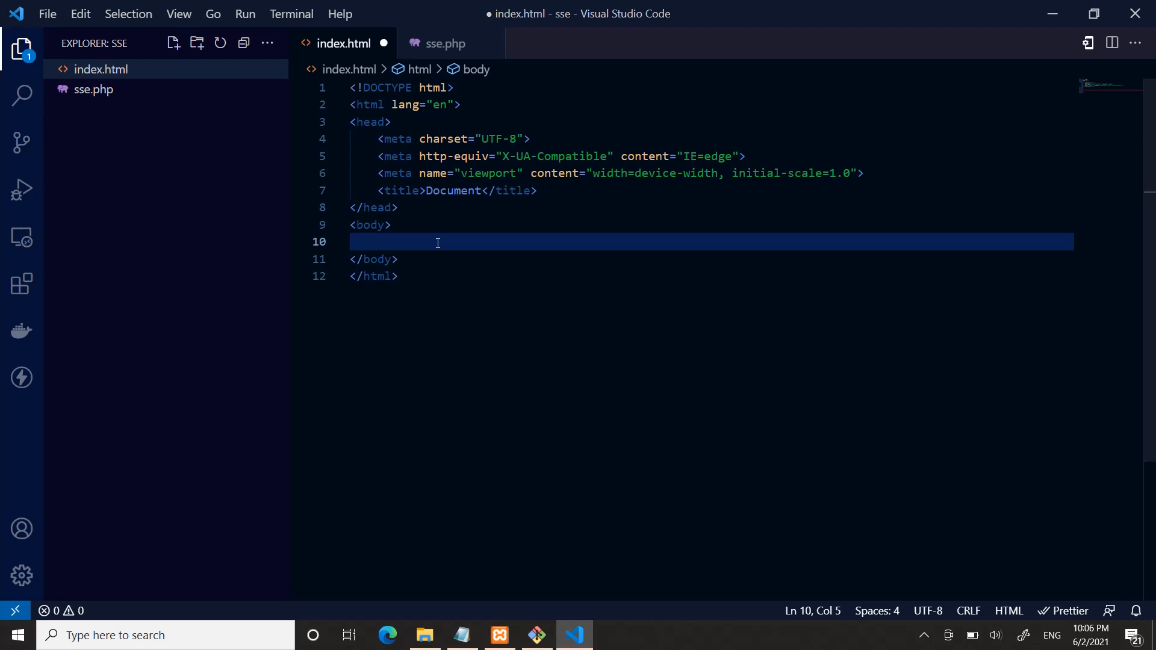
{"action": "type", "text": "h1></h1>"}
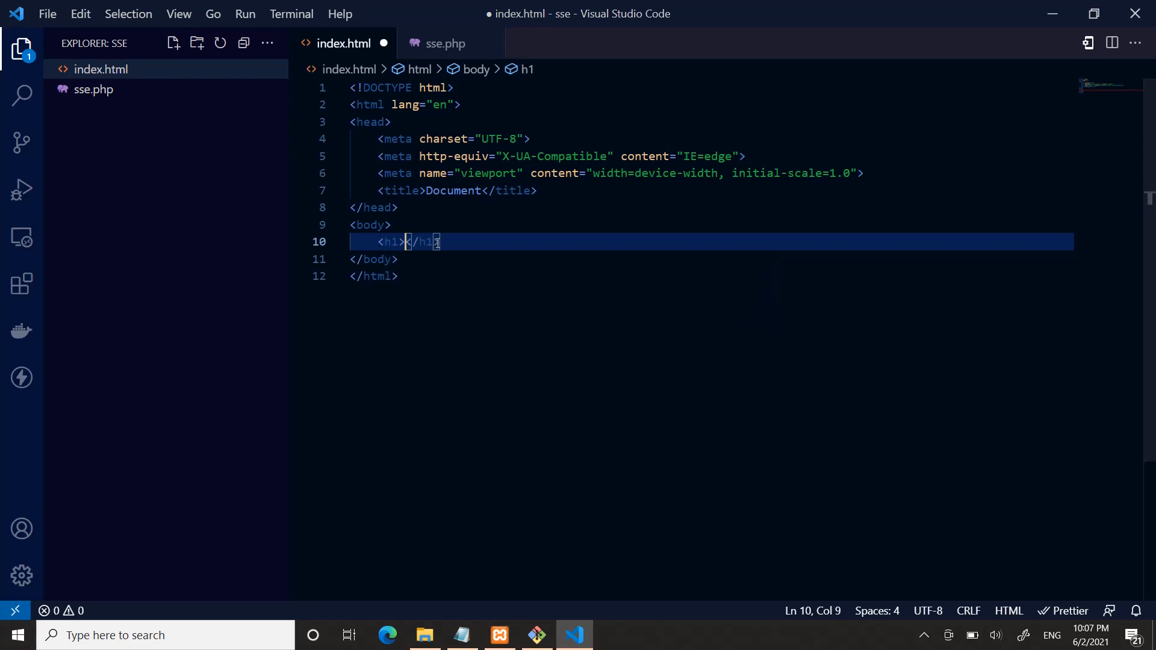
{"action": "type", "text": "Ser"}
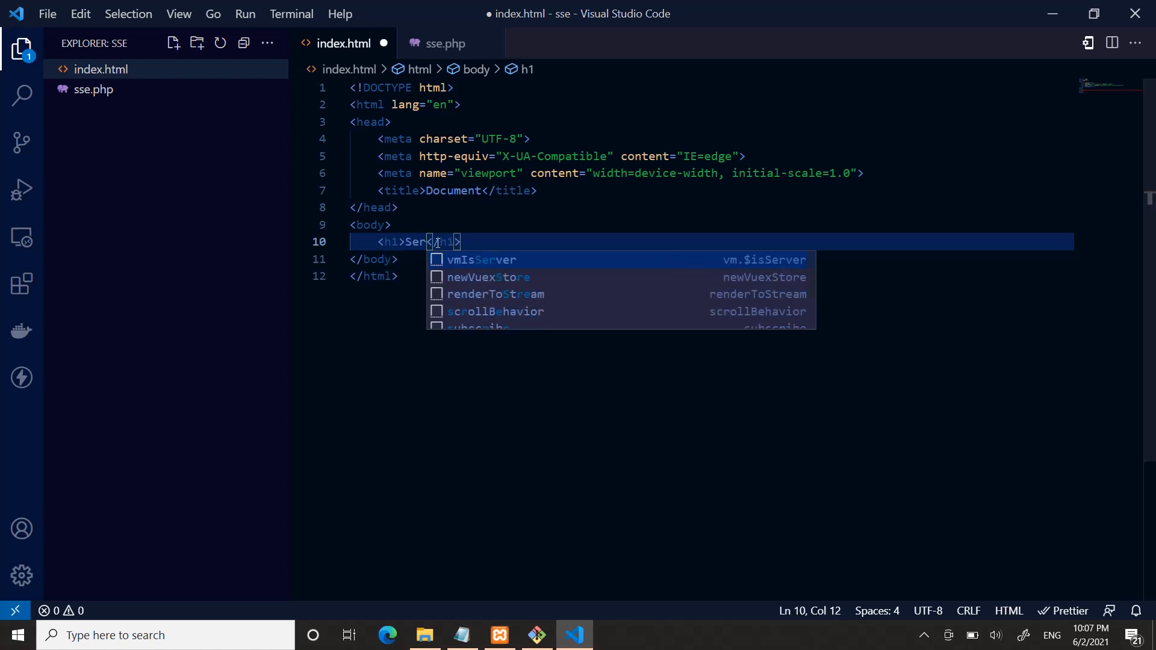
{"action": "type", "text": "send"}
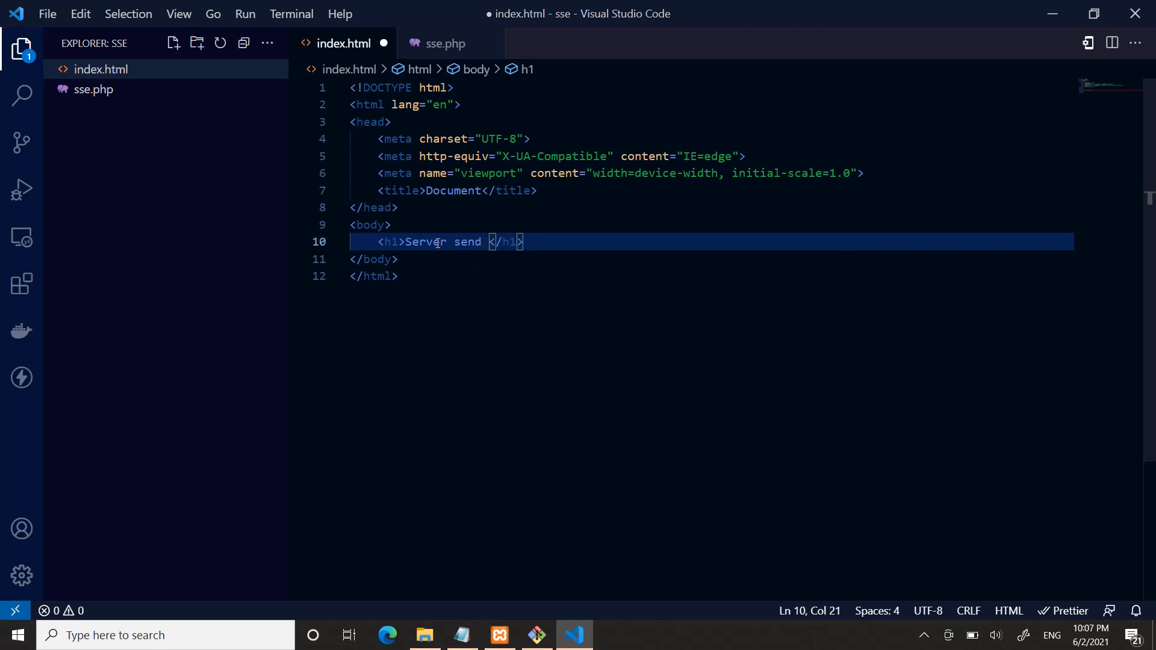
{"action": "type", "text": "event"}
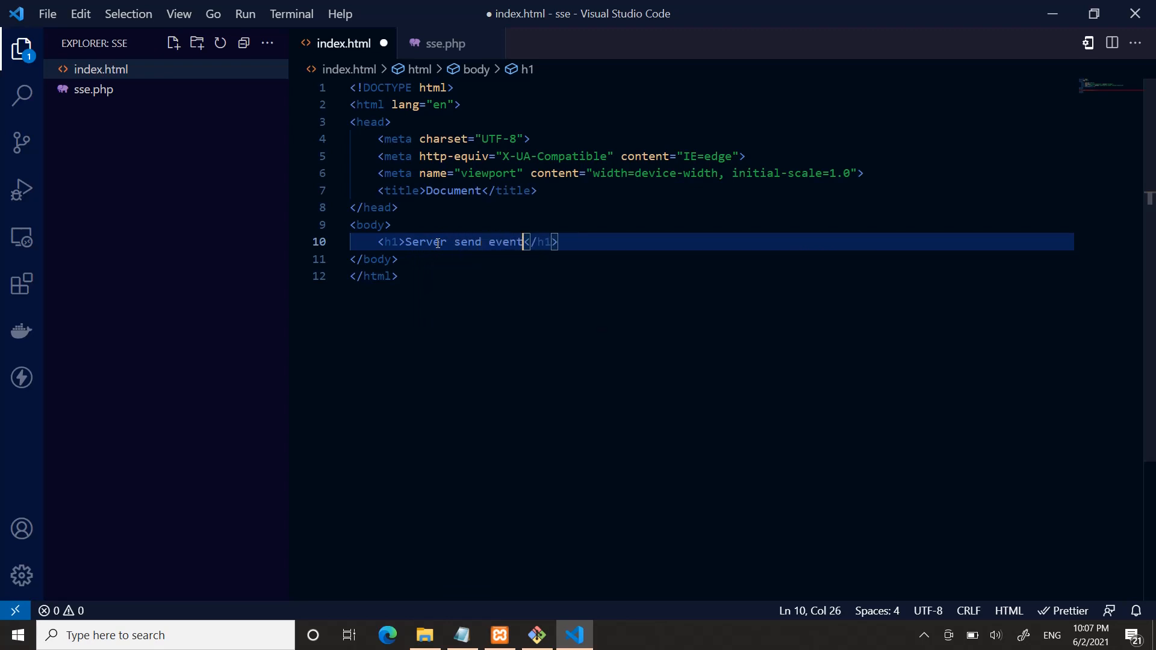
{"action": "type", "text": ":"}
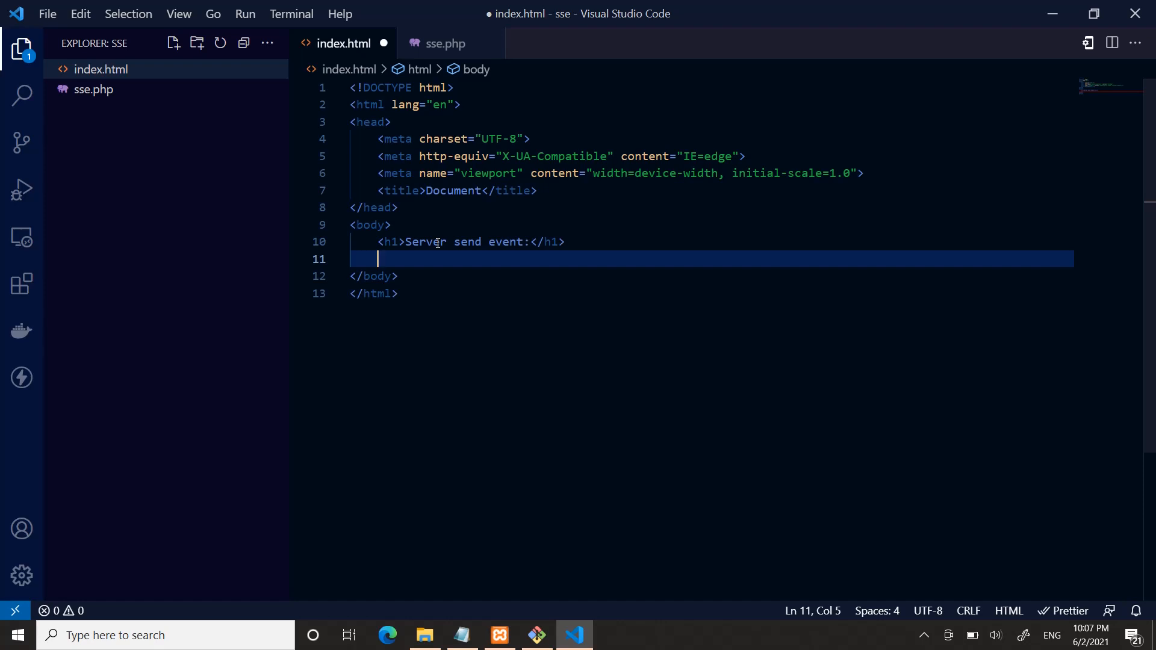
Add Start and Stop buttons with onclick handlers start() and stop()
{"action": "type", "text": "button >Start</button>"}
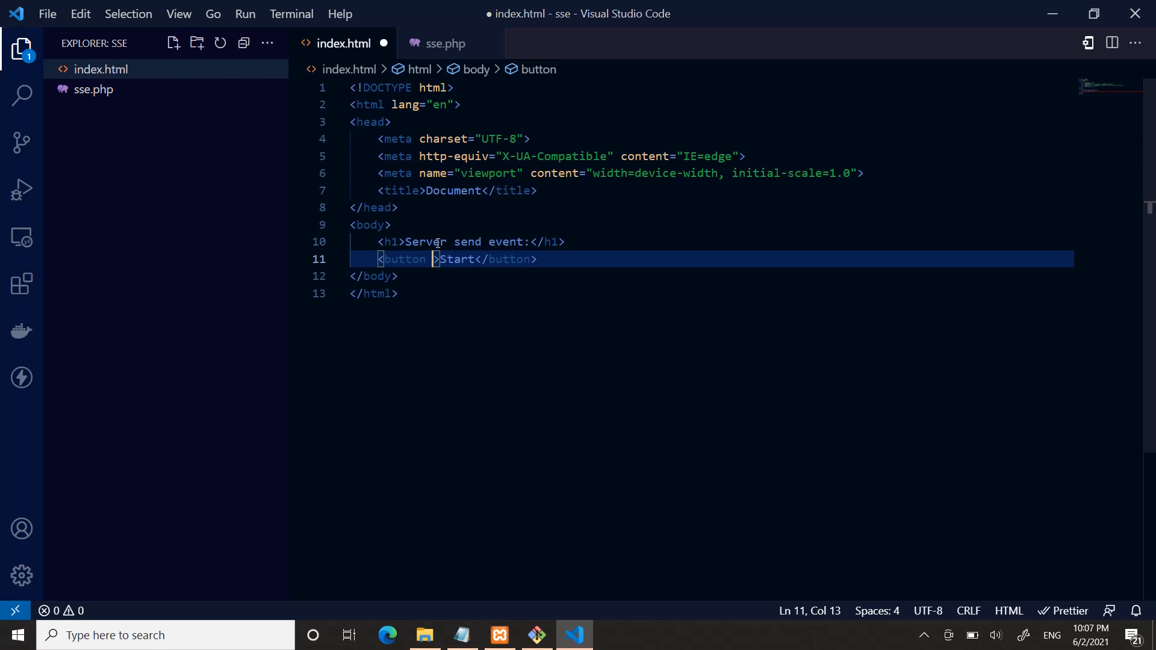
{"action": "type", "text": "onclick=\"\""}
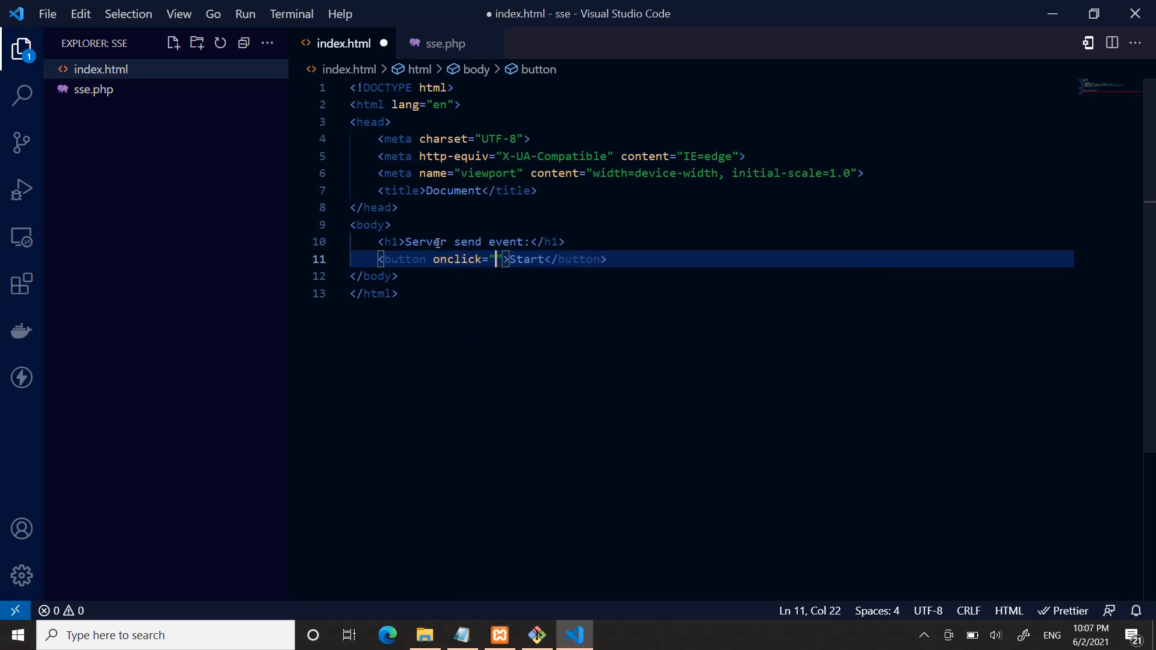
{"action": "type", "text": "start("}
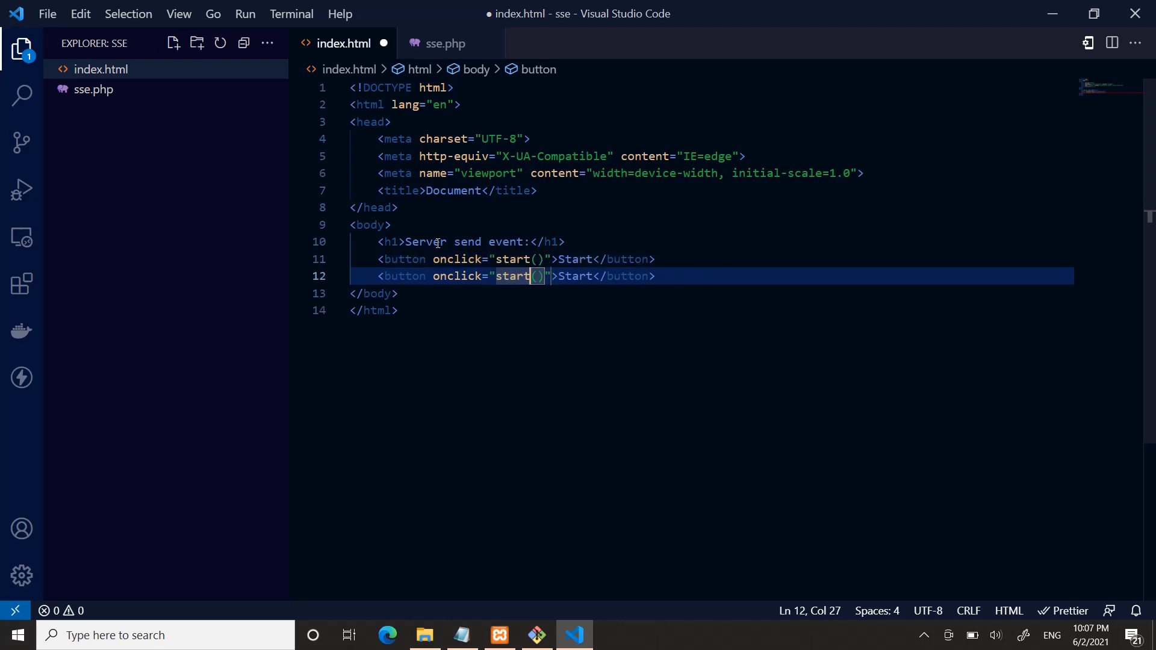
{"action": "type", "text": "stop"}
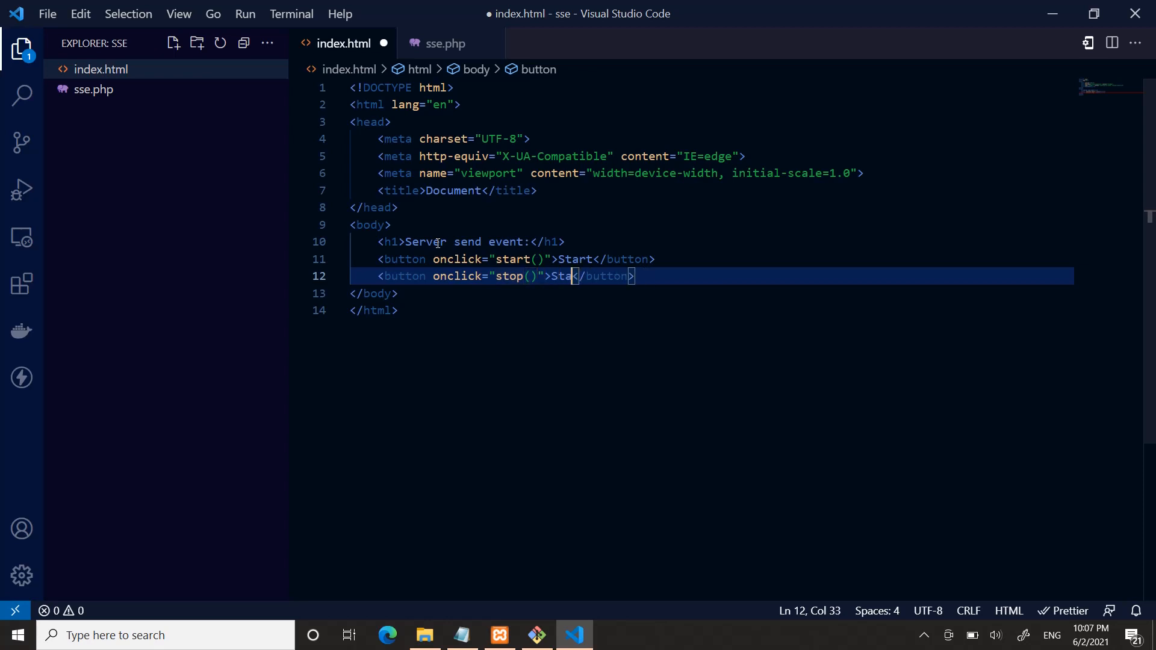
{"action": "type", "text": "p"}
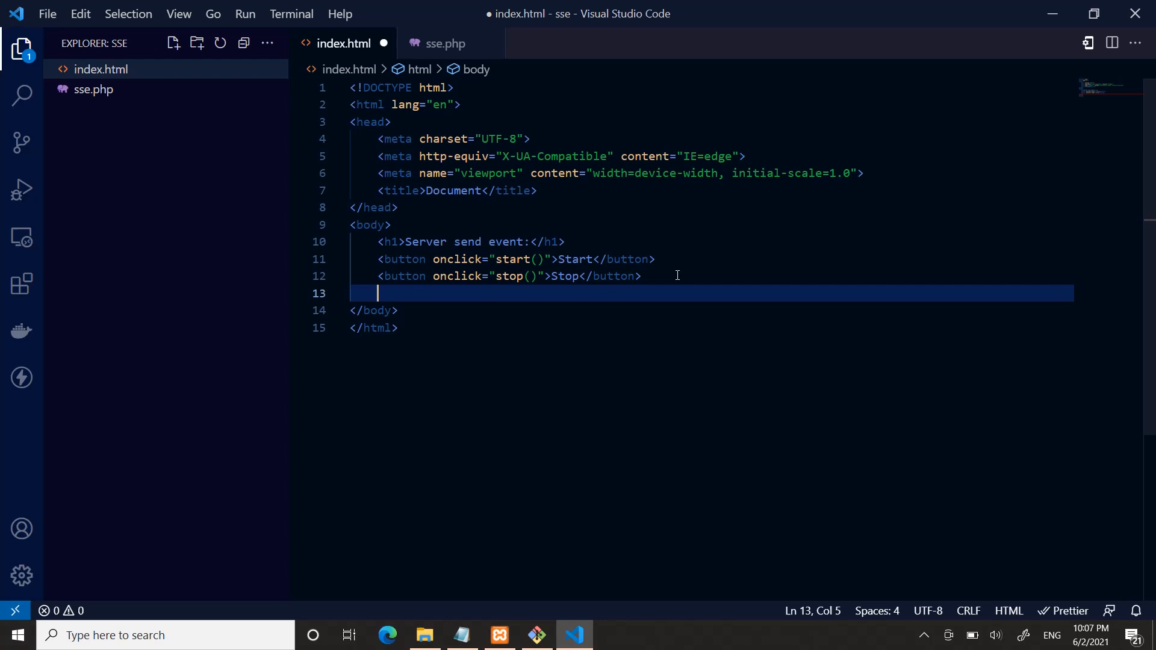
Add a <br> line break followed by an empty div with id output
{"action": "type", "text": "<br>"}
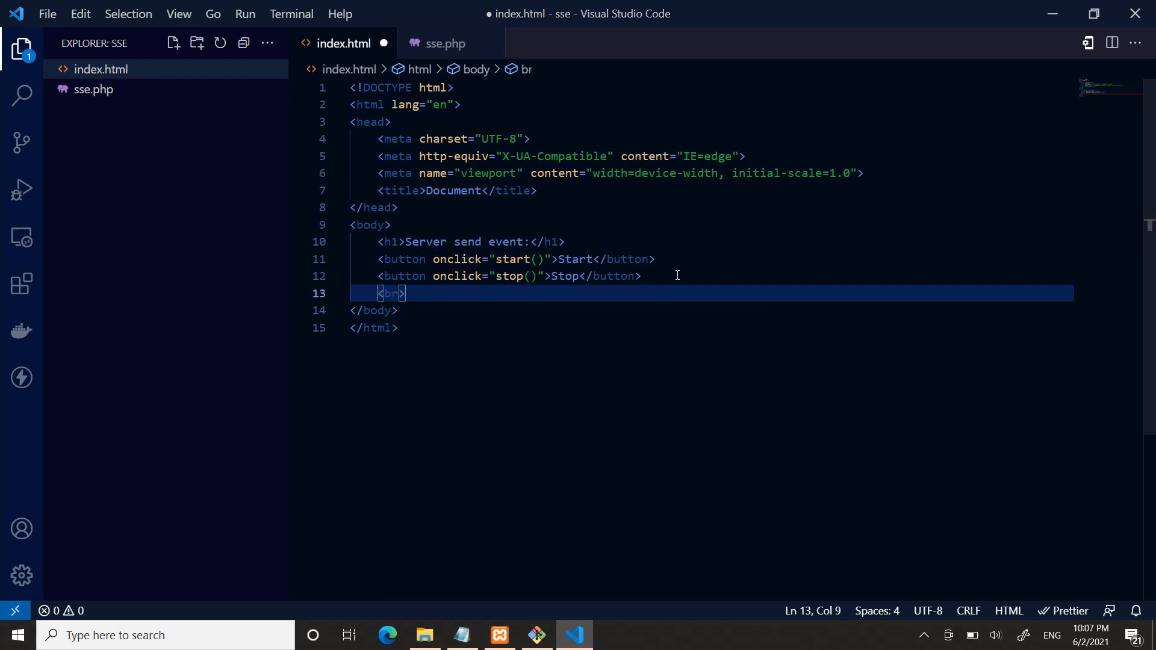
{"action": "key", "text": "Enter"}
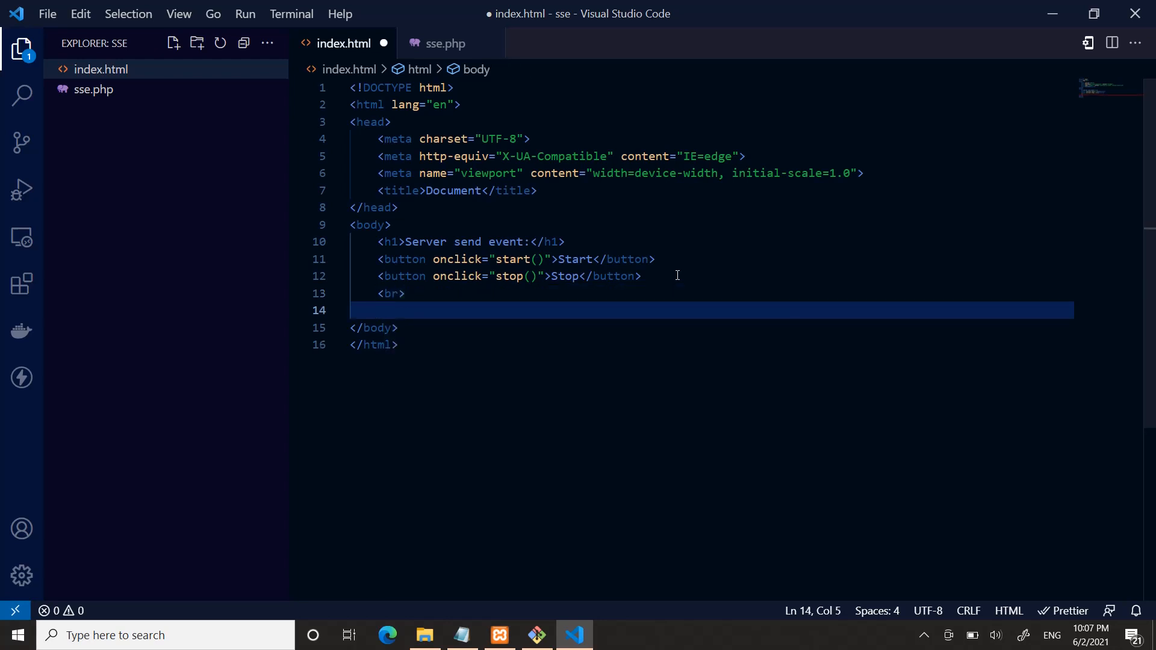
{"action": "type", "text": "div"}
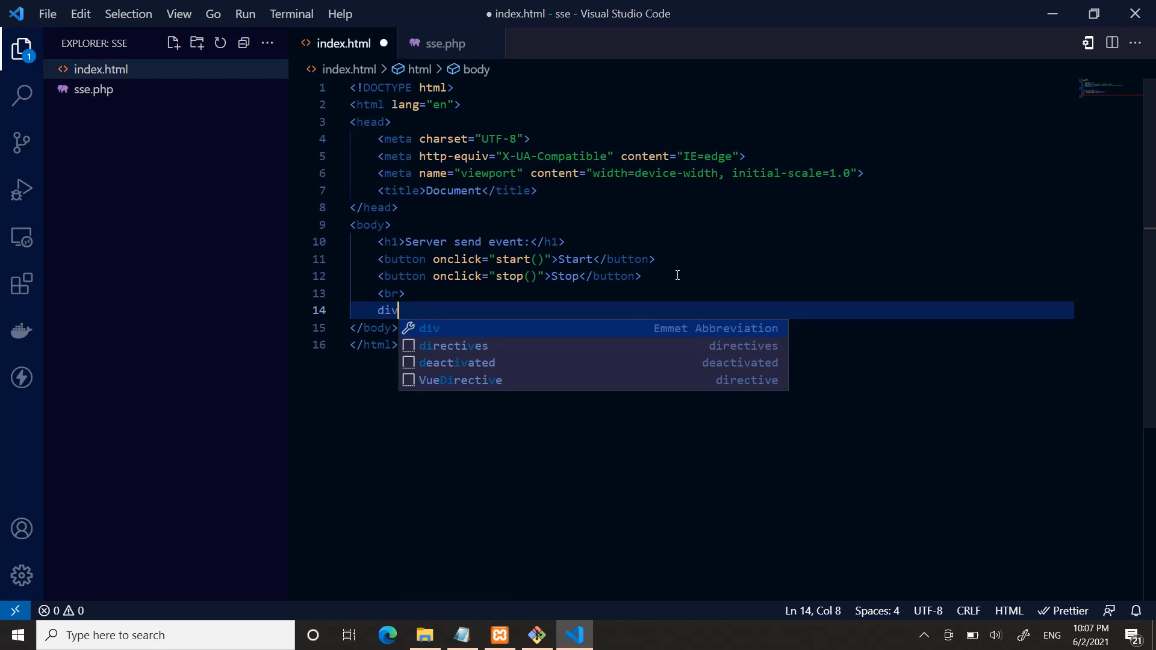
{"action": "type", "text": "#"}
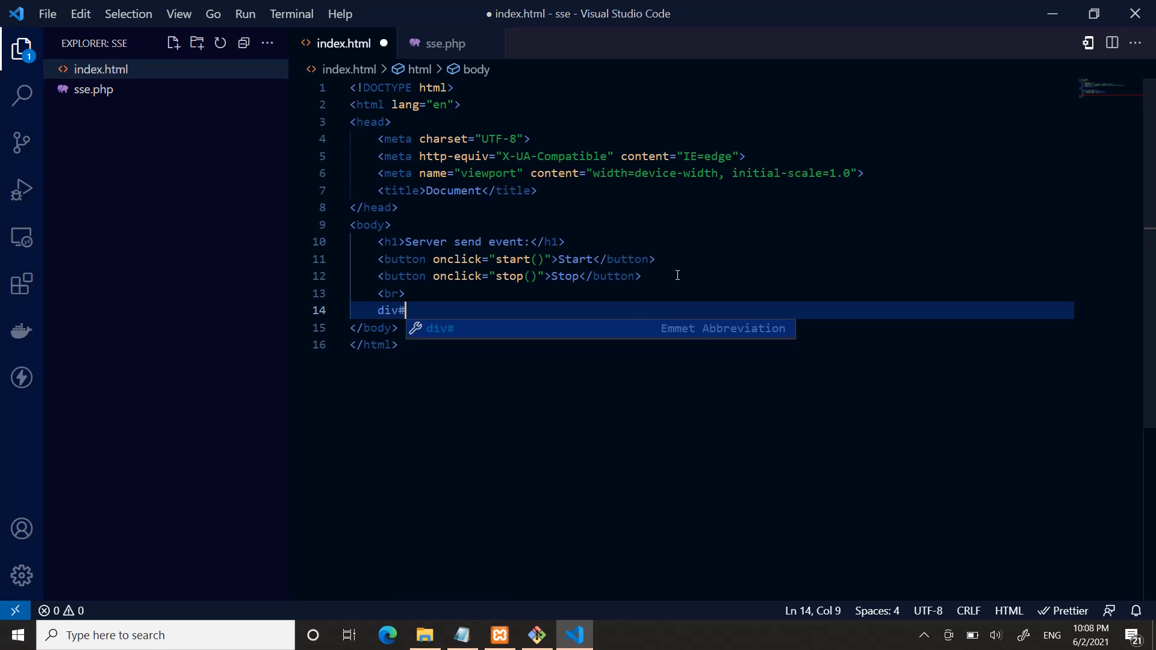
{"action": "type", "text": "output\"></div>"}
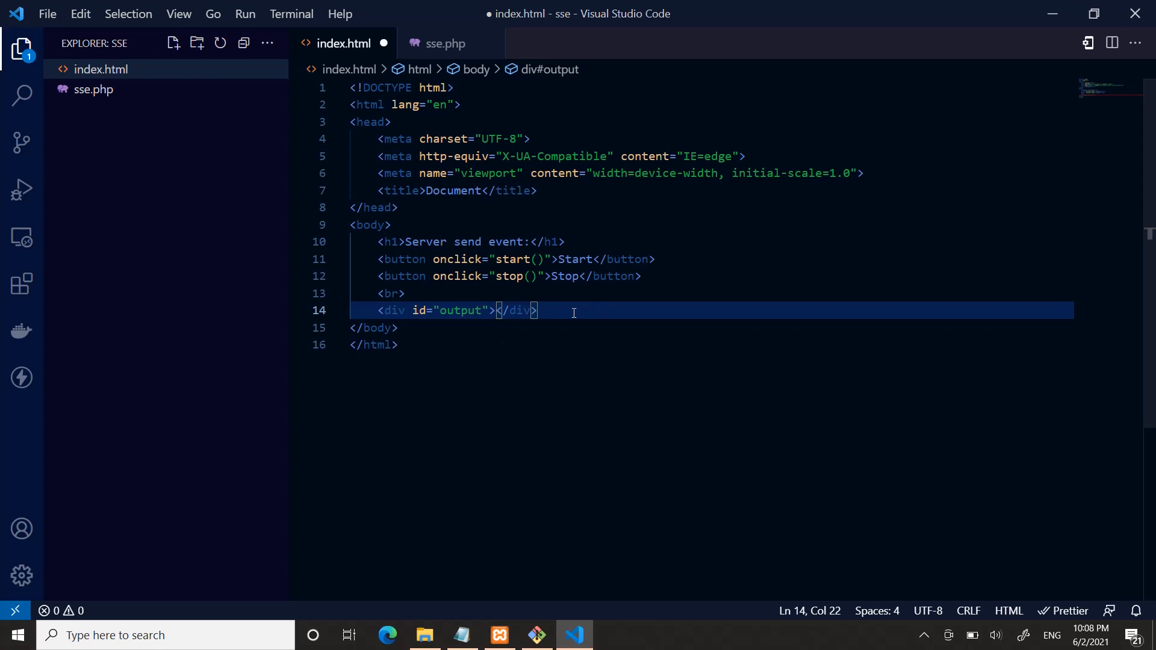
{"action": "key", "text": "Enter"}
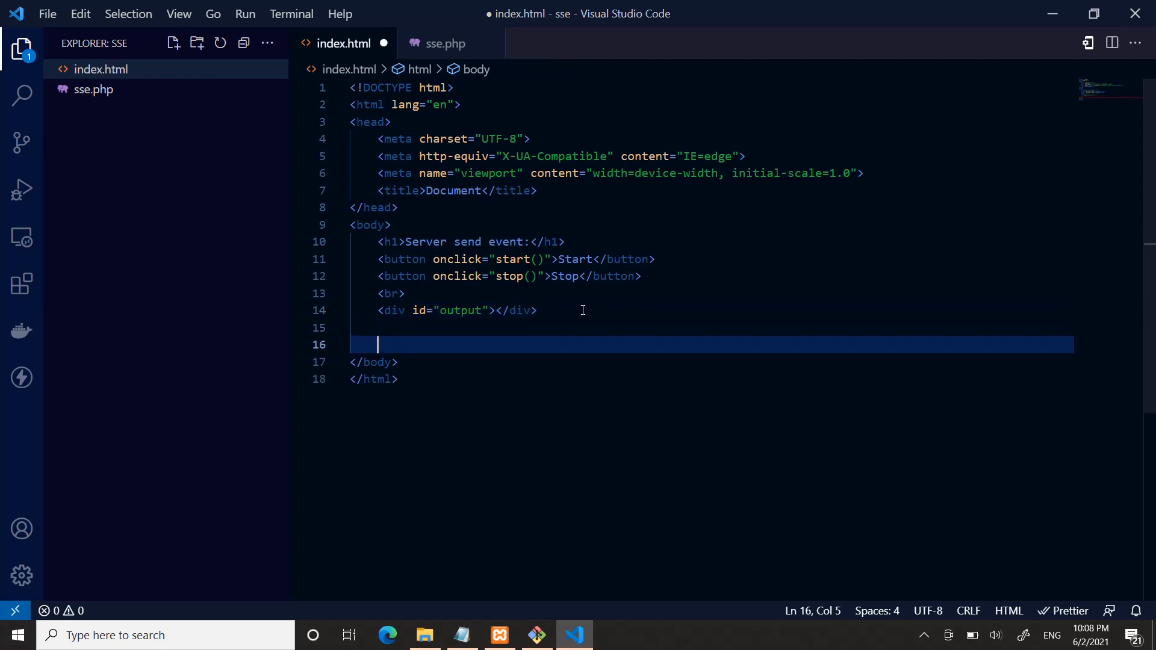
Add a script block declaring var srource and empty start() and stop() functions, opening start's body
{"action": "type", "text": "script>"}
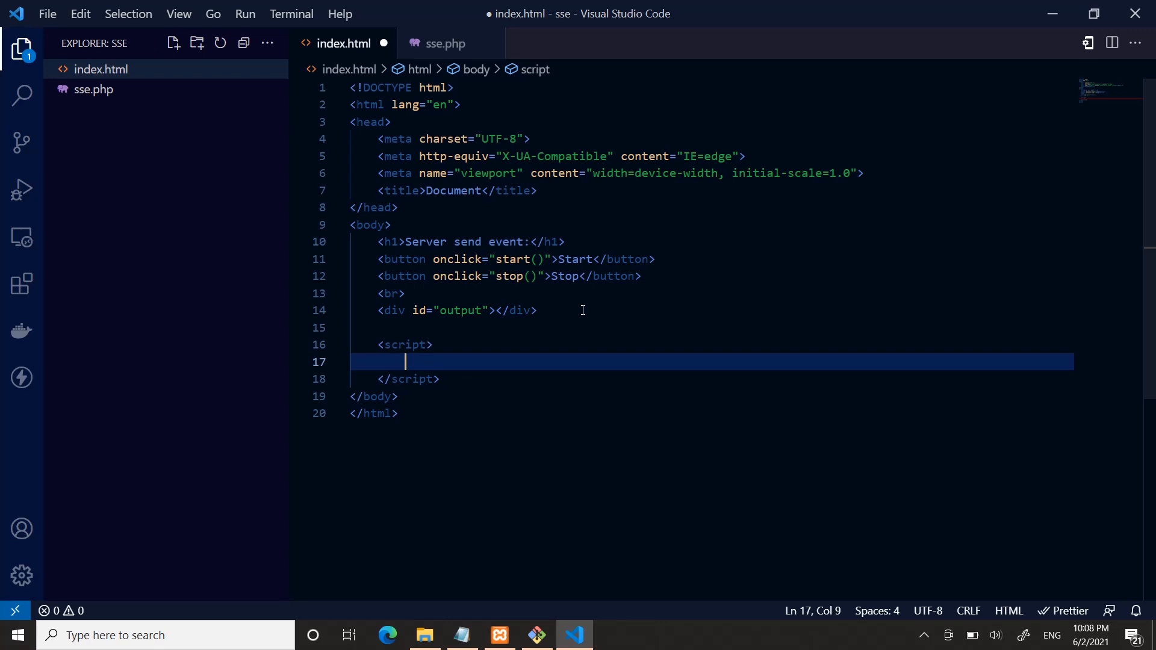
{"action": "type", "text": "var srource;"}
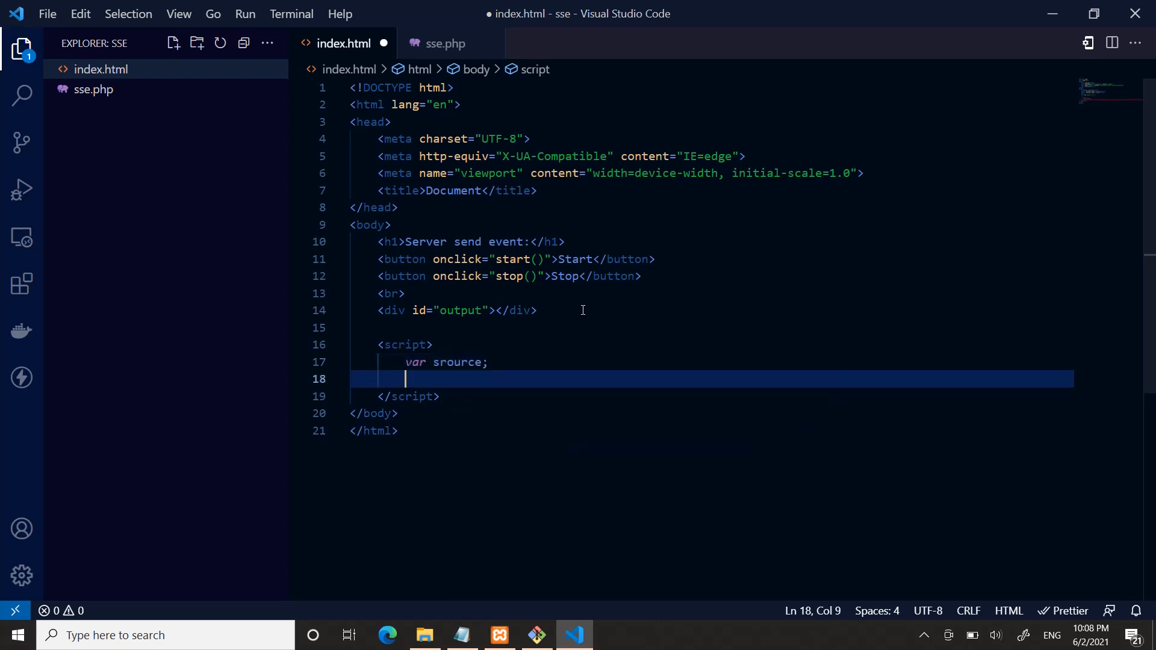
{"action": "type", "text": "fu"}
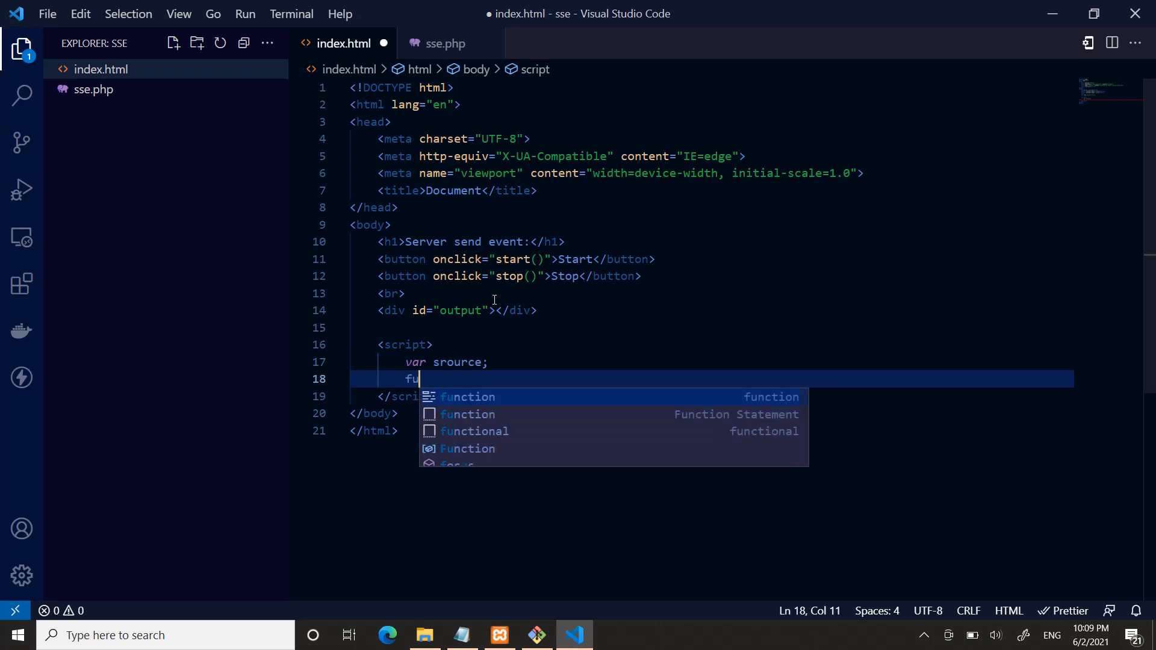
{"action": "type", "text": "nction start("}
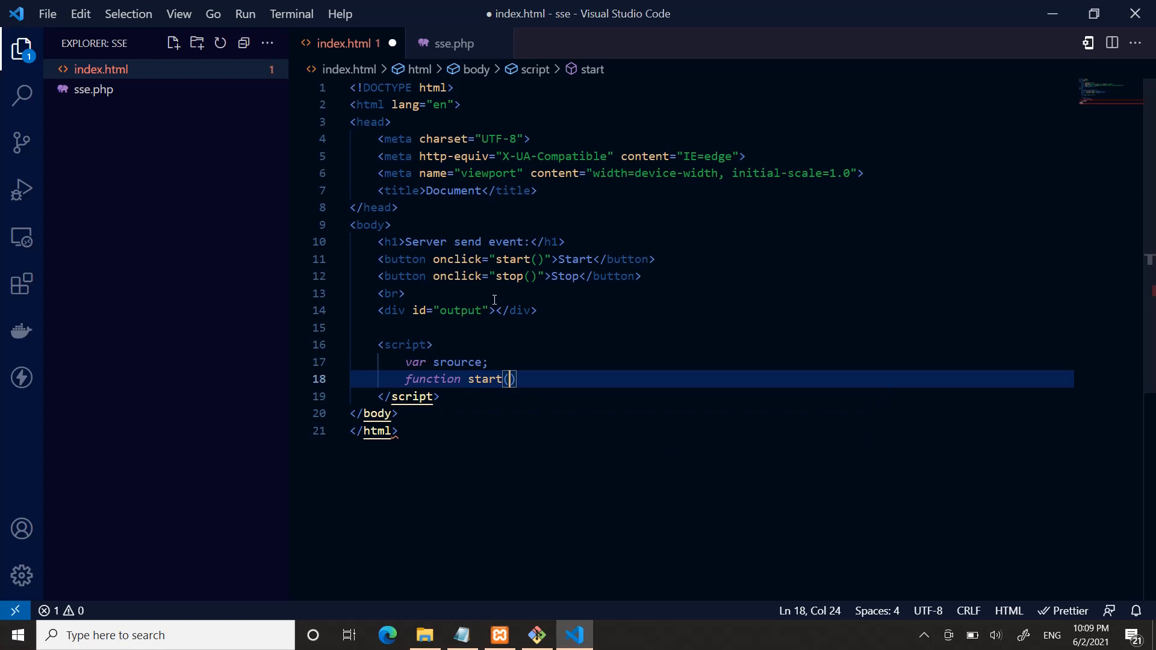
{"action": "type", "text": "{}"}
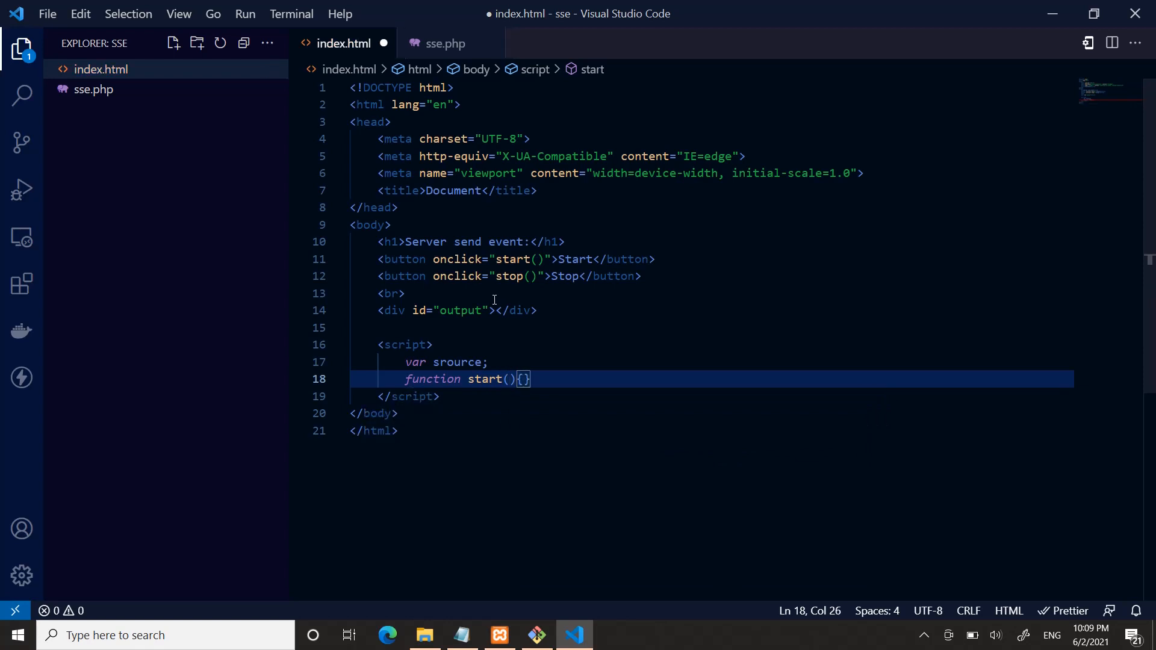
{"action": "key", "text": "enter"}
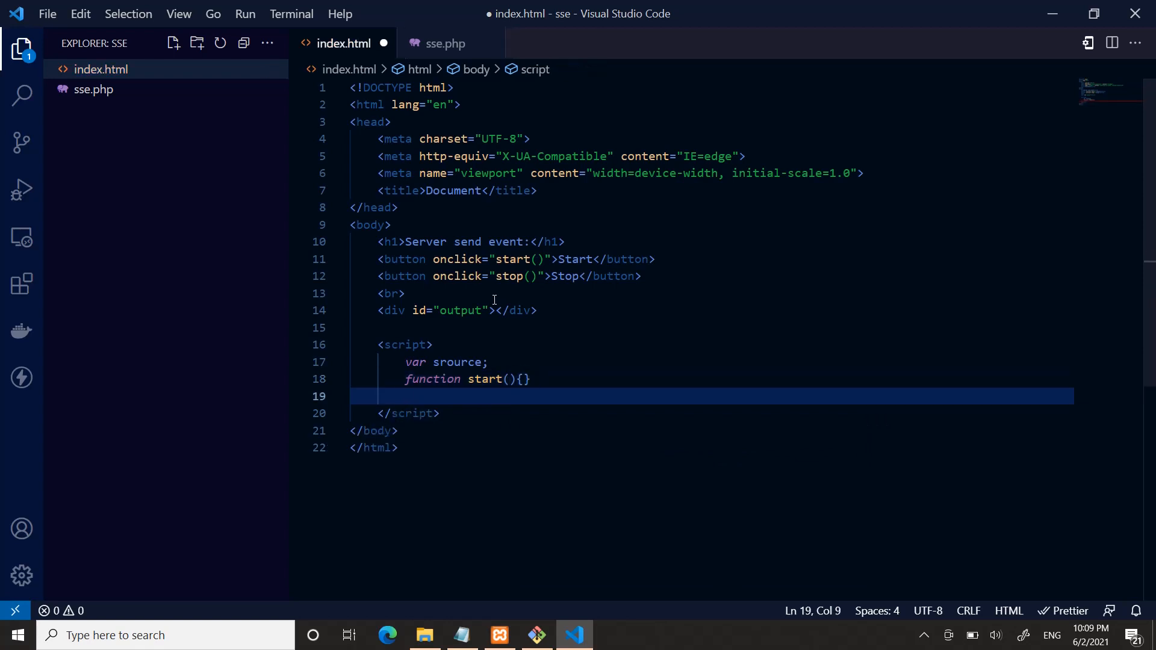
{"action": "type", "text": "function stop("}
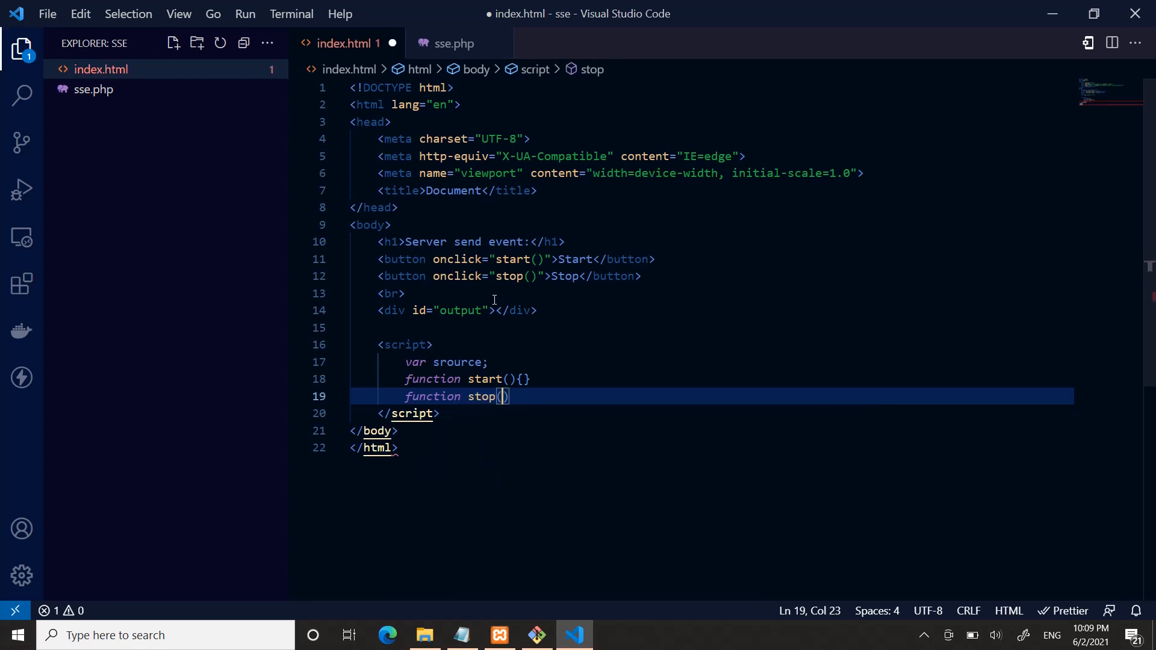
{"action": "type", "text": "{}"}
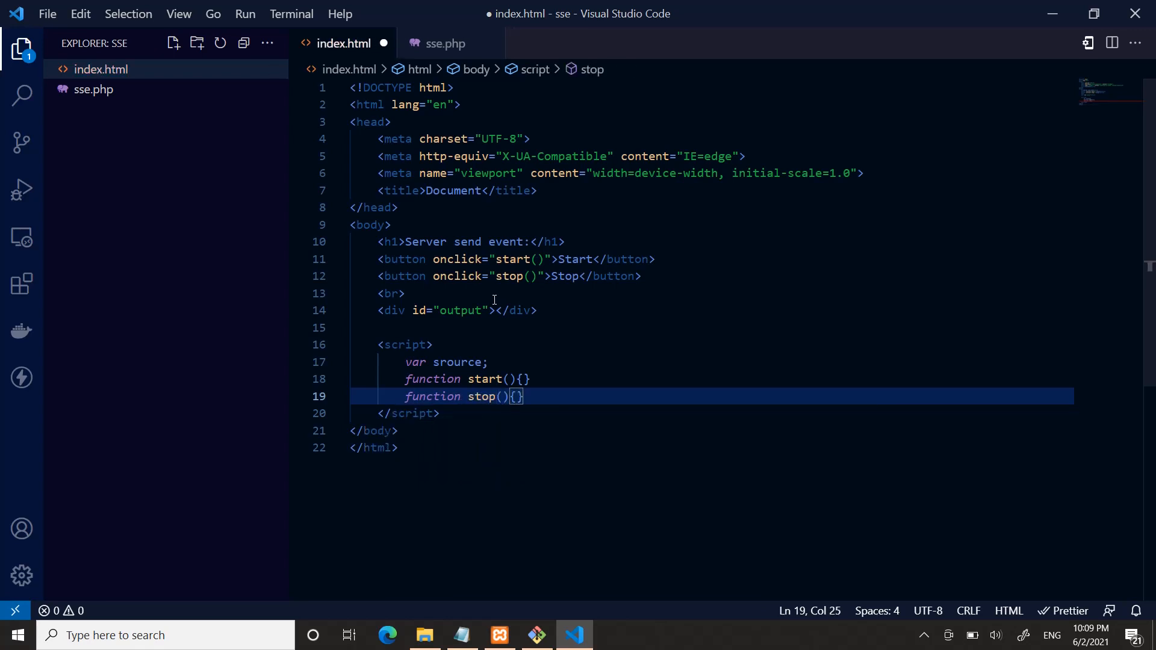
{"action": "key", "text": "Enter"}
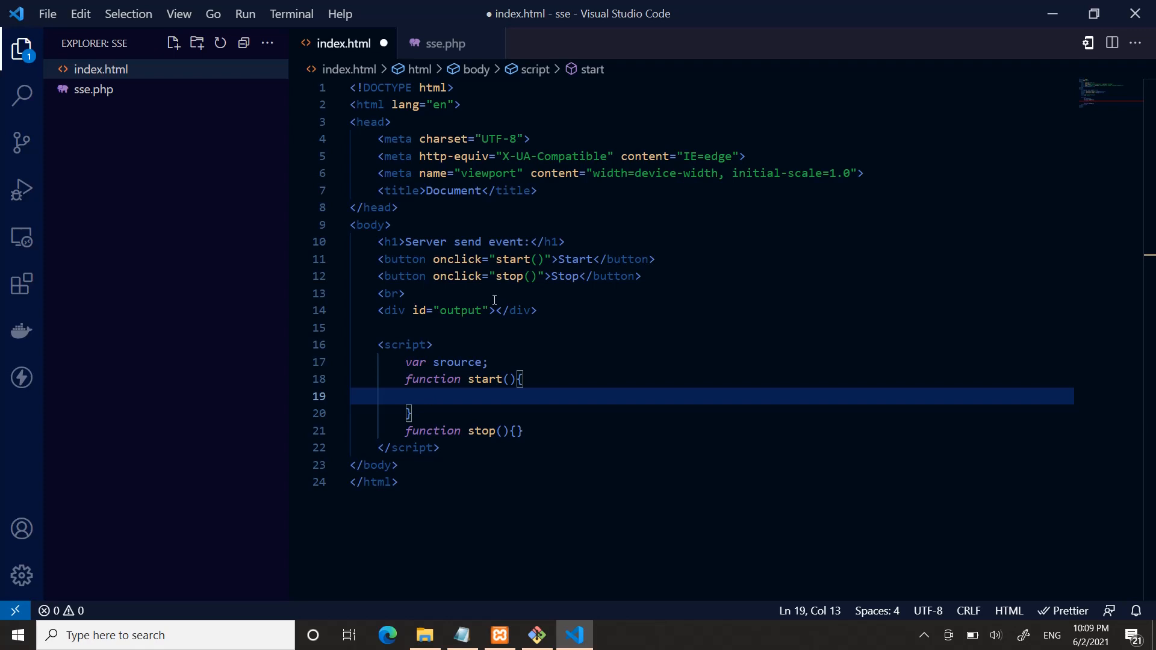
Inside start(), add an if block checking typeof EventSource !== undefined
{"action": "type", "text": "if"}
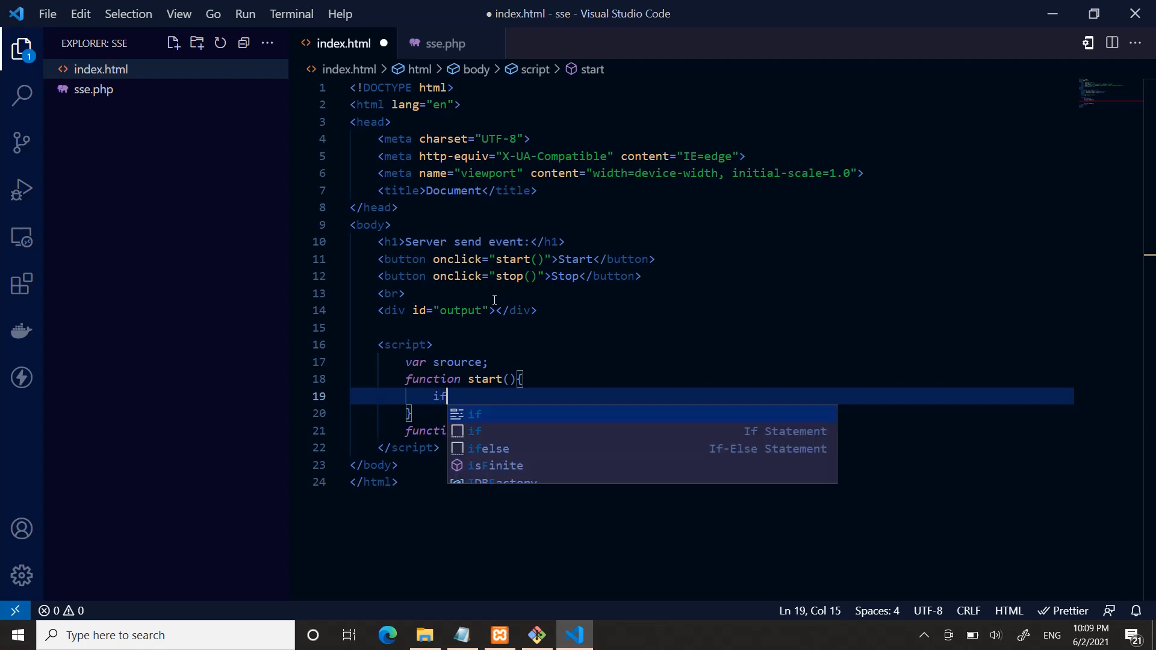
{"action": "key", "text": "Enter"}
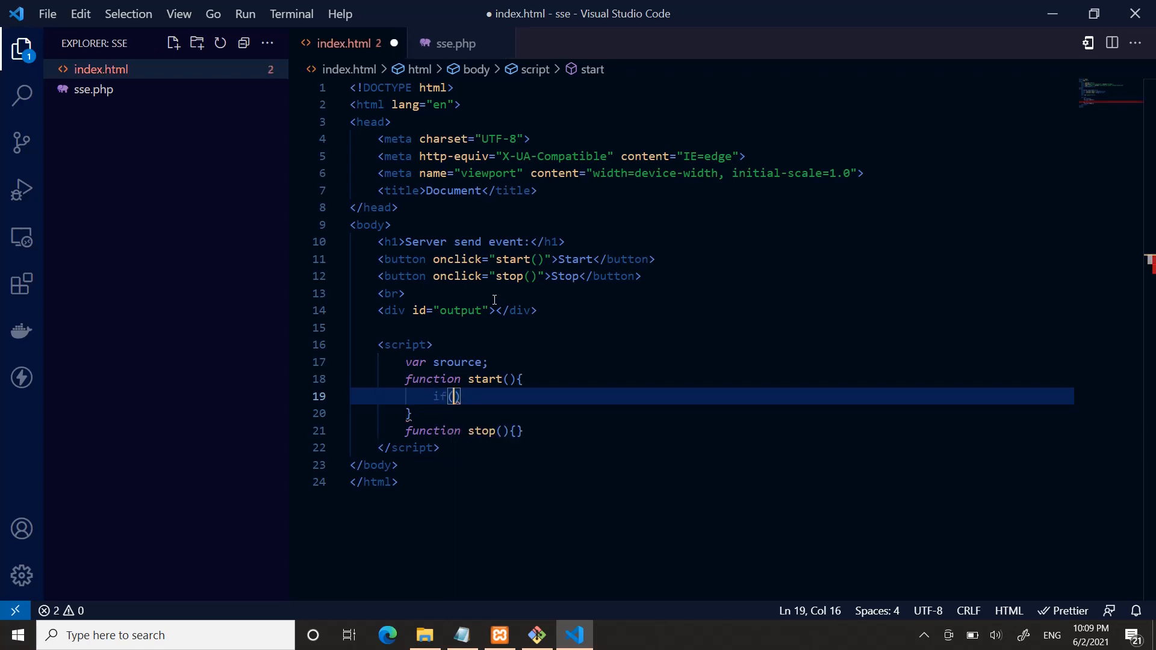
{"action": "type", "text": "typeof E"}
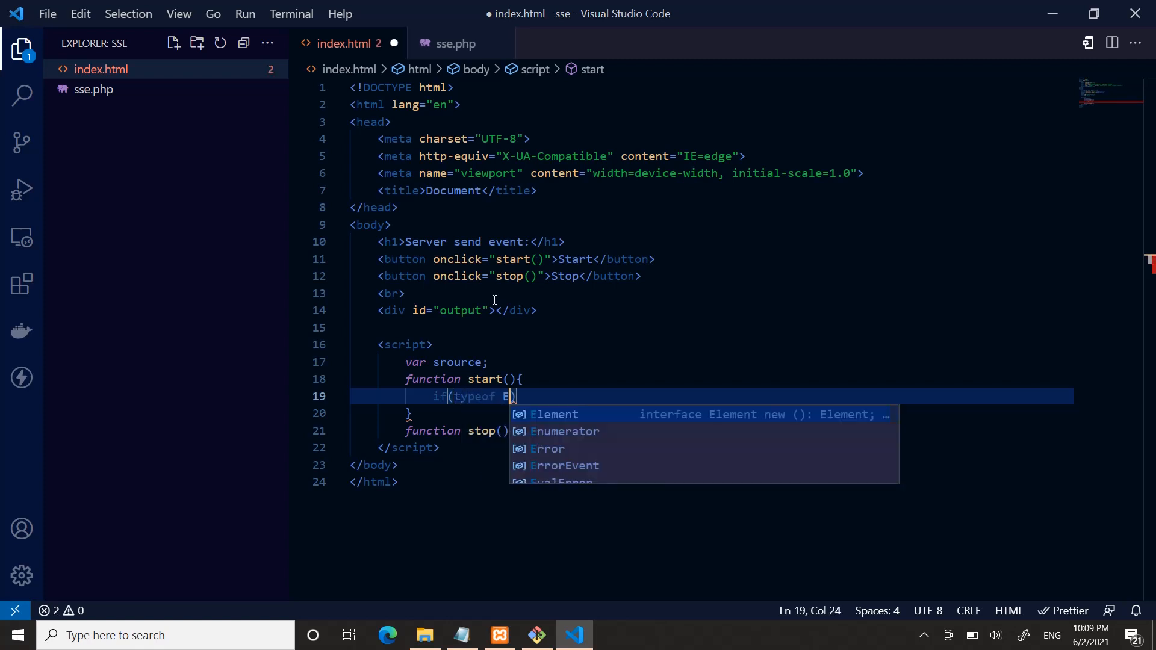
{"action": "type", "text": "ventSource !=="}
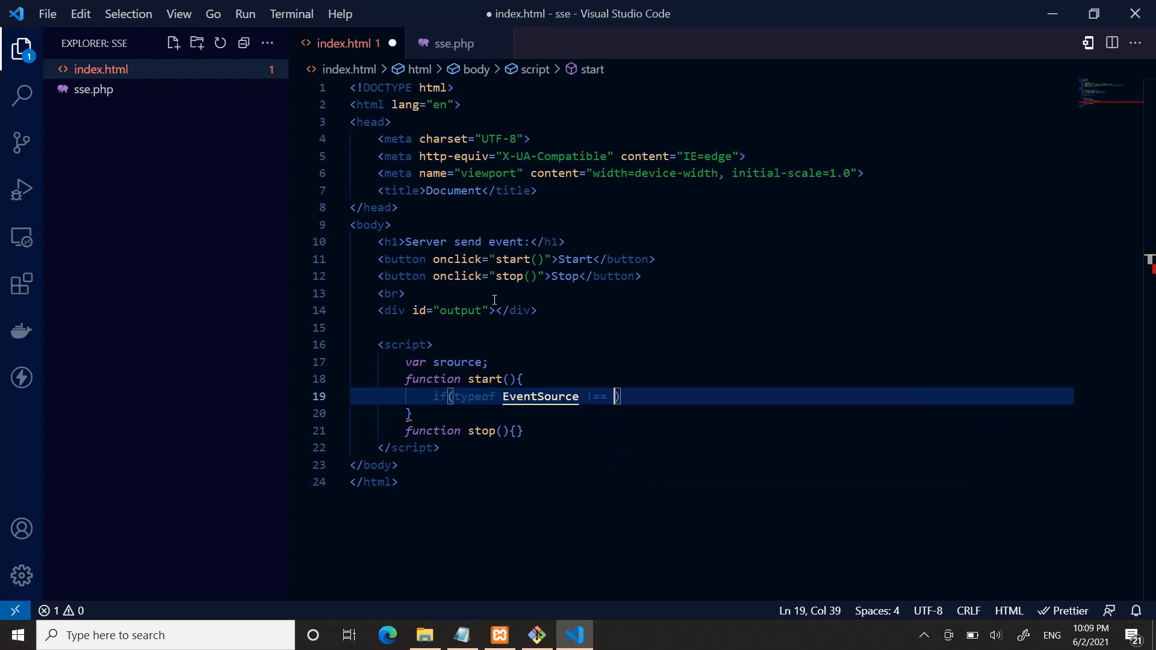
{"action": "type", "text": "undefined"}
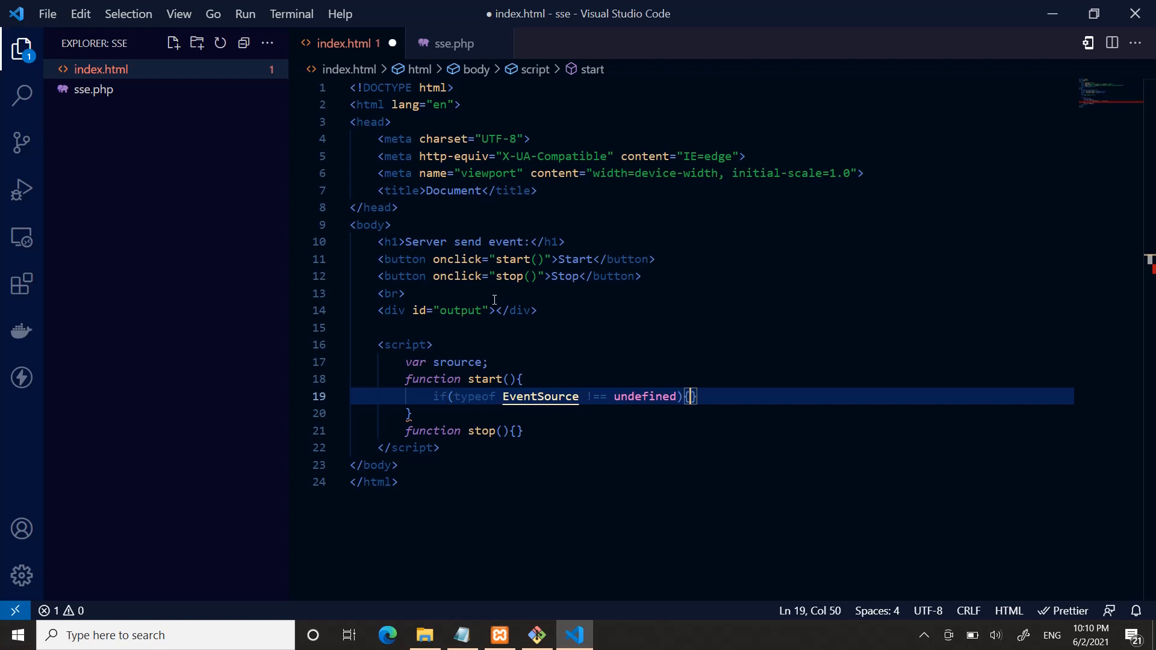
{"action": "key", "text": "Enter"}
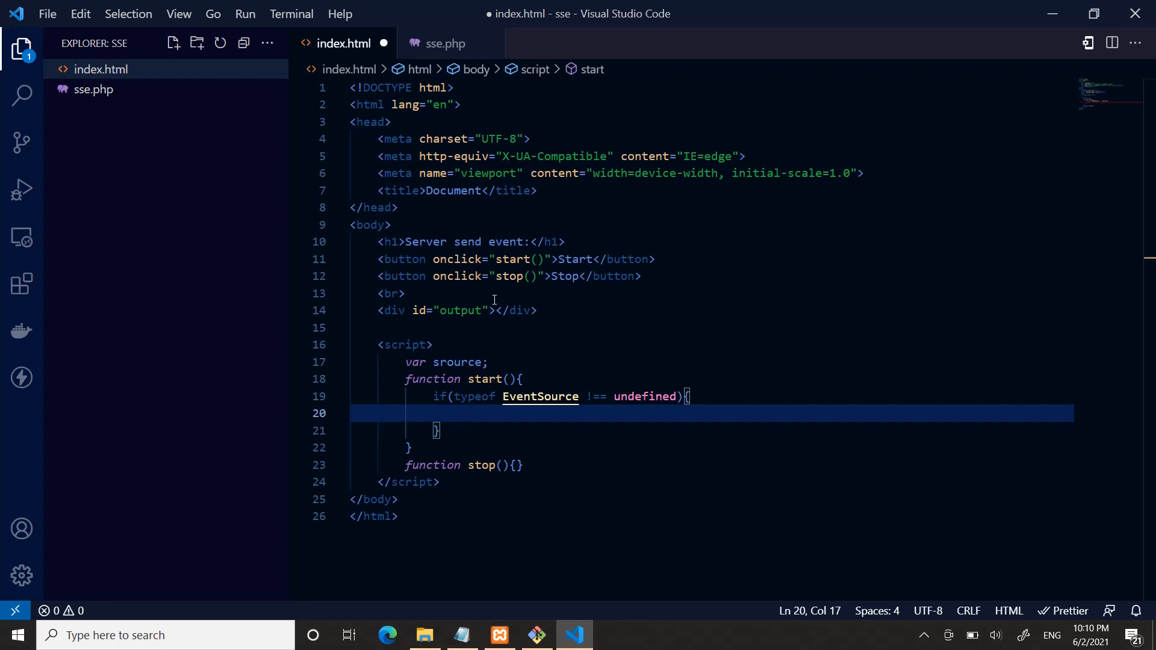
Begin a source line in the if block and correct the variable name to source
{"action": "type", "text": "sou"}
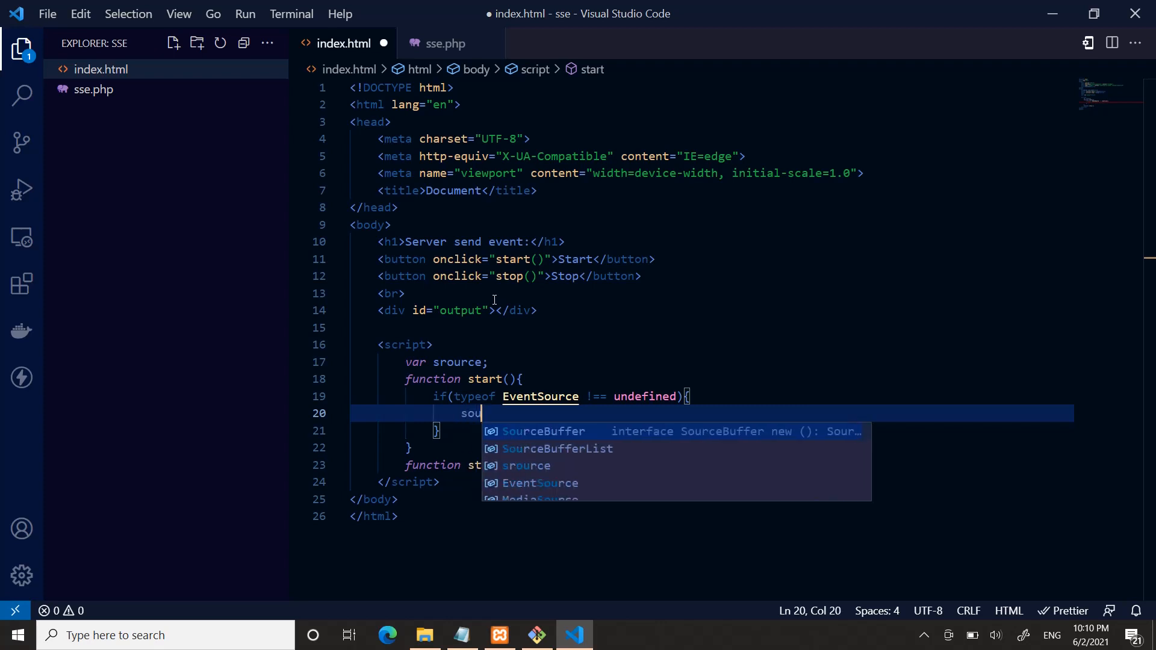
{"action": "type", "text": "rce"}
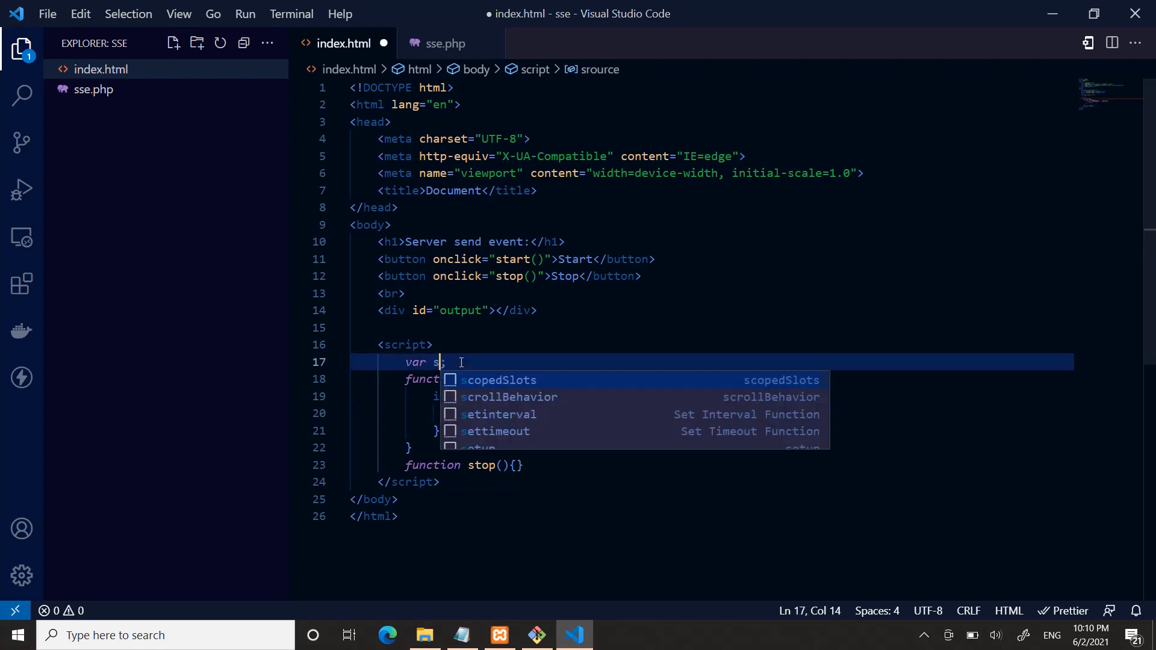
{"action": "type", "text": "ource"}
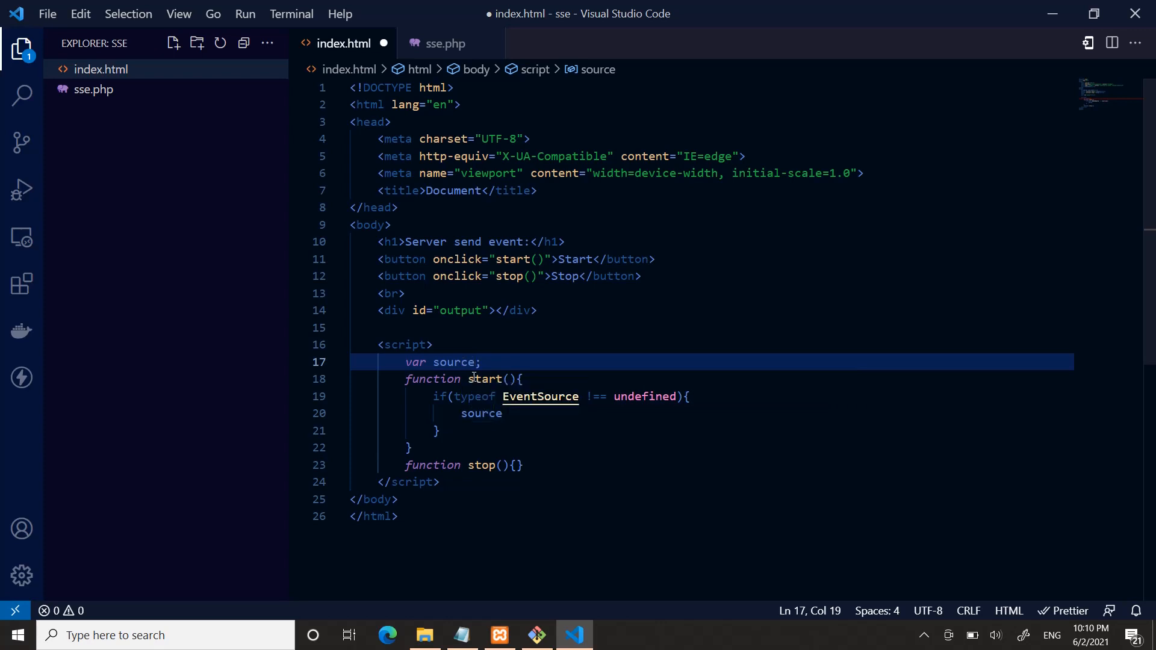
Assign source = new EventSource("") with an empty URL, glancing at the empty sse.php
{"action": "left_click", "coordinate": [503, 414]}
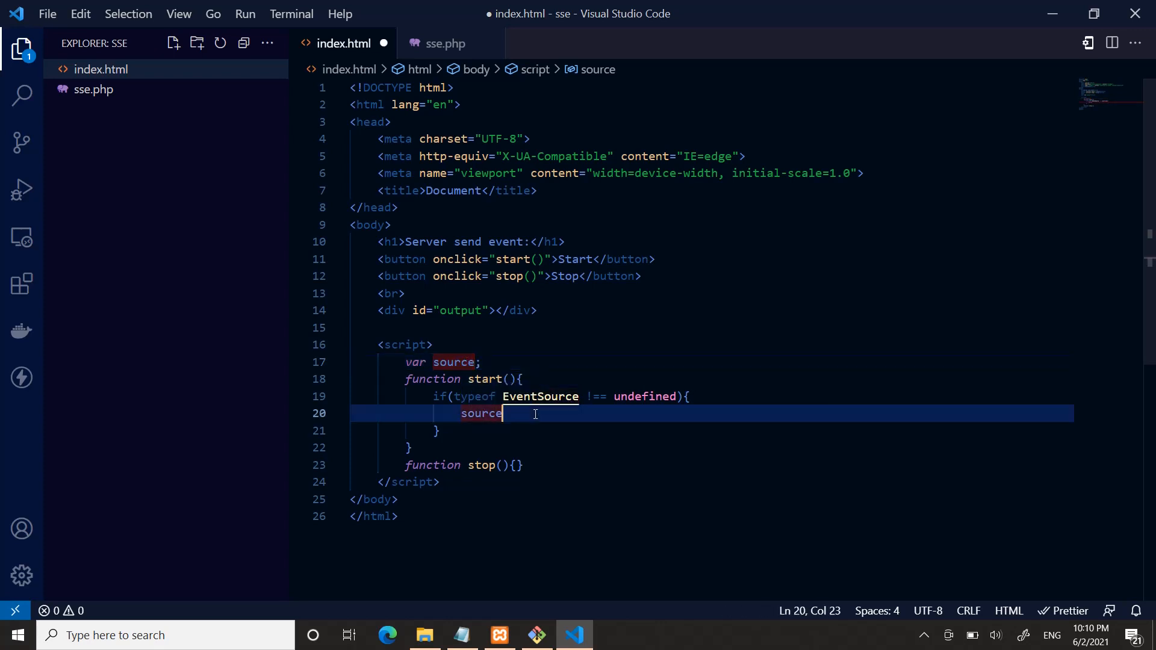
{"action": "type", "text": "= new"}
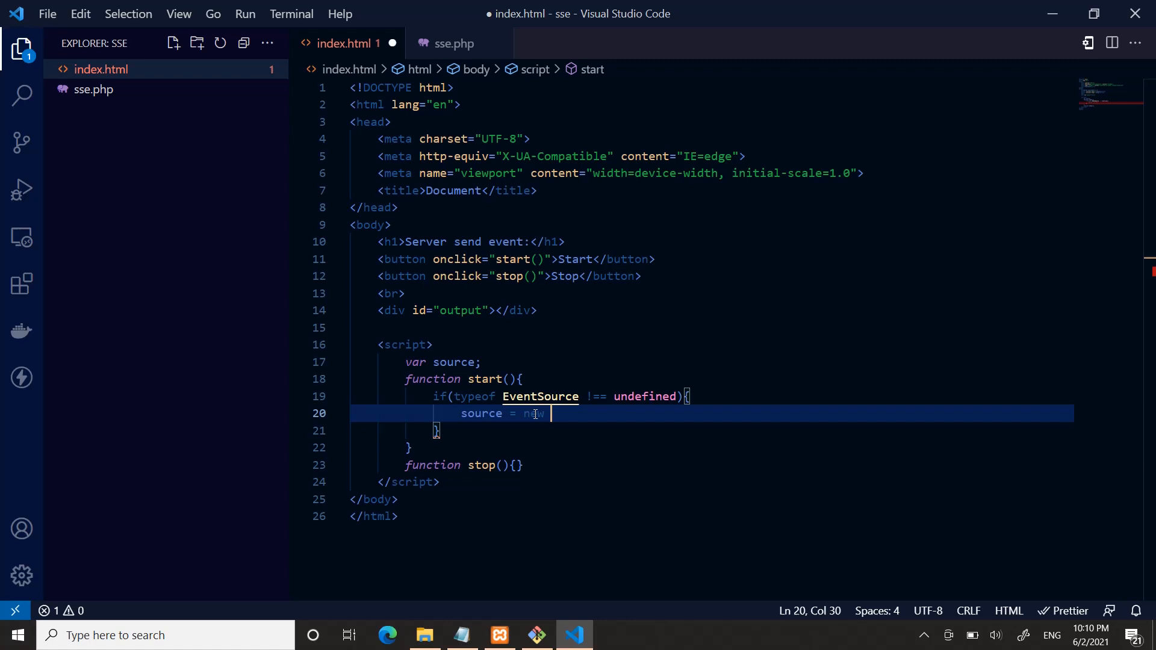
{"action": "type", "text": "EventSource"}
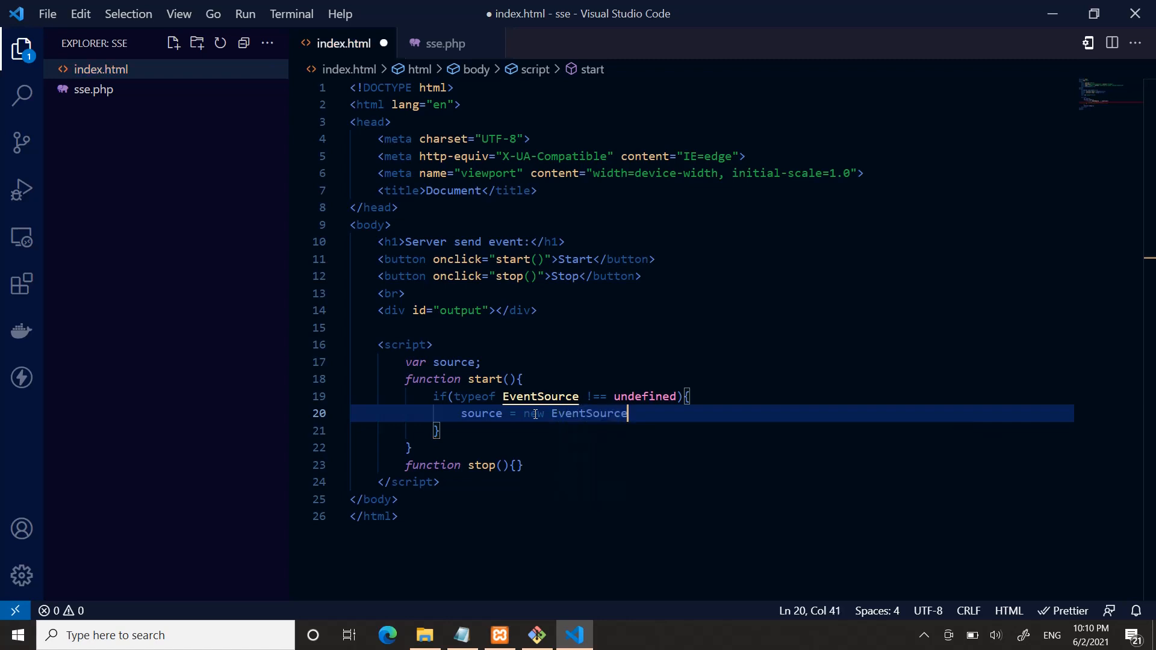
{"action": "type", "text": "('')"}
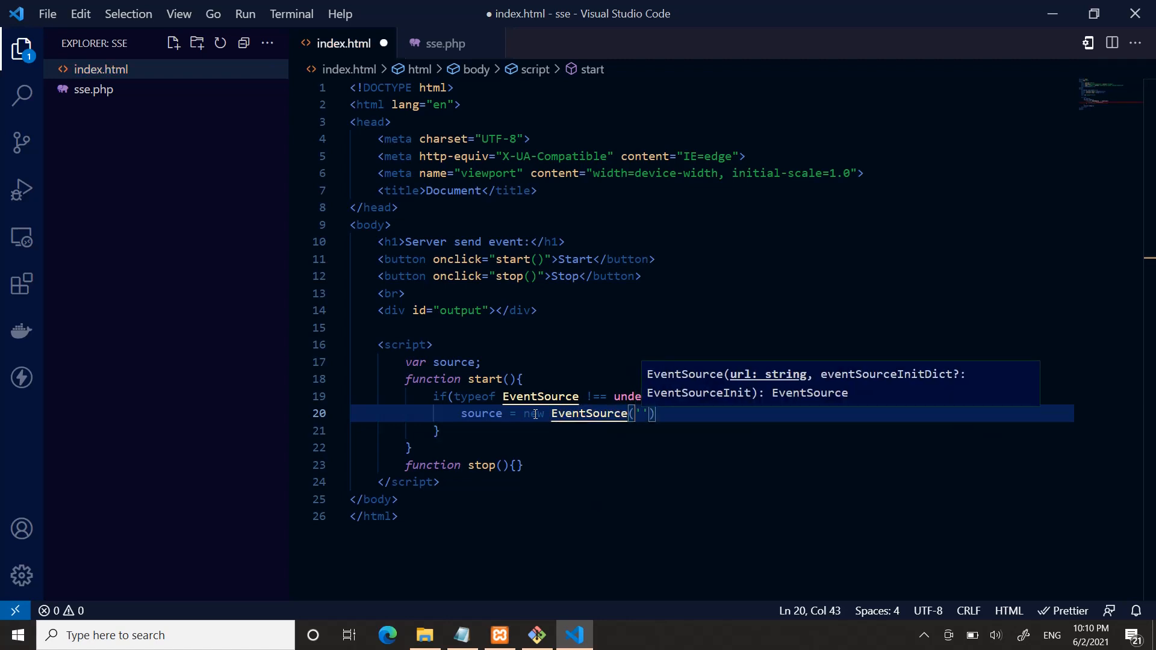
{"action": "type", "text": "\""}
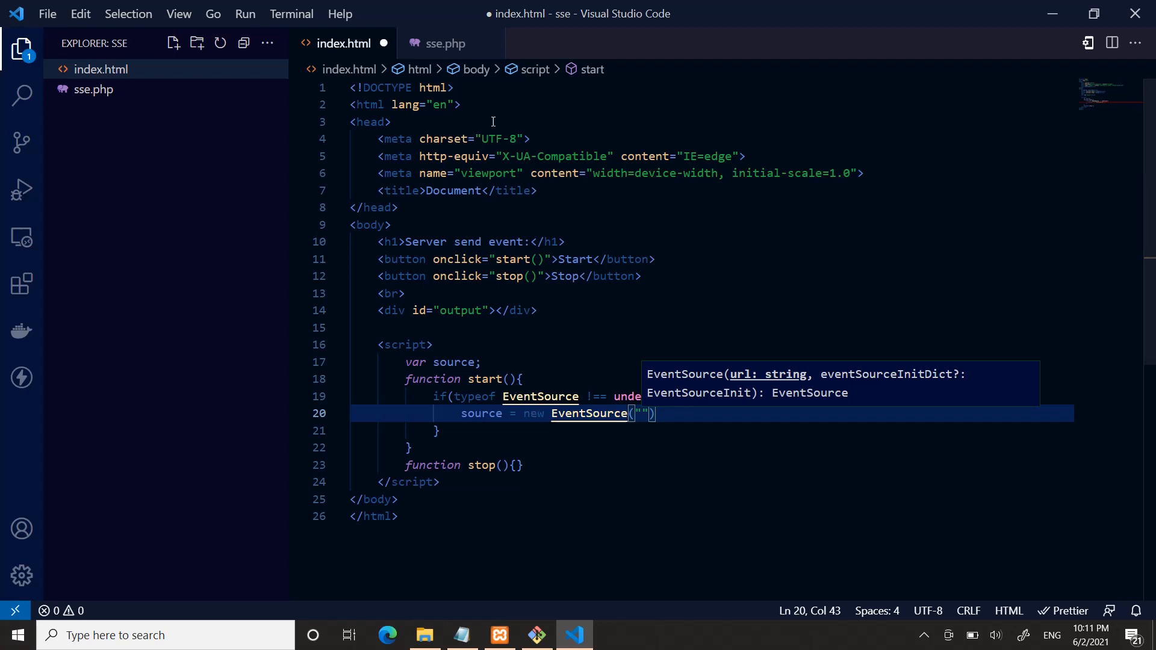
{"action": "left_click", "coordinate": [445, 43]}
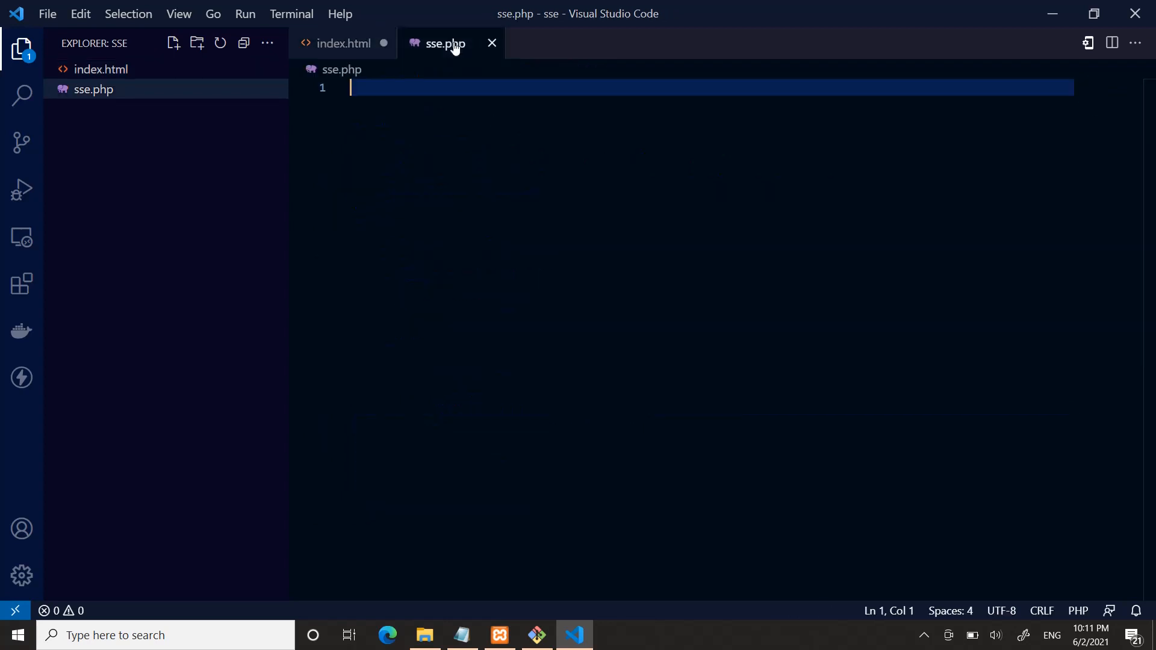
{"action": "mouse_move", "coordinate": [454, 141]}
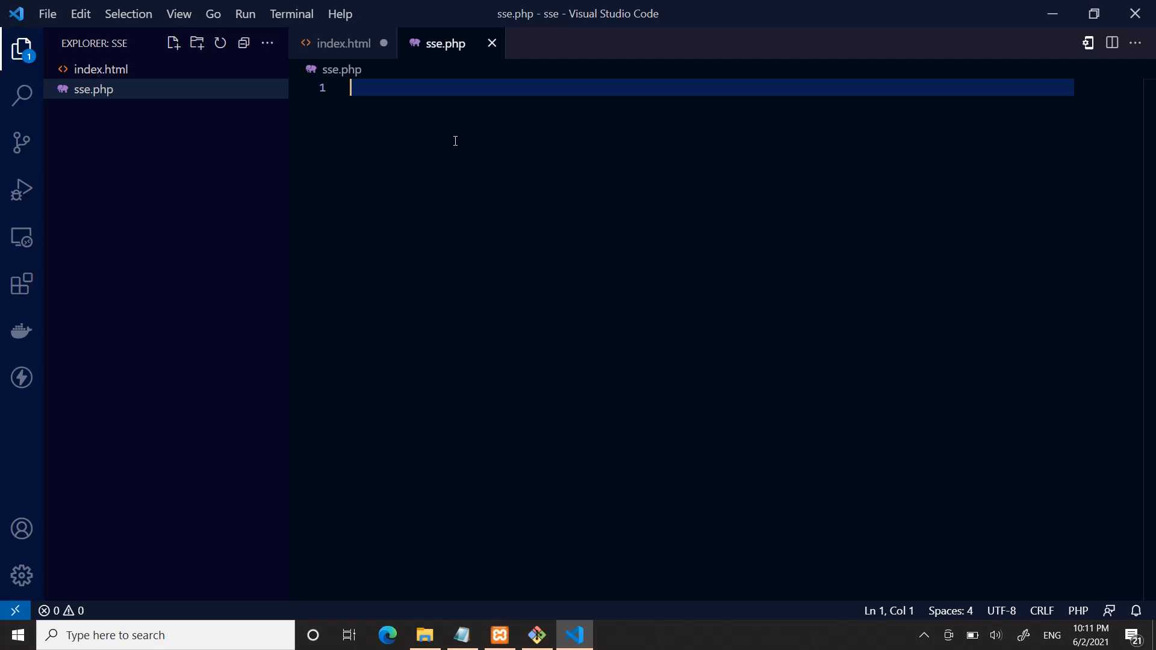
{"action": "left_click", "coordinate": [345, 44]}
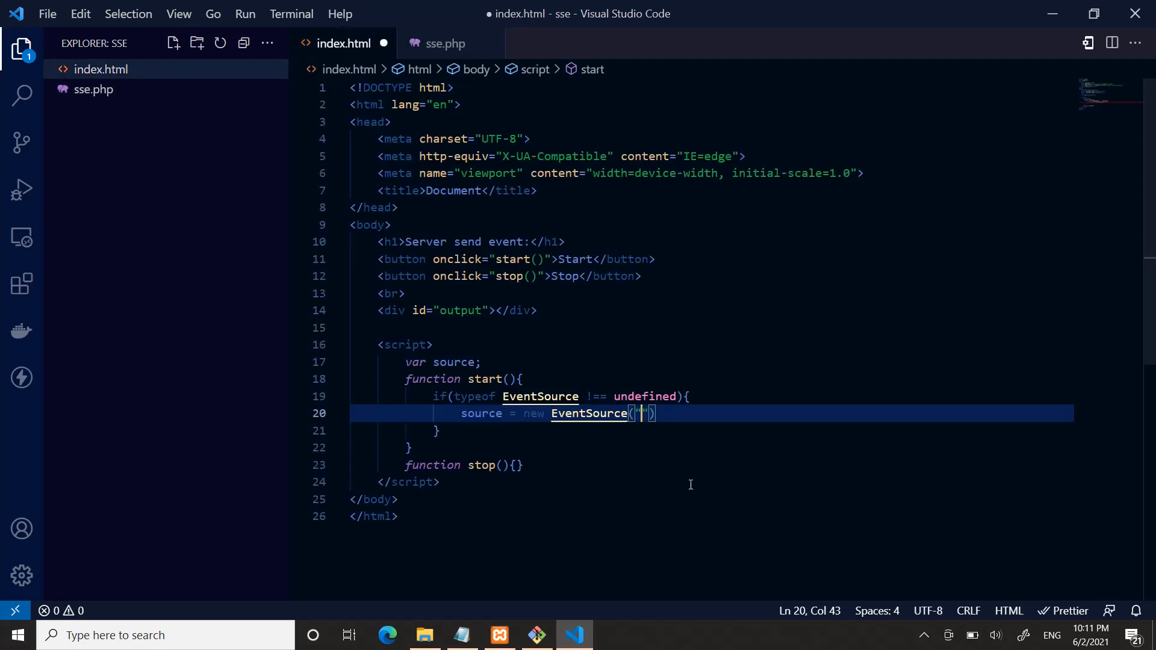
{"action": "type", "text": "sse.php"}
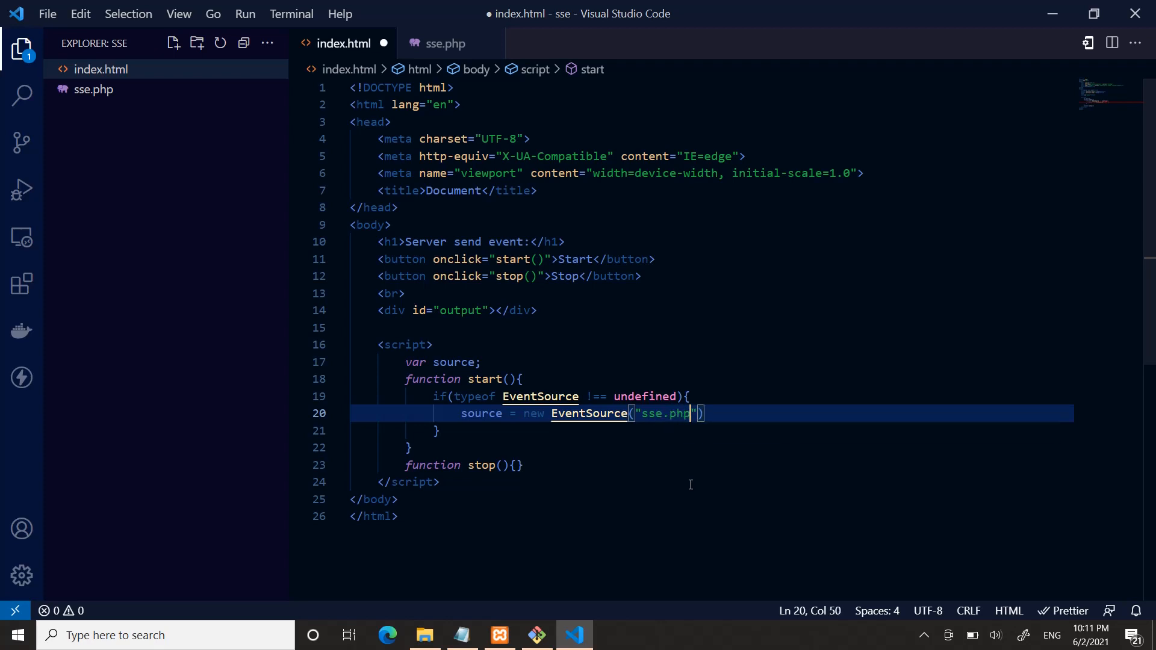
{"action": "key", "text": "Backspace"}
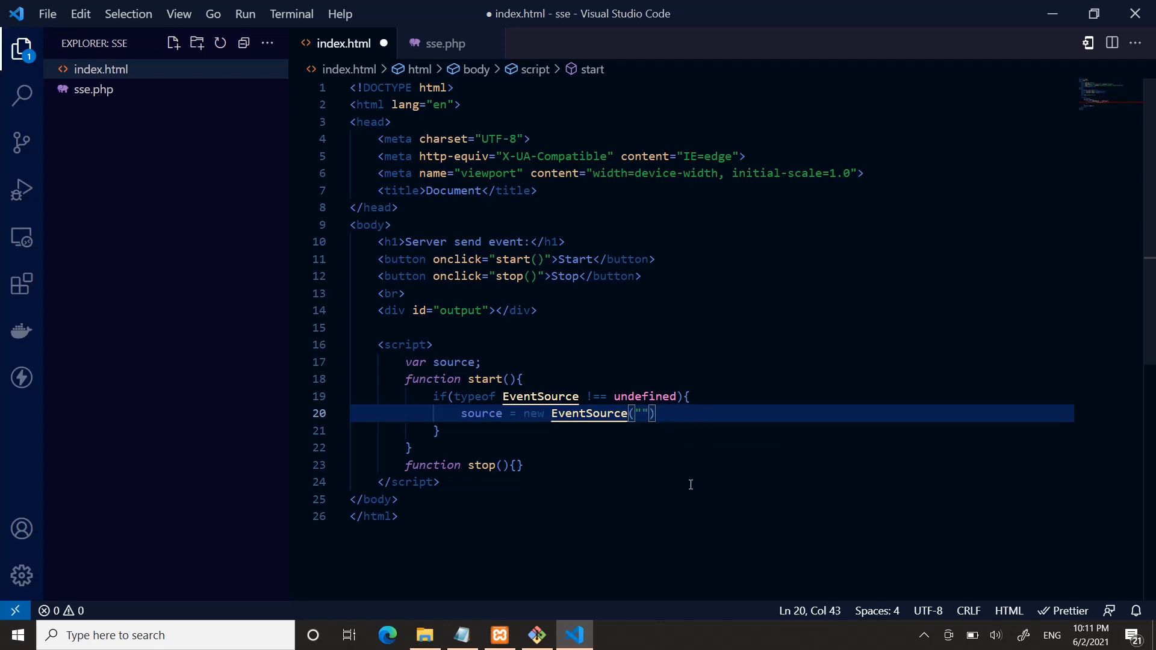
{"action": "type", "text": "https:"}
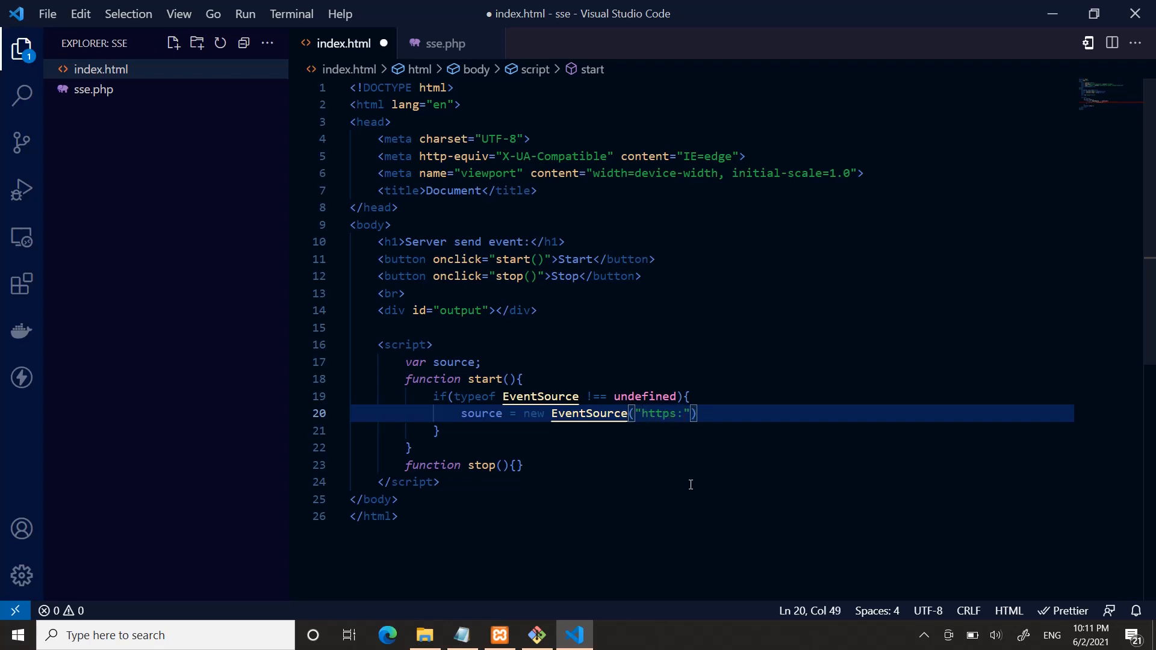
{"action": "type", "text": "//"}
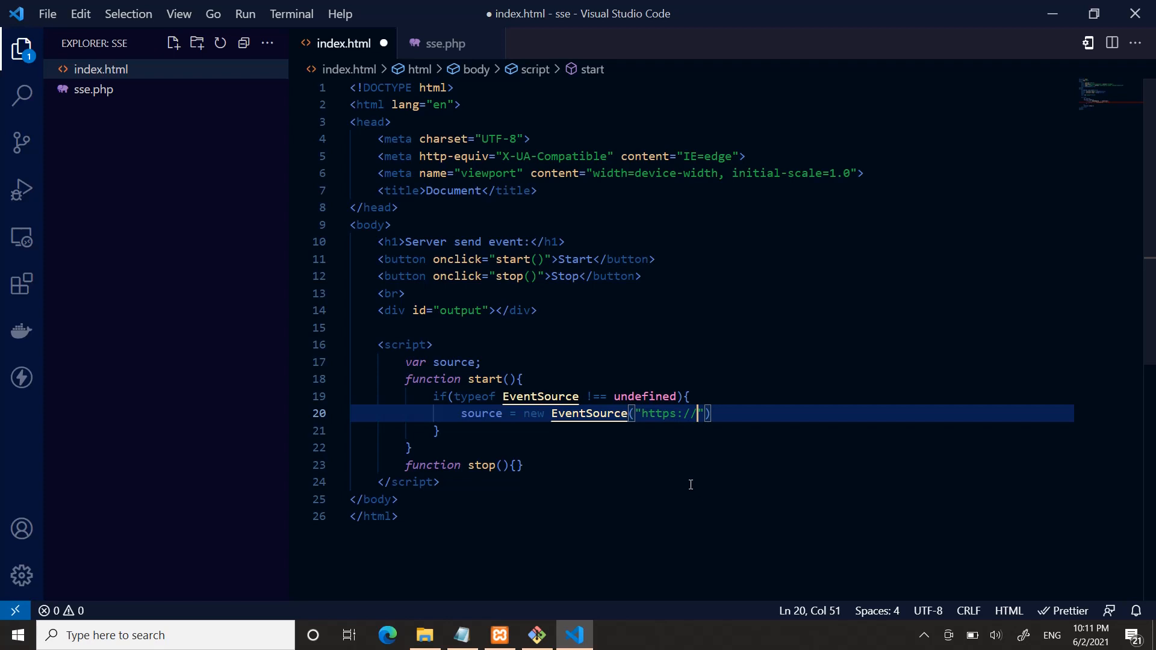
{"action": "type", "text": "site"}
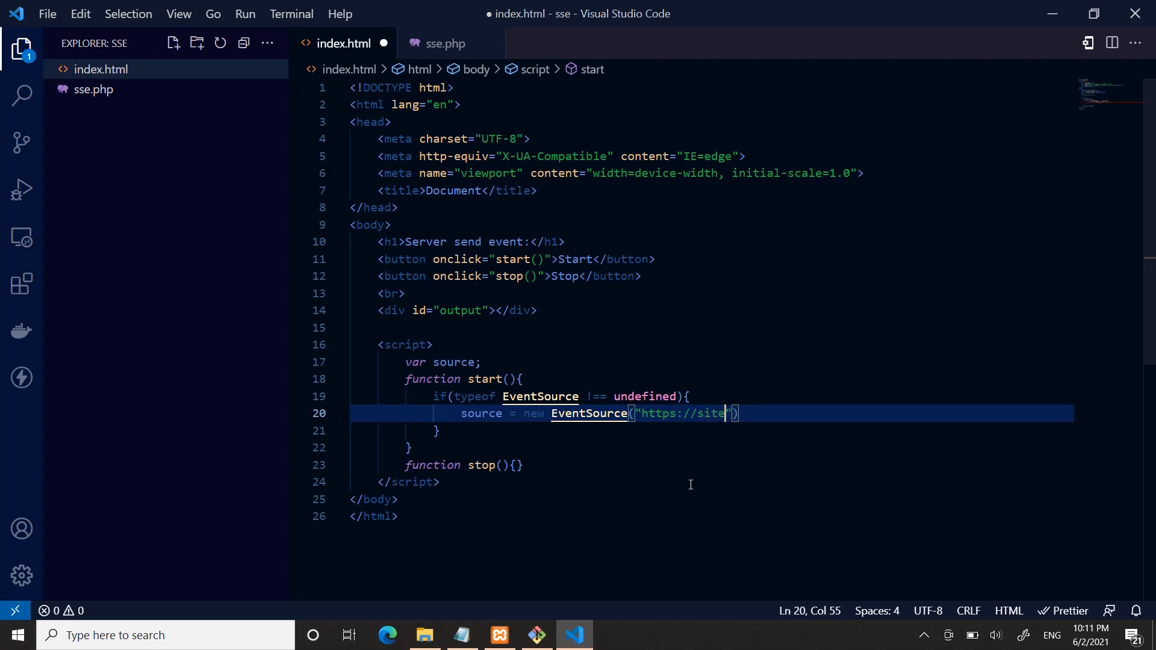
{"action": "type", "text": "name.com/"}
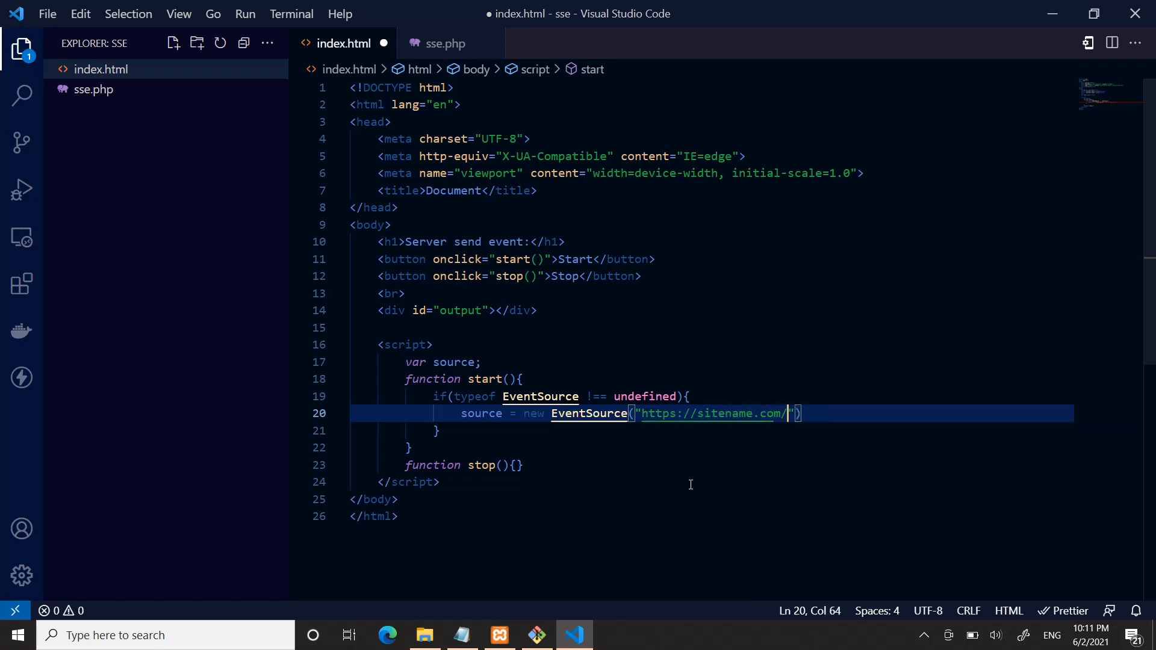
{"action": "type", "text": "an"}
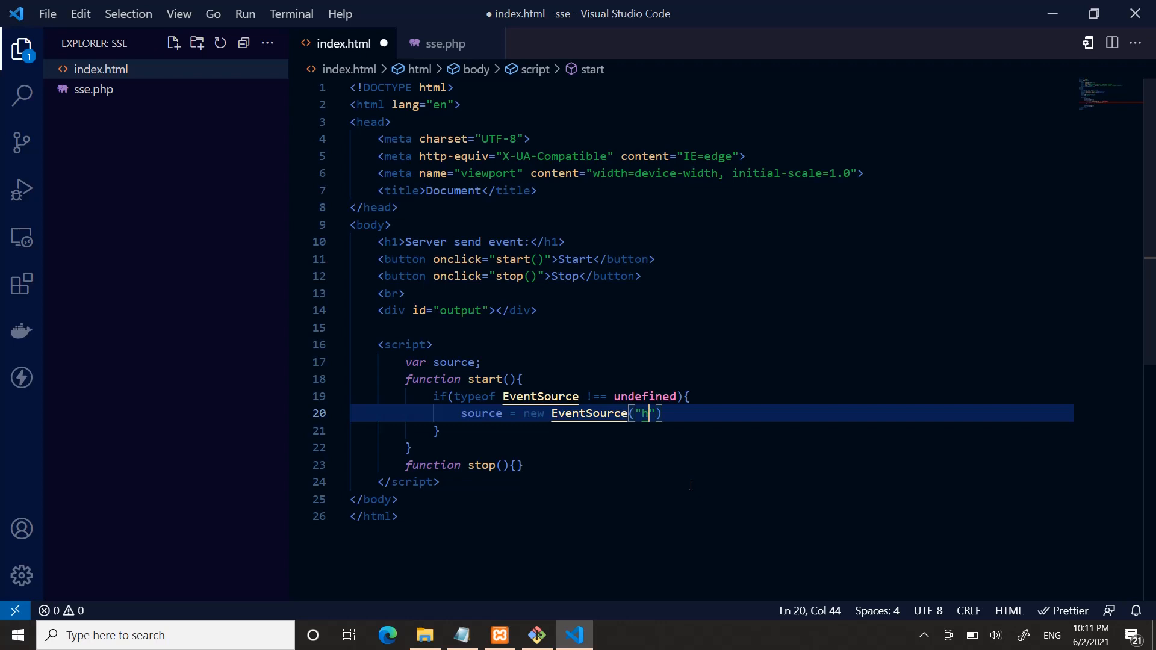
Point the EventSource at "sse.php", end the statement and start the next line
{"action": "type", "text": "s"}
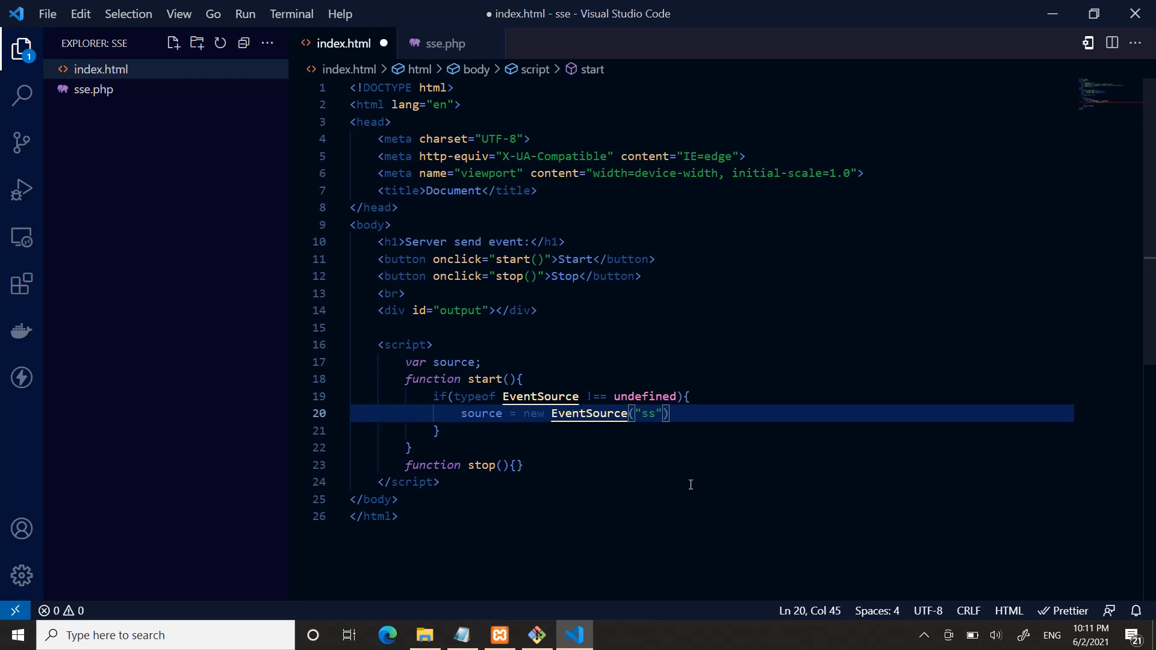
{"action": "type", "text": "se."}
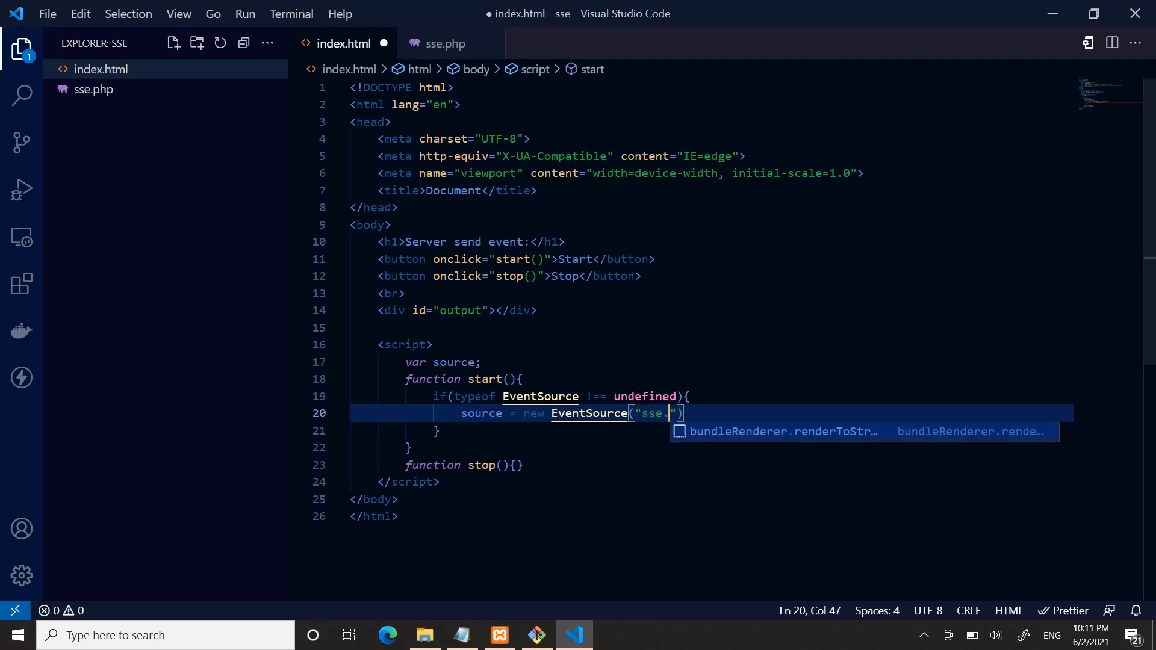
{"action": "type", "text": "php\");"}
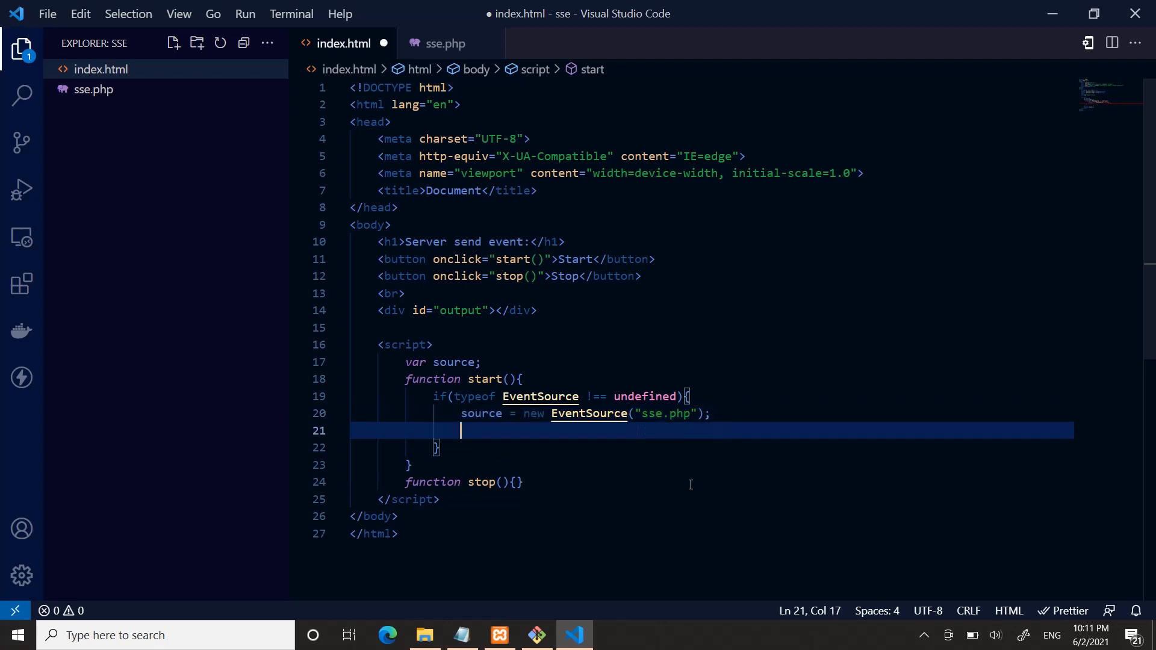
{"action": "type", "text": "s"}
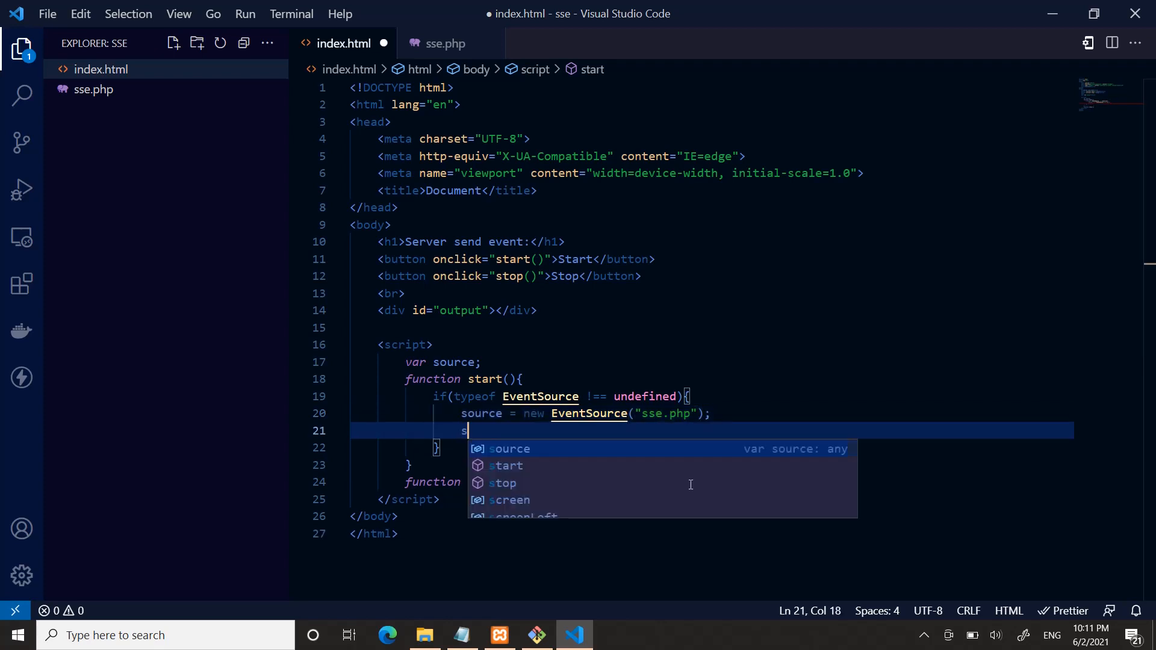
Declare source.onmessage as a function taking event
{"action": "type", "text": "rou"}
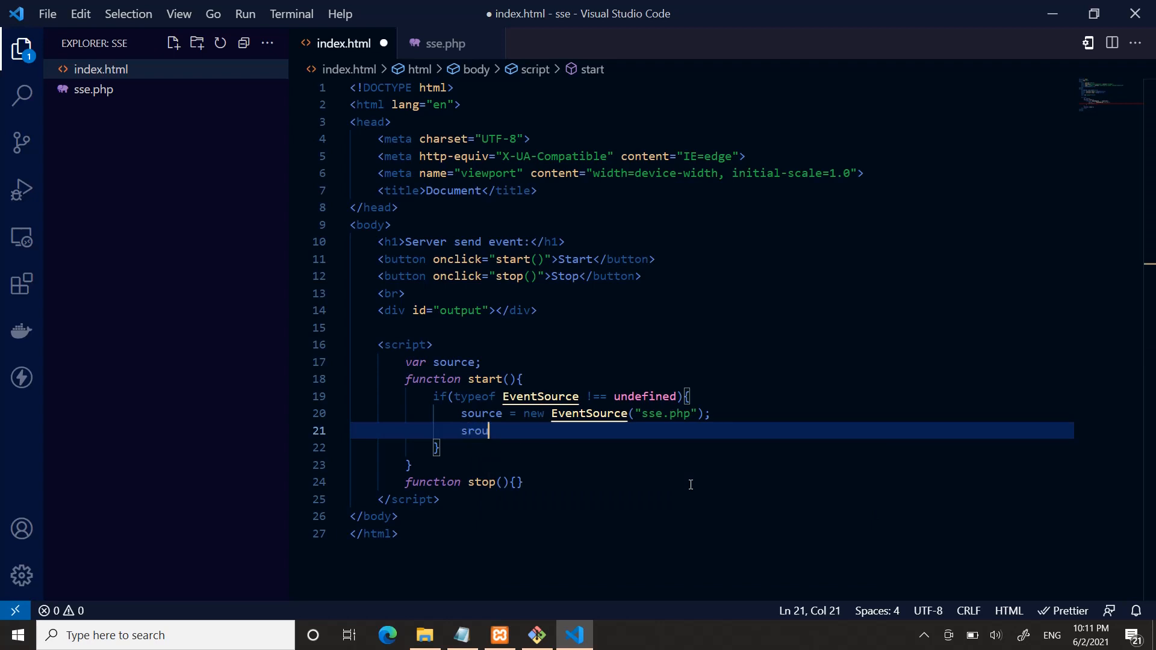
{"action": "type", "text": "rce"}
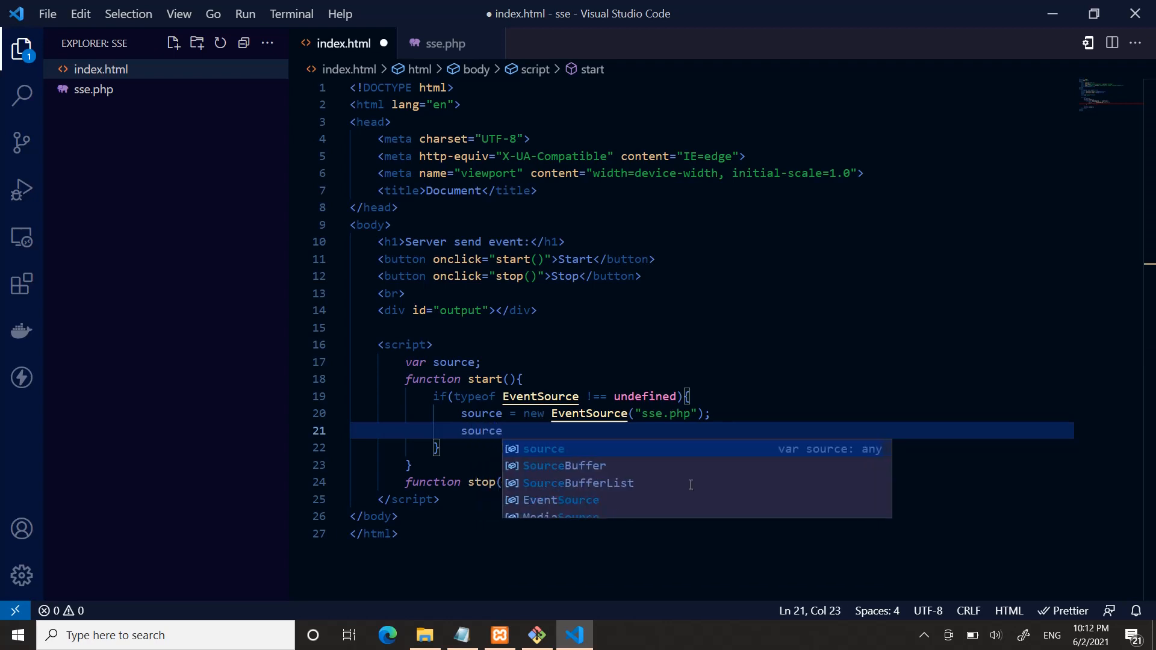
{"action": "type", "text": ".onmessage"}
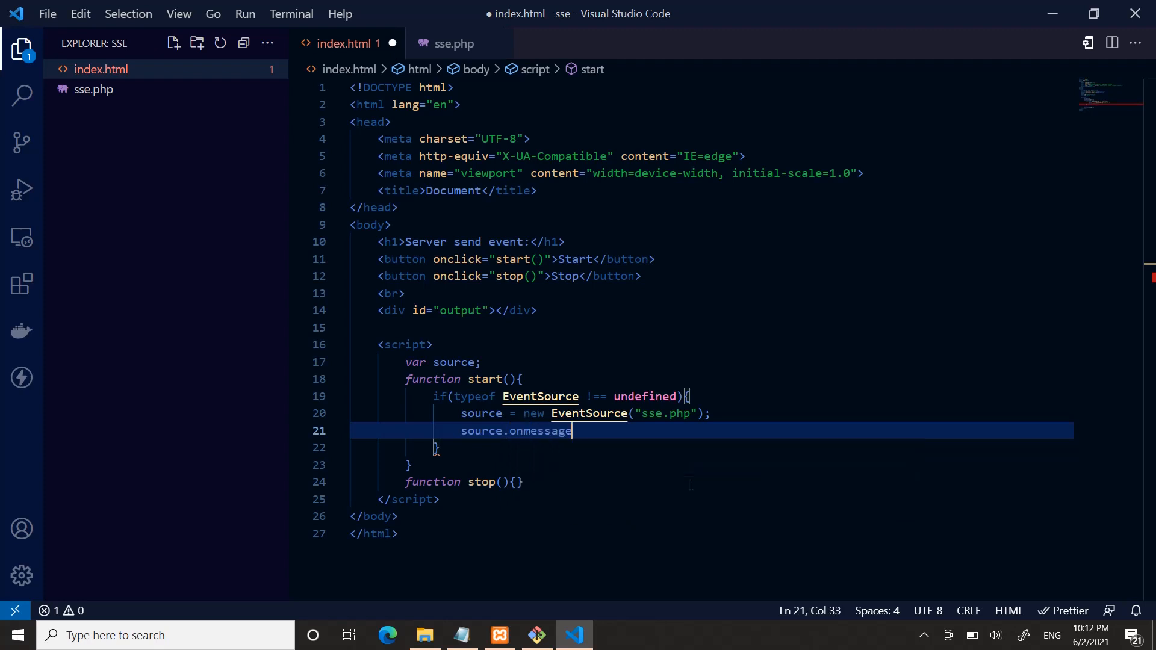
{"action": "type", "text": "= function()"}
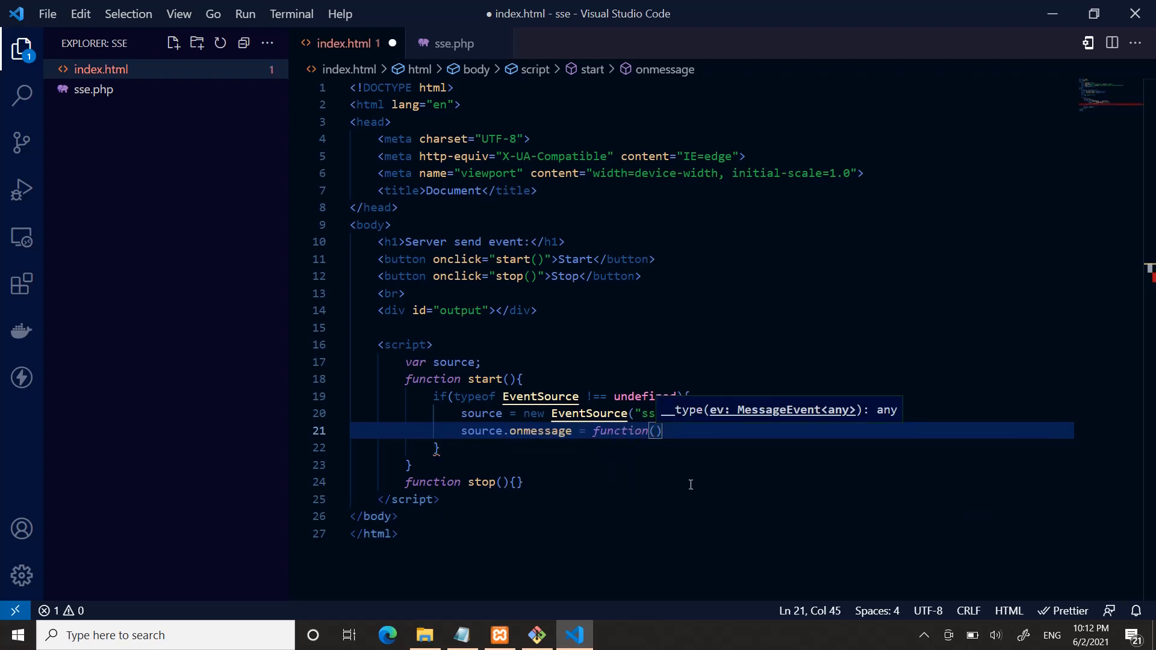
{"action": "type", "text": "e"}
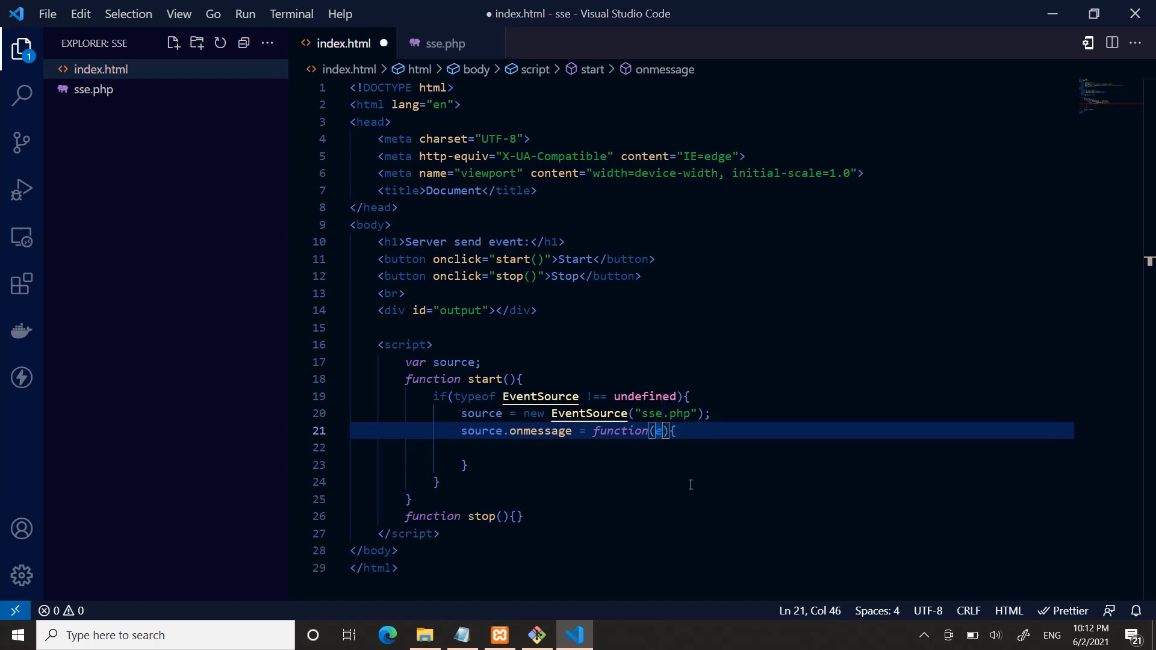
{"action": "type", "text": "event"}
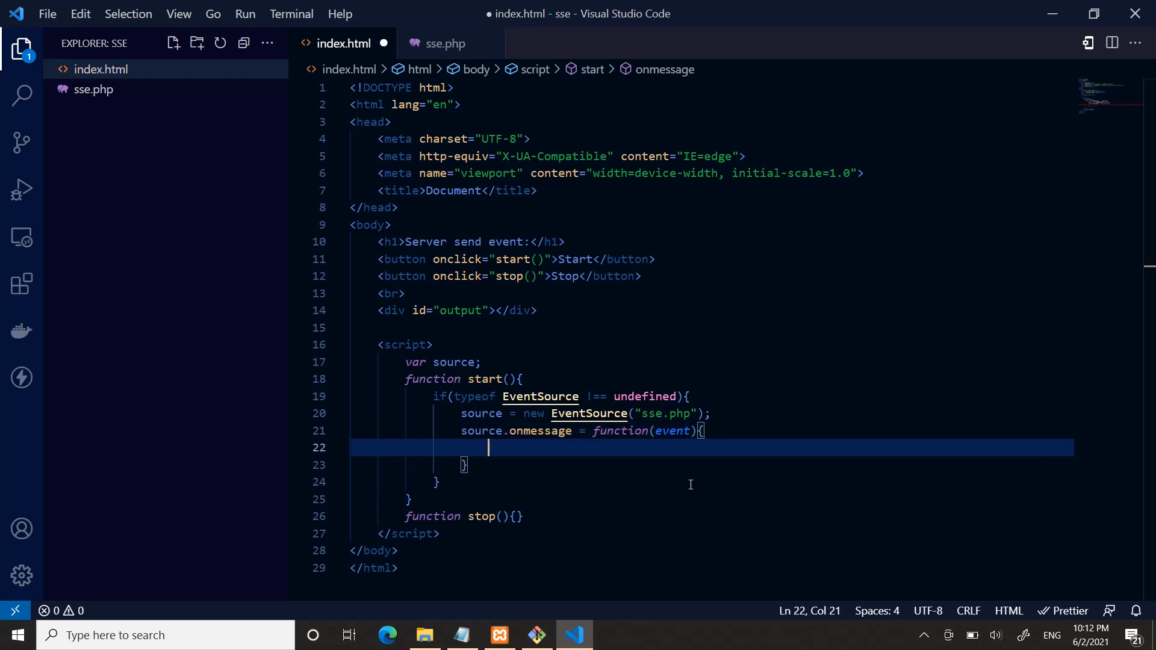
Append event.data plus "<br>" to document.getElementById("output").innerHTML
{"action": "type", "text": "dou"}
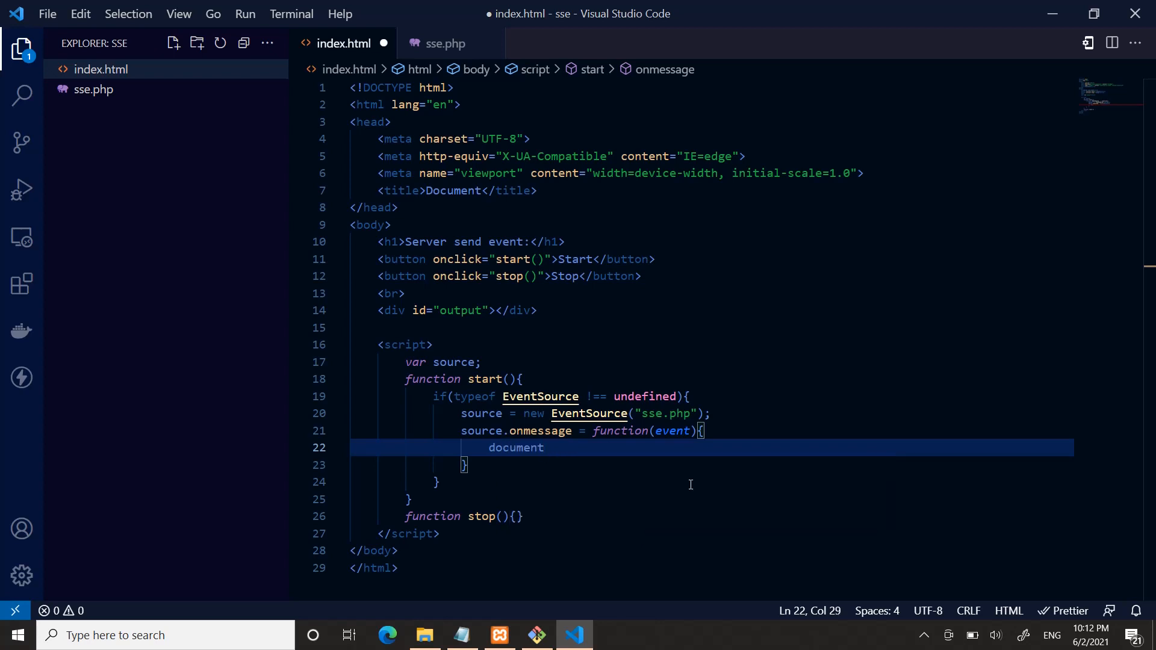
{"action": "type", "text": ".getElementById()"}
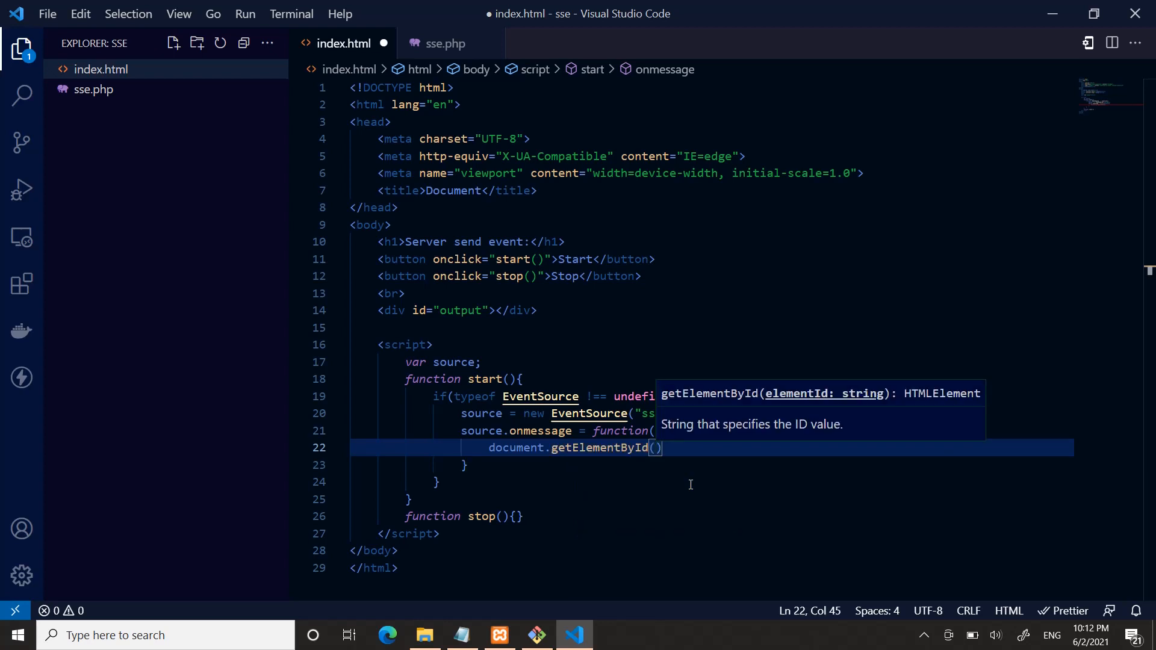
{"action": "type", "text": "\"\""}
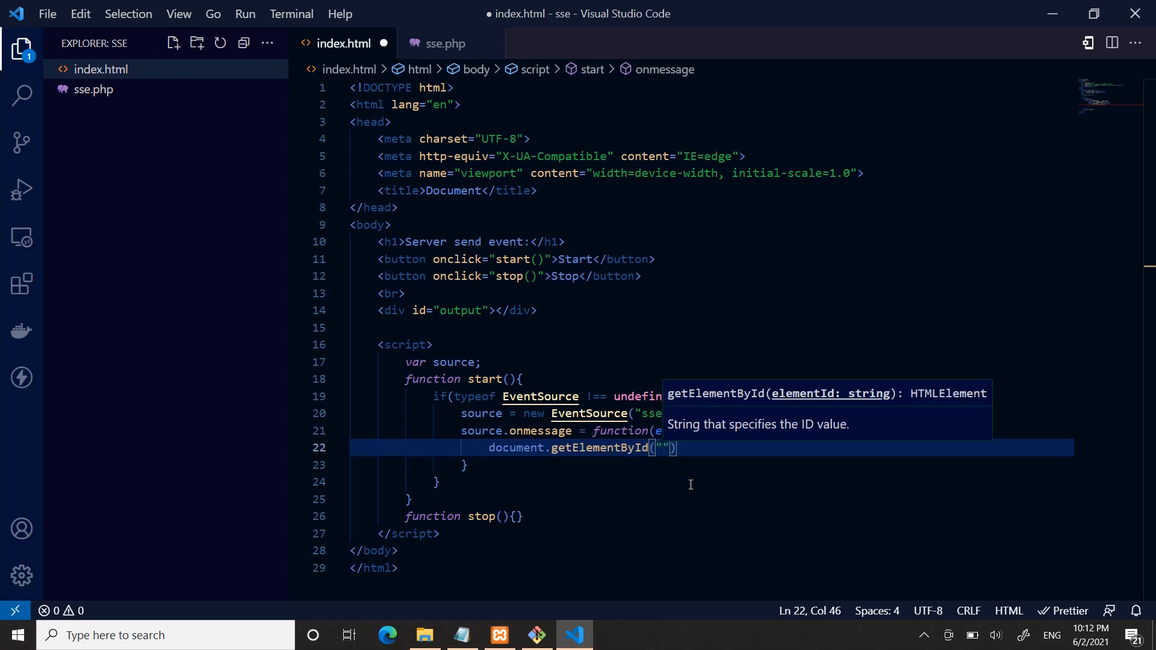
{"action": "type", "text": "output"}
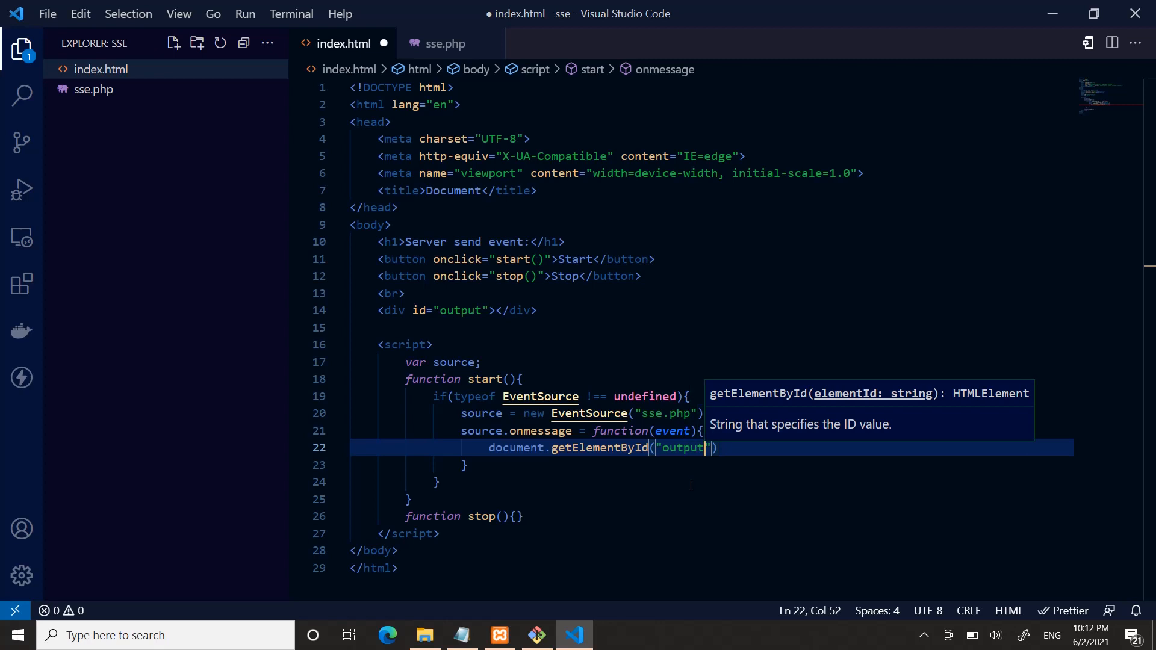
{"action": "type", "text": ").in"}
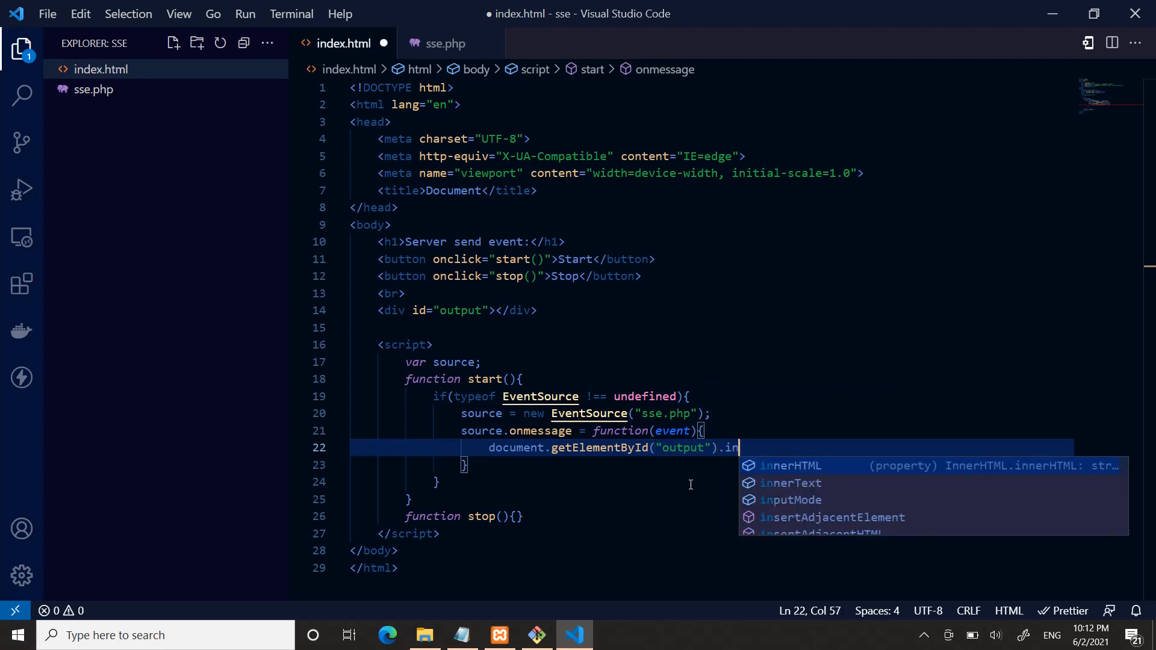
{"action": "type", "text": "nerHTML ="}
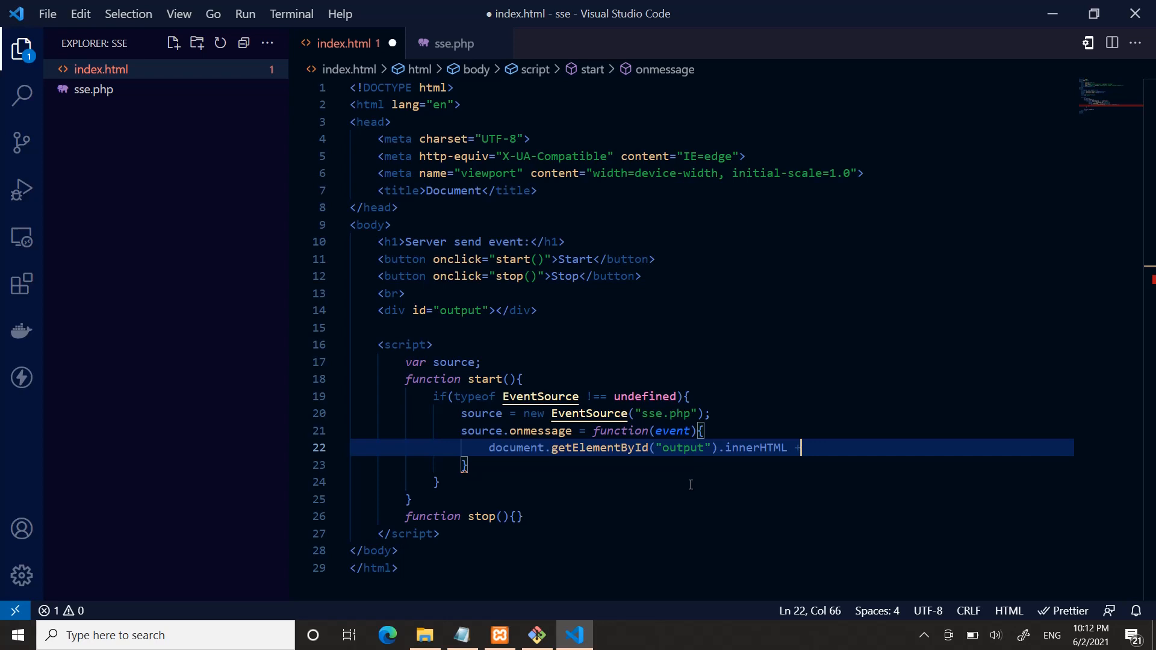
{"action": "type", "text": "="}
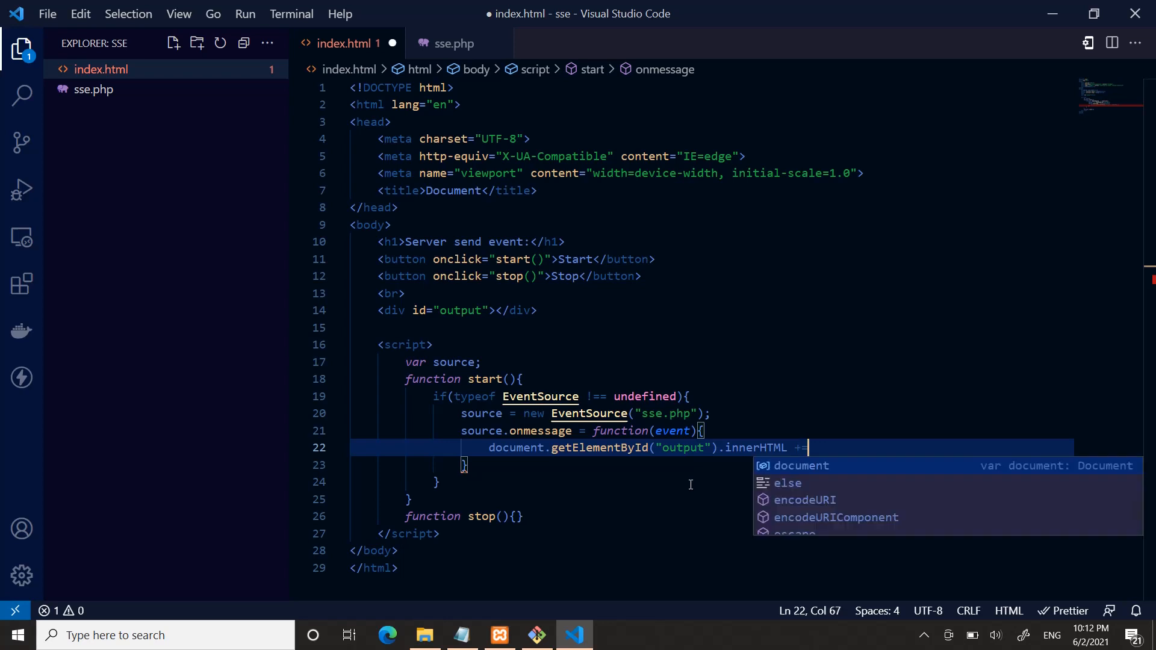
{"action": "type", "text": "event"}
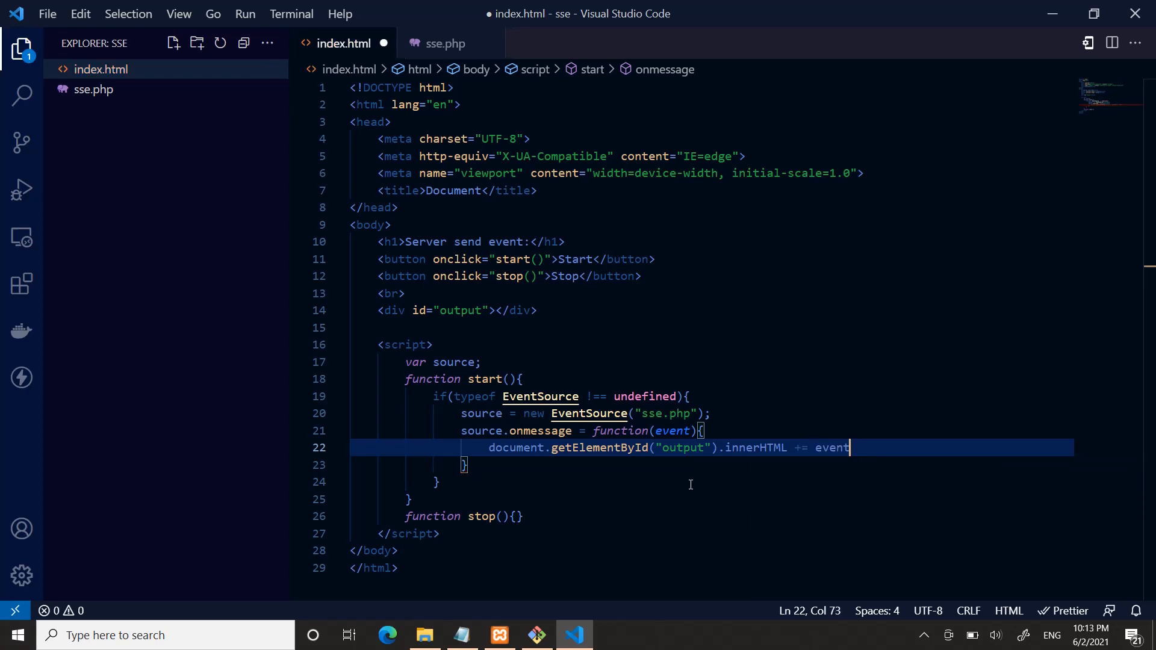
{"action": "type", "text": ".data  +"}
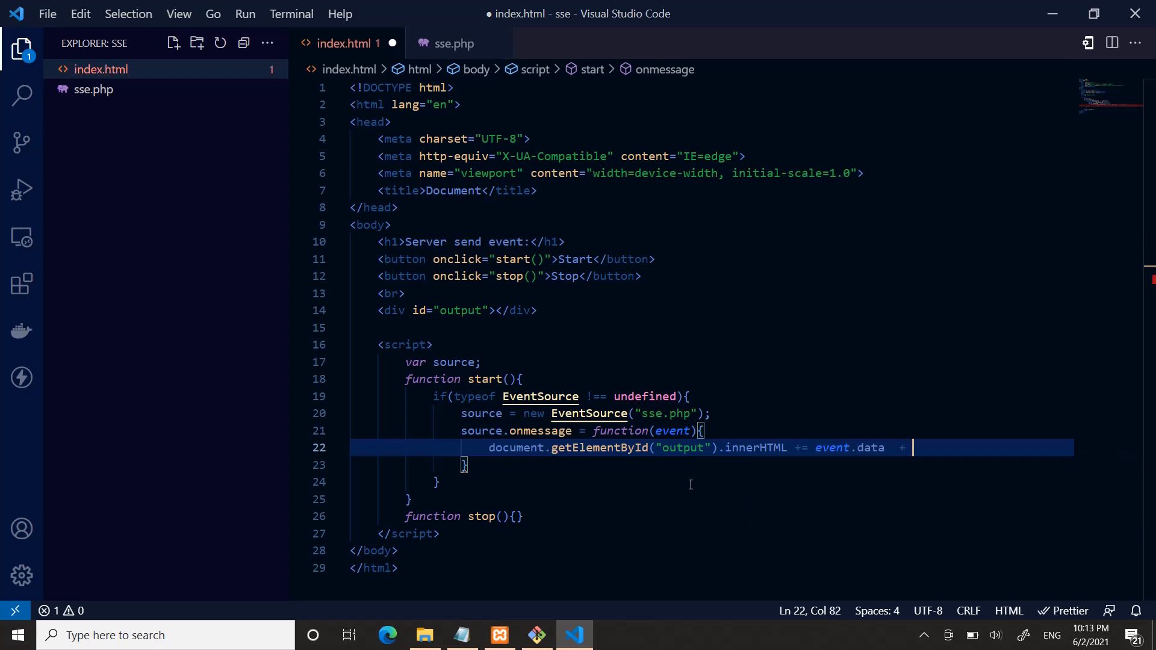
{"action": "type", "text": "\"<>\""}
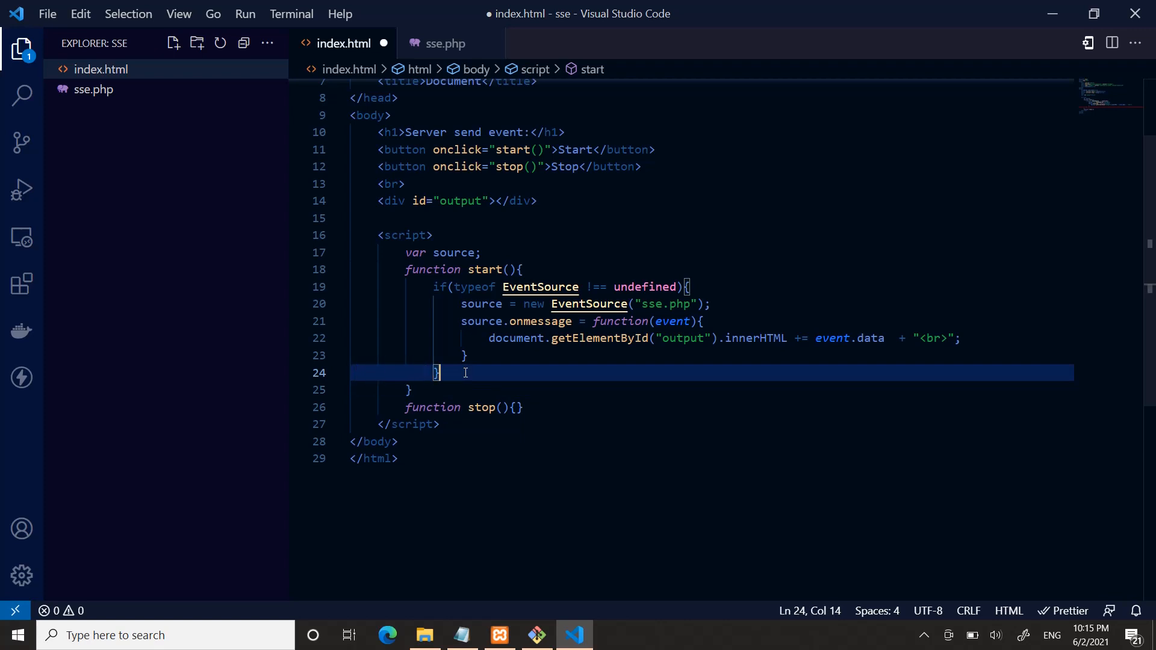
Write an else branch setting the output div's innerHTML to "Sorry! your browser doesnot support."
{"action": "type", "text": "else{"}
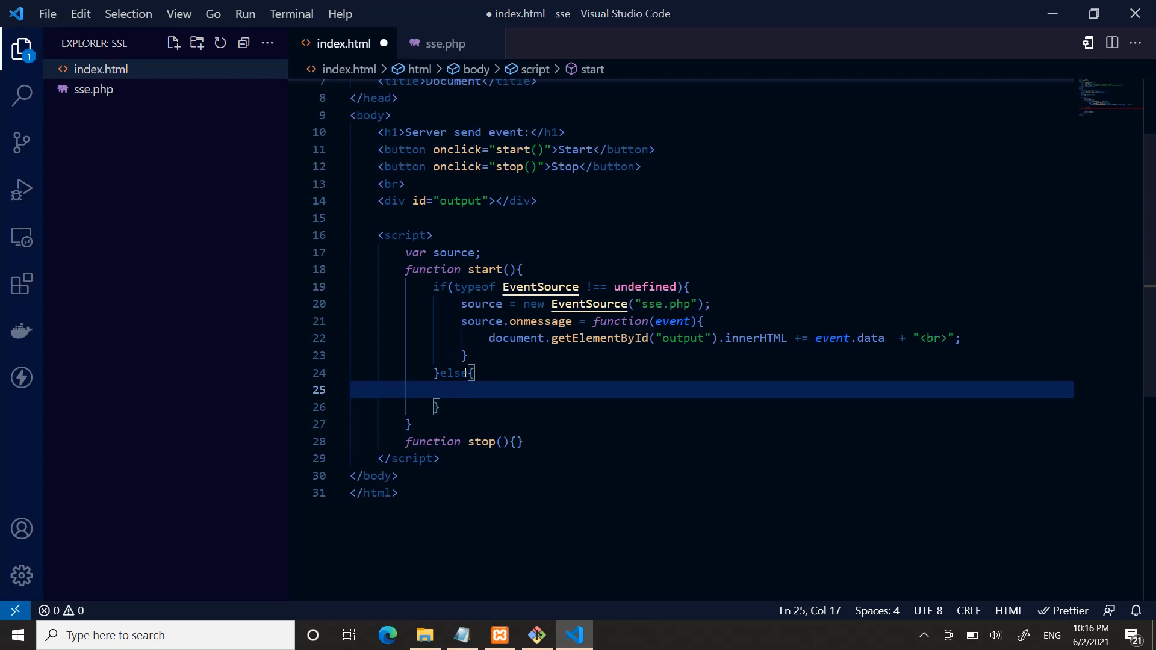
{"action": "type", "text": "document"}
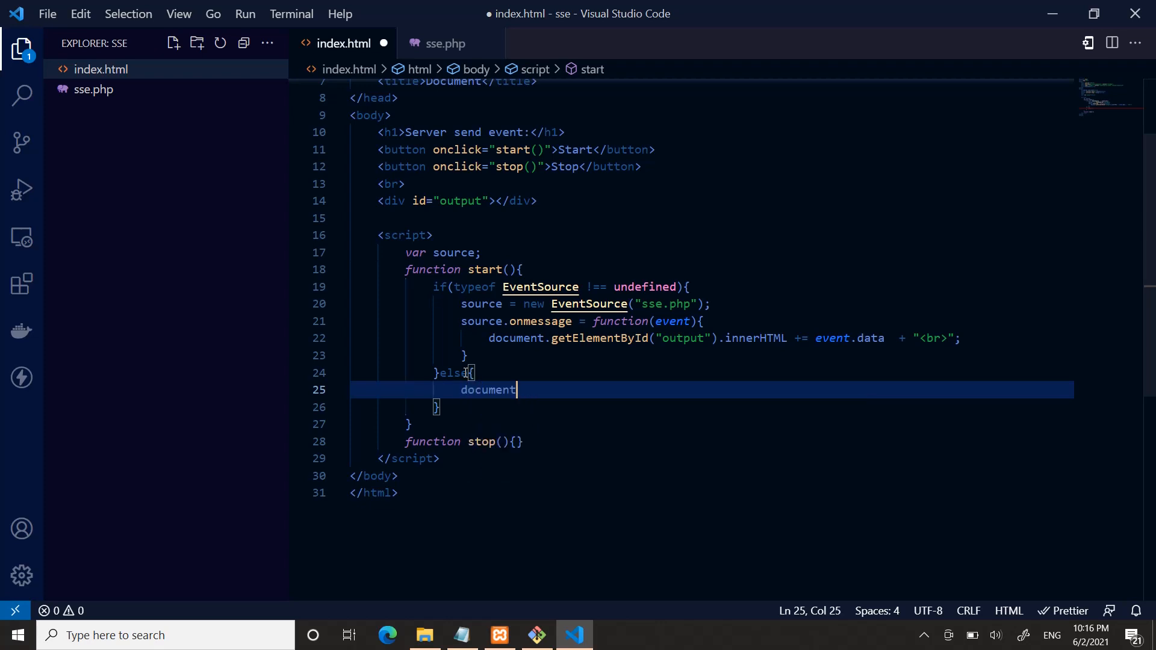
{"action": "type", "text": ".getElementById(\"\")"}
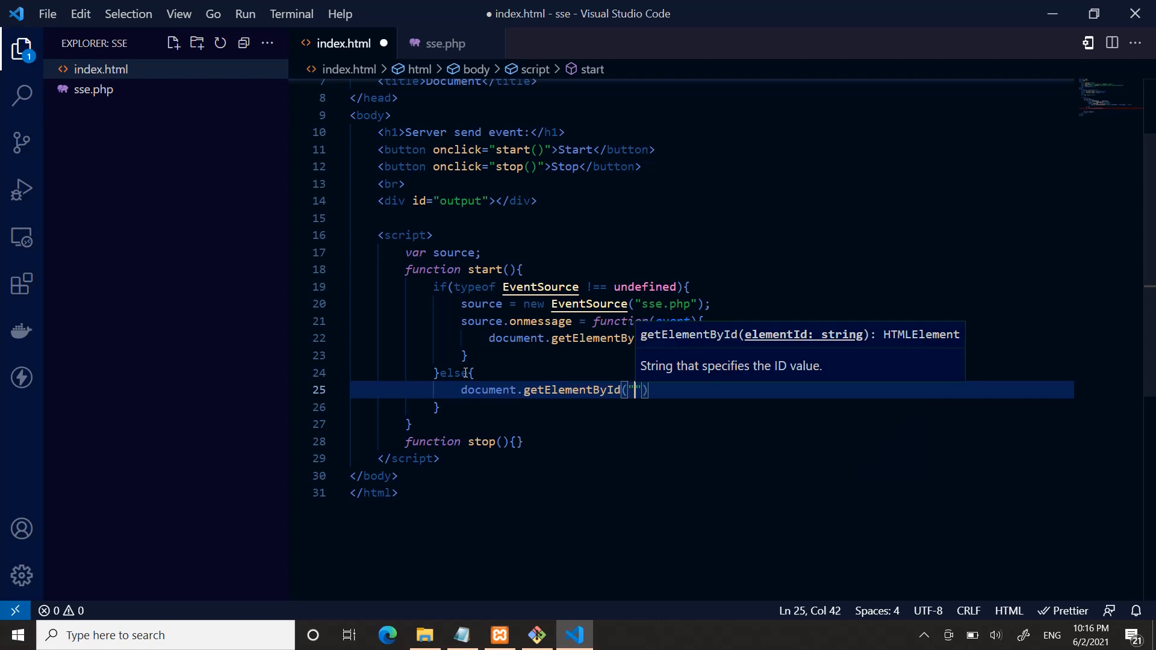
{"action": "type", "text": "output"}
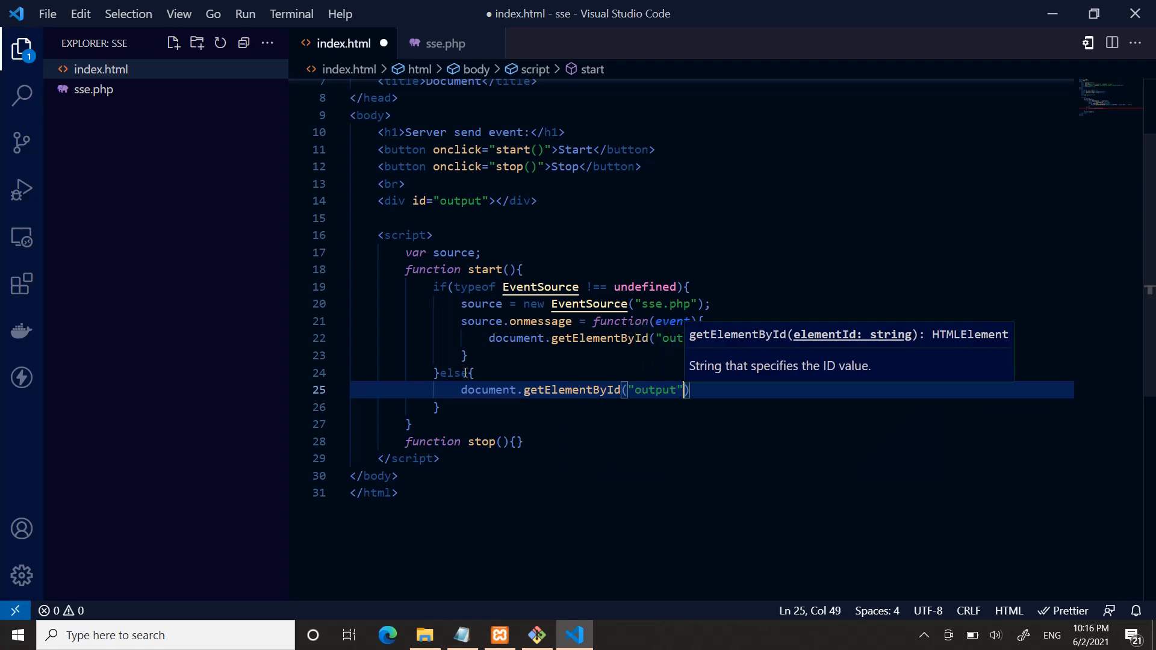
{"action": "type", "text": ".innerHTML"}
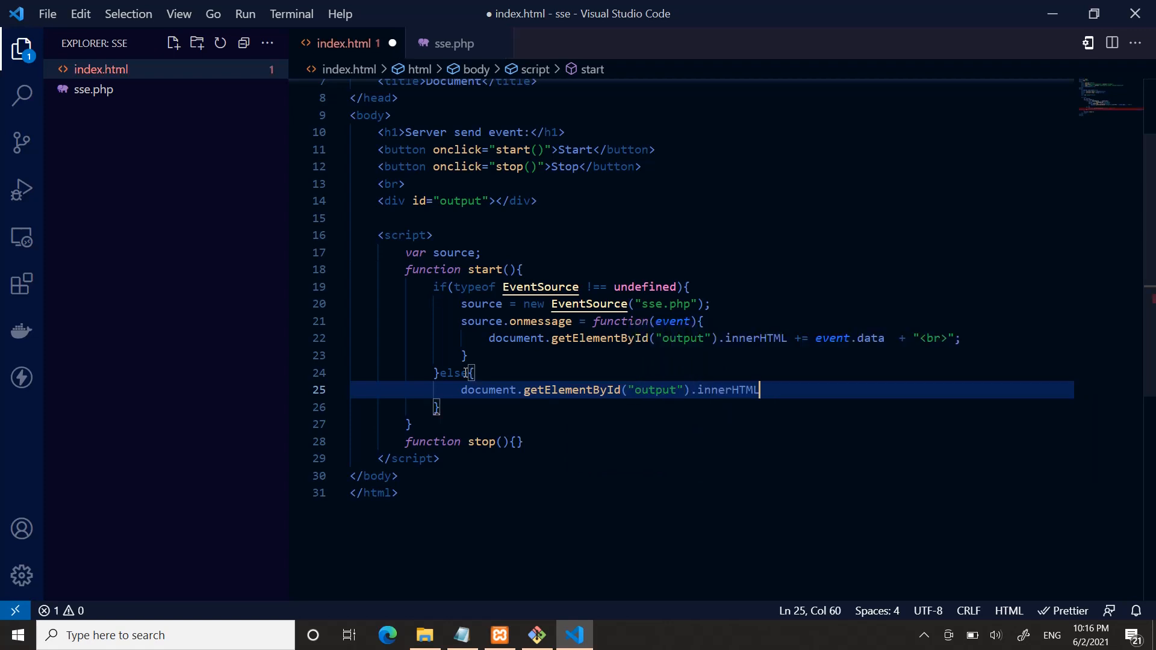
{"action": "type", "text": "= \"\""}
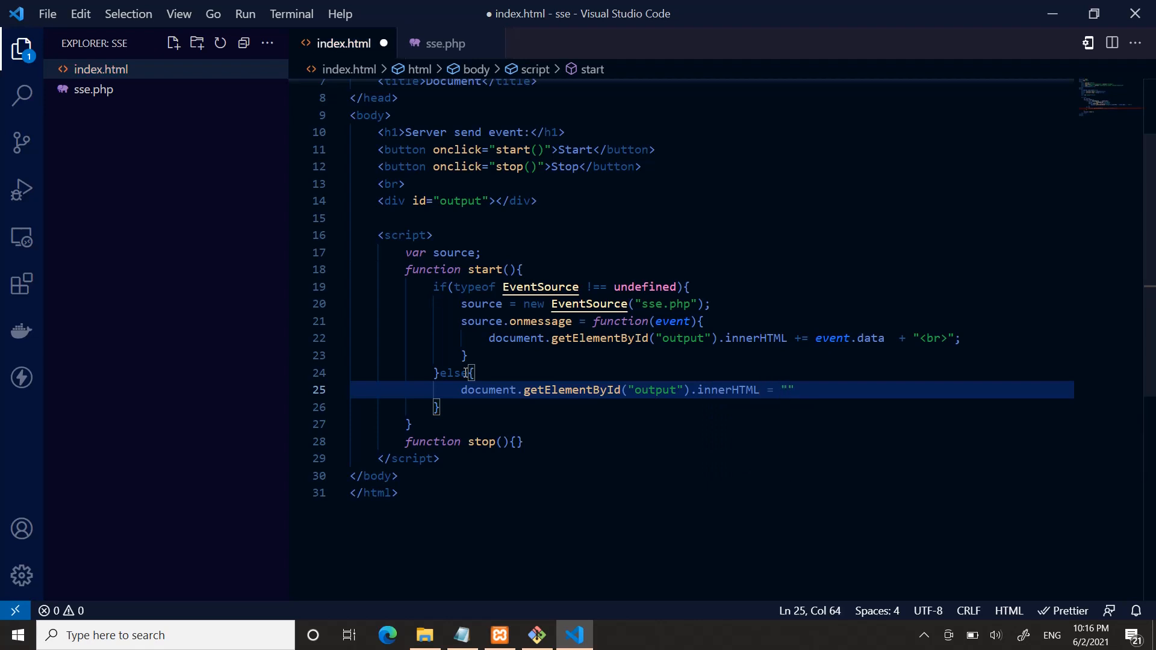
{"action": "type", "text": "Sorry"}
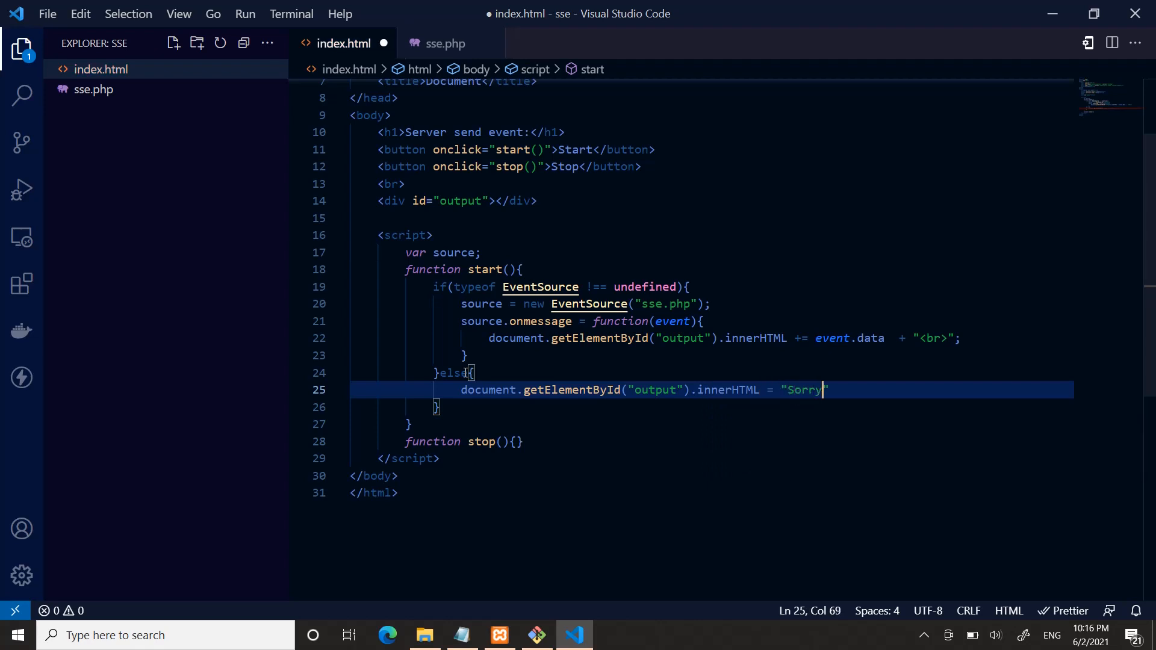
{"action": "type", "text": "!"}
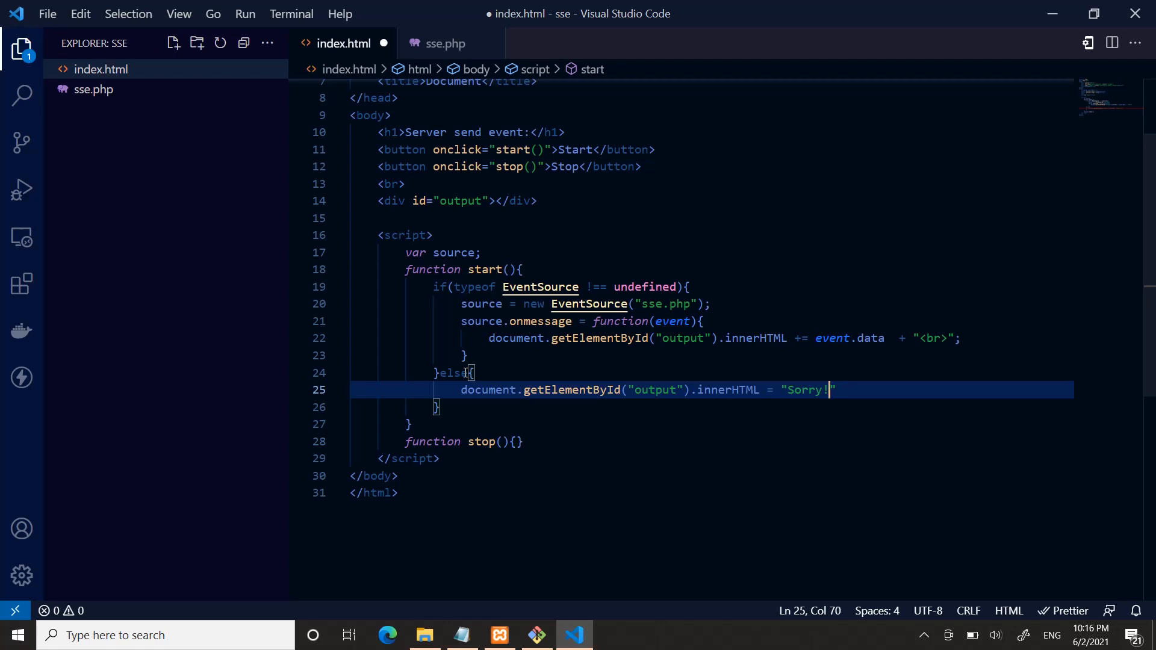
{"action": "type", "text": "your b"}
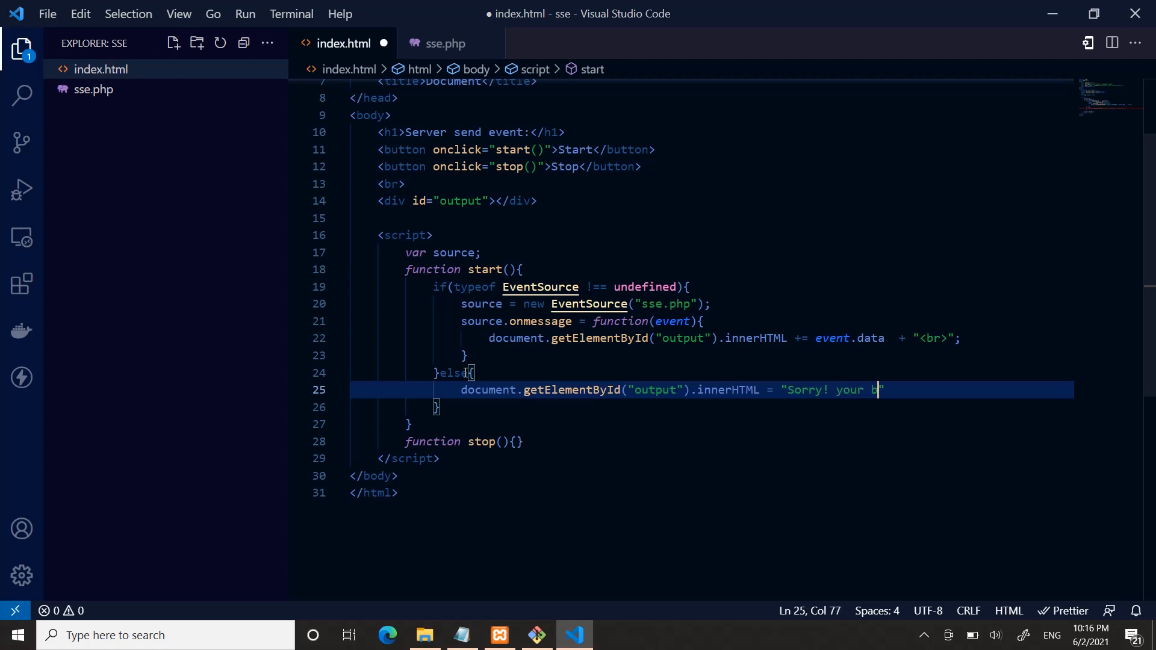
{"action": "type", "text": "ro"}
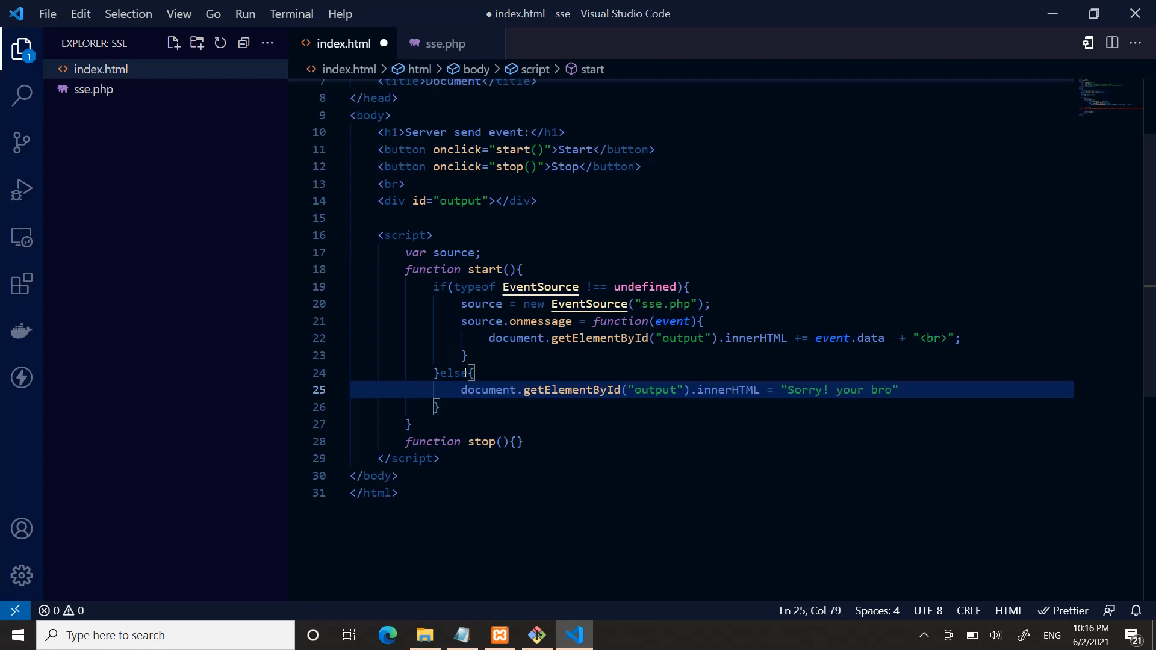
{"action": "type", "text": "wser do"}
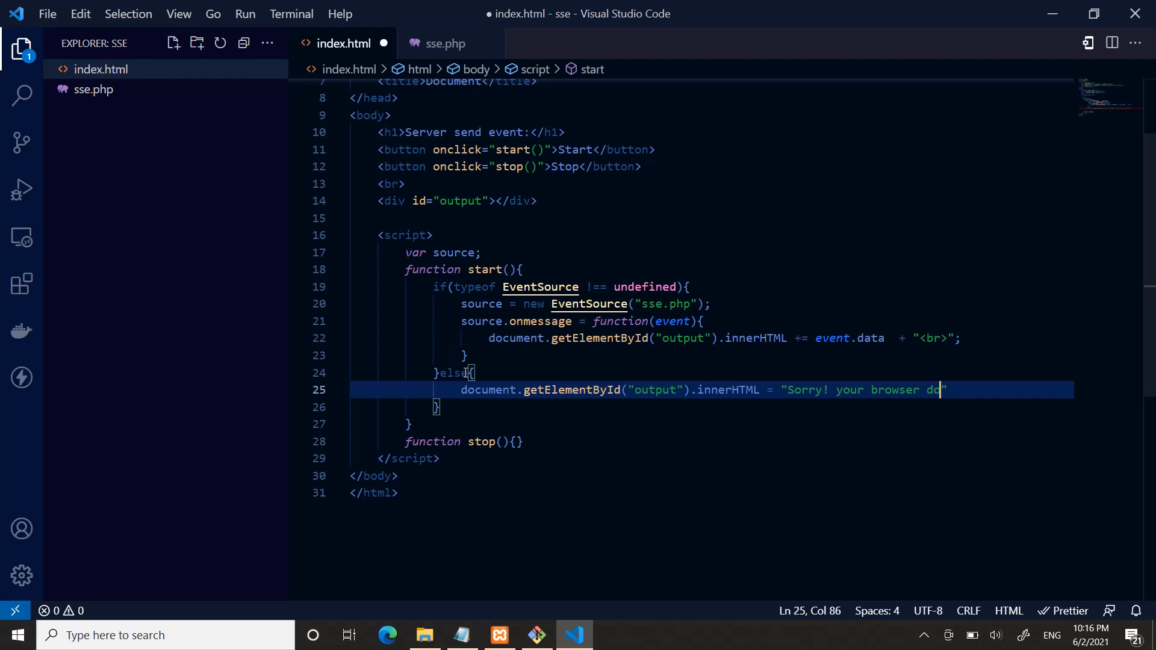
{"action": "type", "text": "esnot support."}
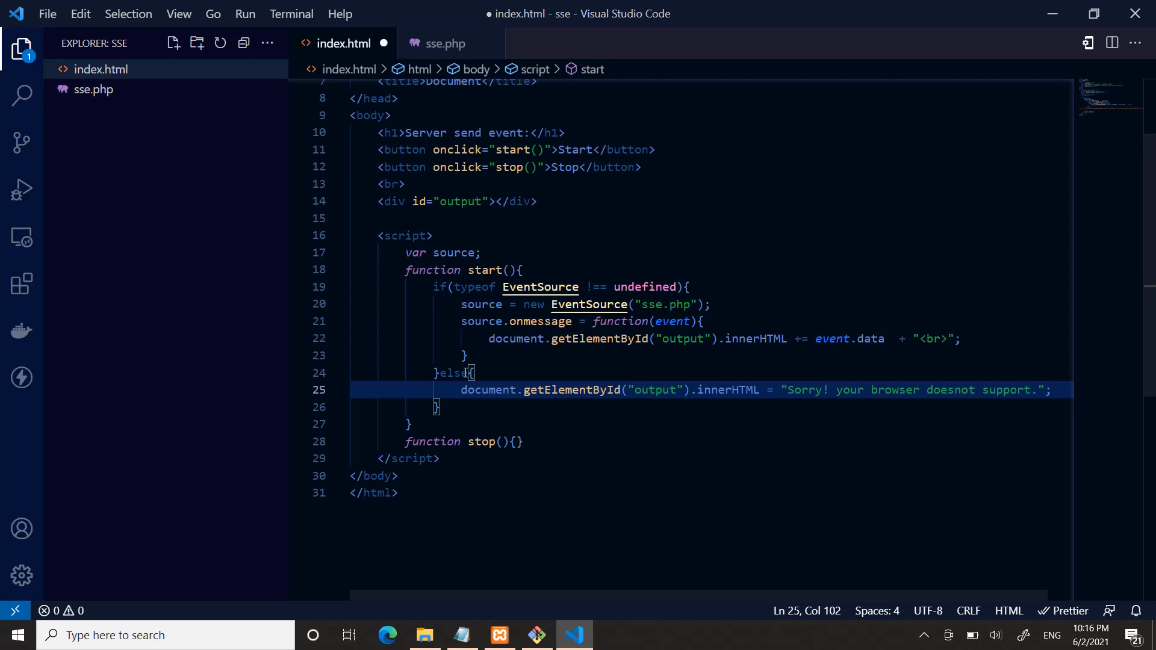
Fill stop() with source.close() and console.log("Event: closed")
{"action": "left_click", "coordinate": [515, 442]}
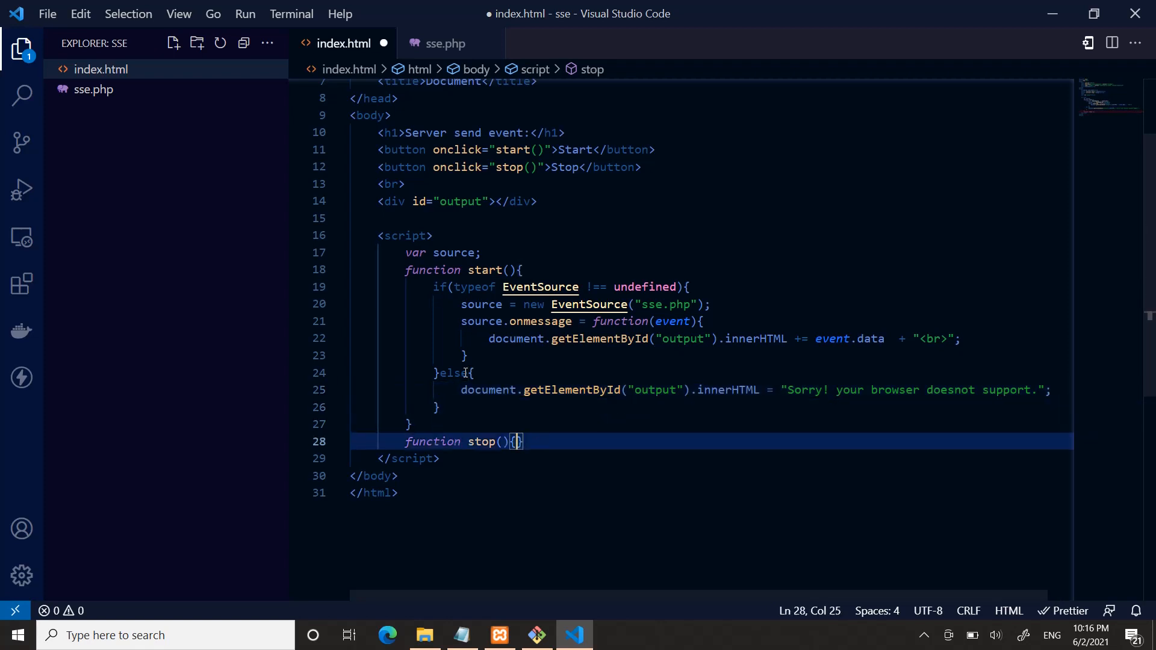
{"action": "key", "text": "Enter"}
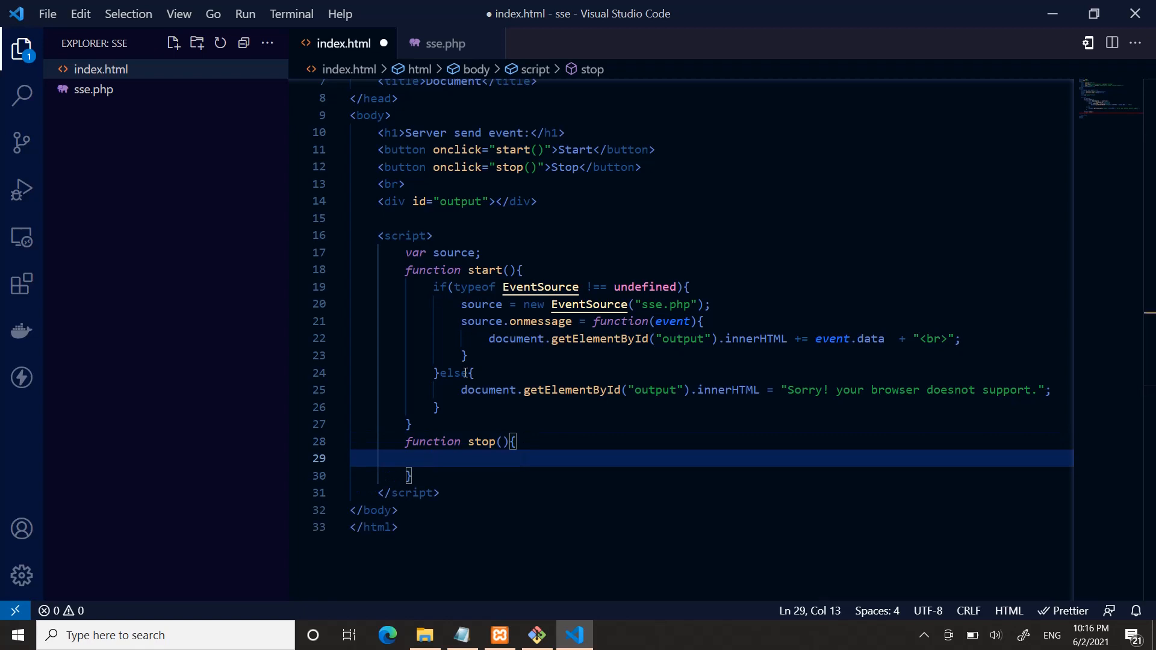
{"action": "type", "text": "s"}
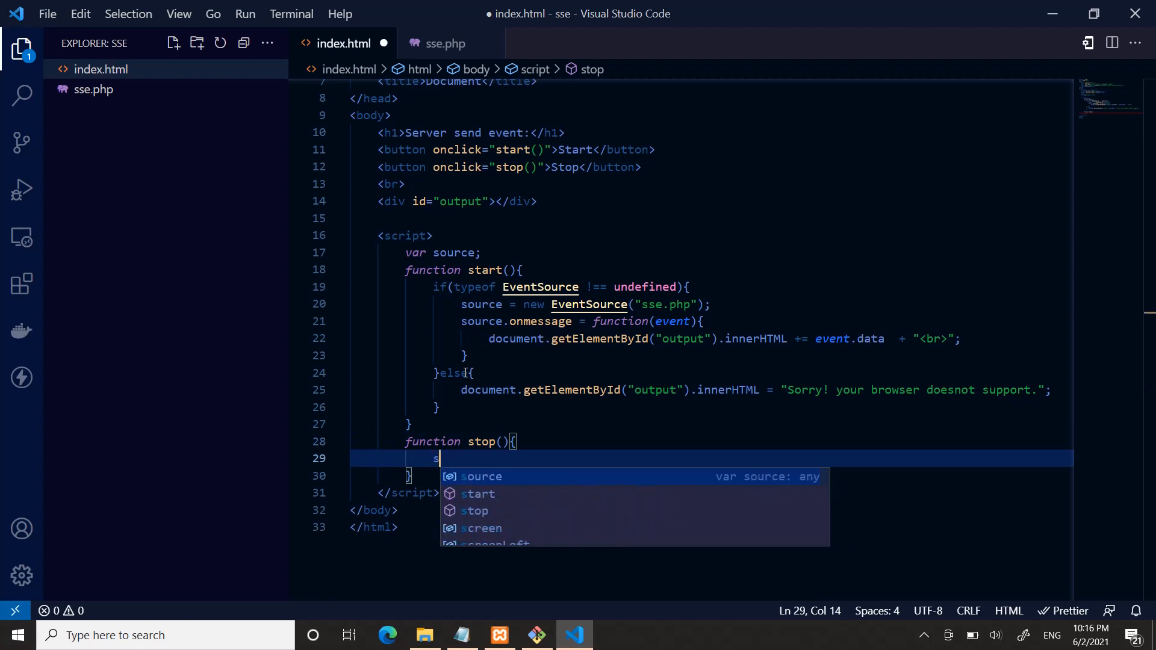
{"action": "type", "text": "source.clos"}
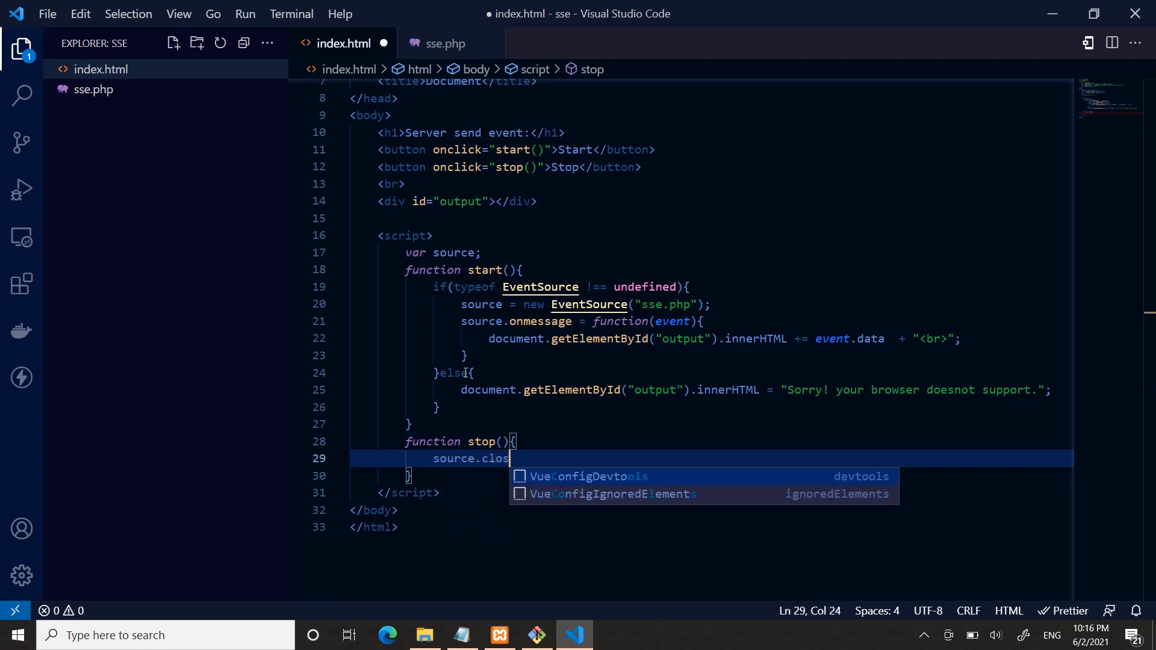
{"action": "type", "text": "e()"}
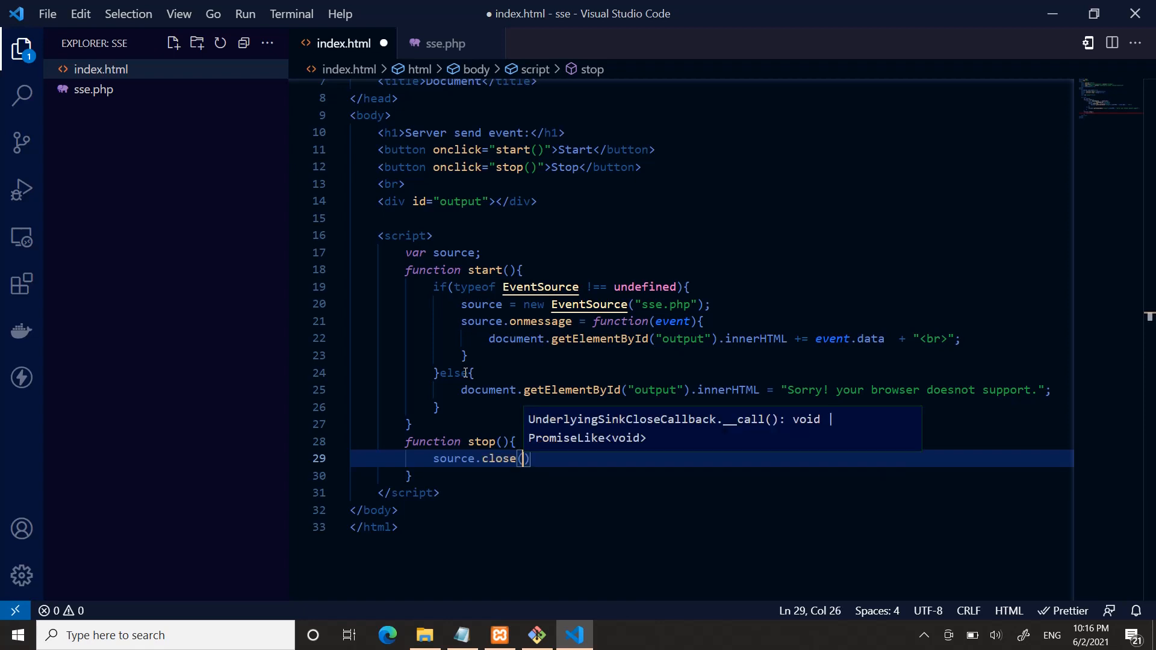
{"action": "key", "text": "Enter"}
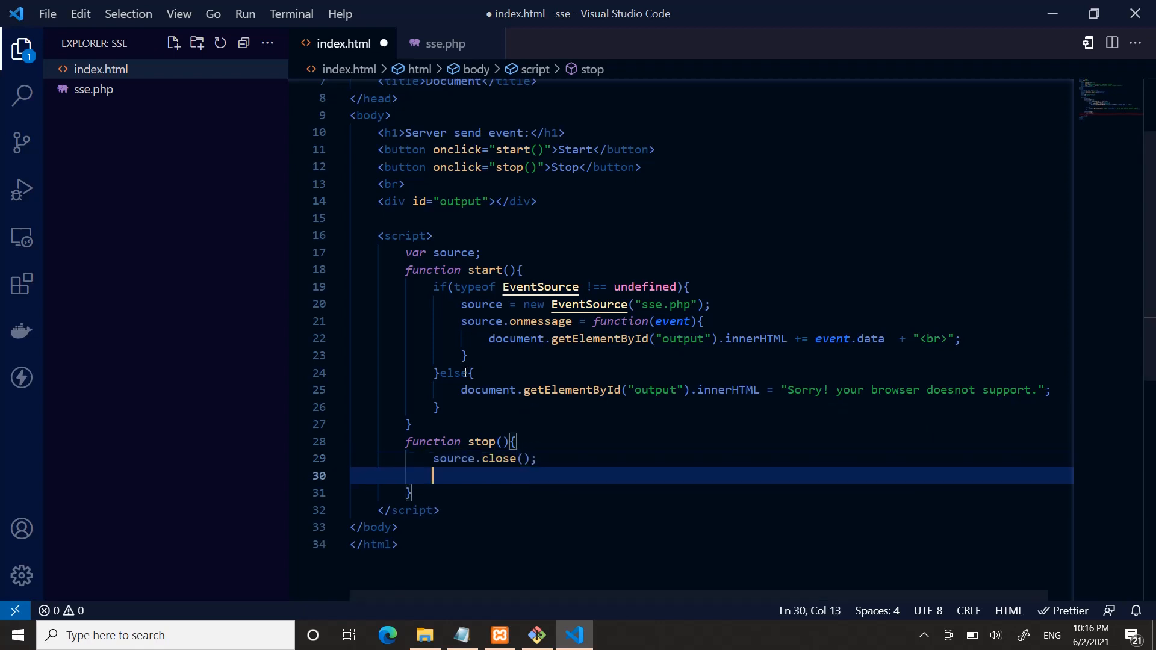
{"action": "type", "text": "console.log("}
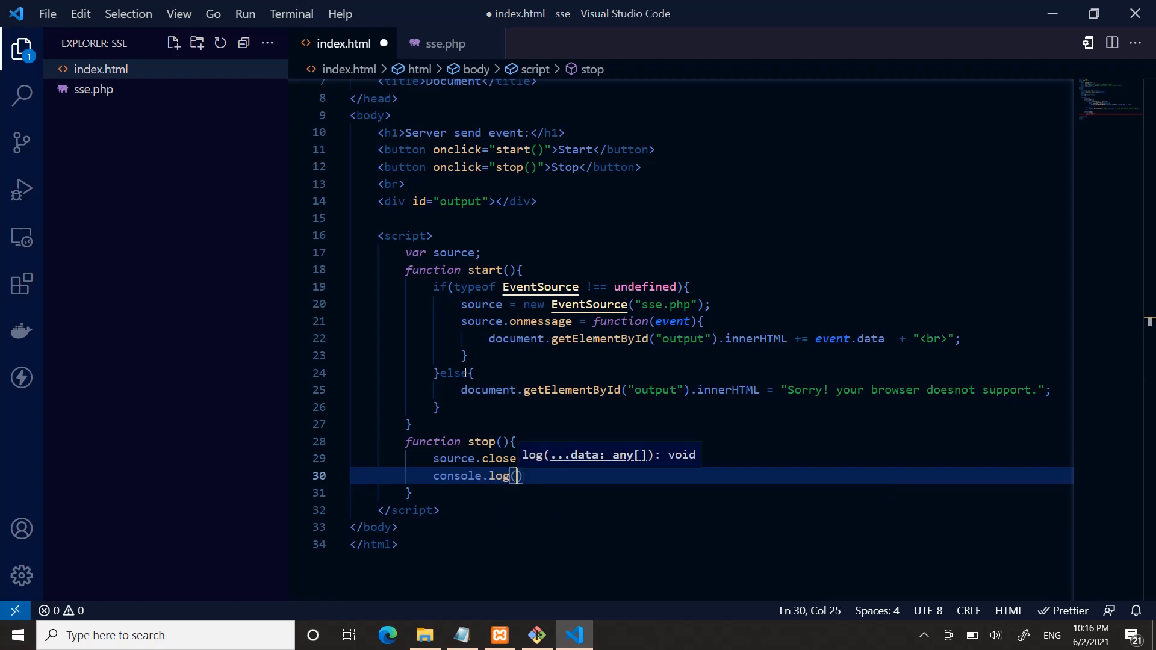
{"action": "type", "text": "\"E"}
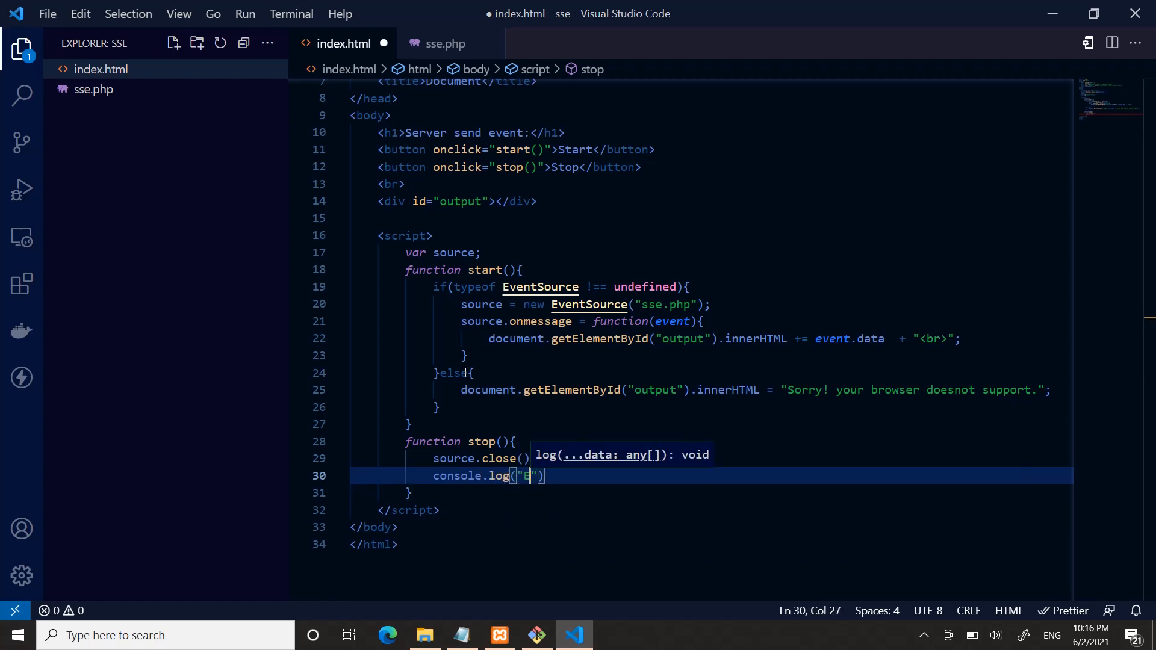
{"action": "type", "text": "vent: co"}
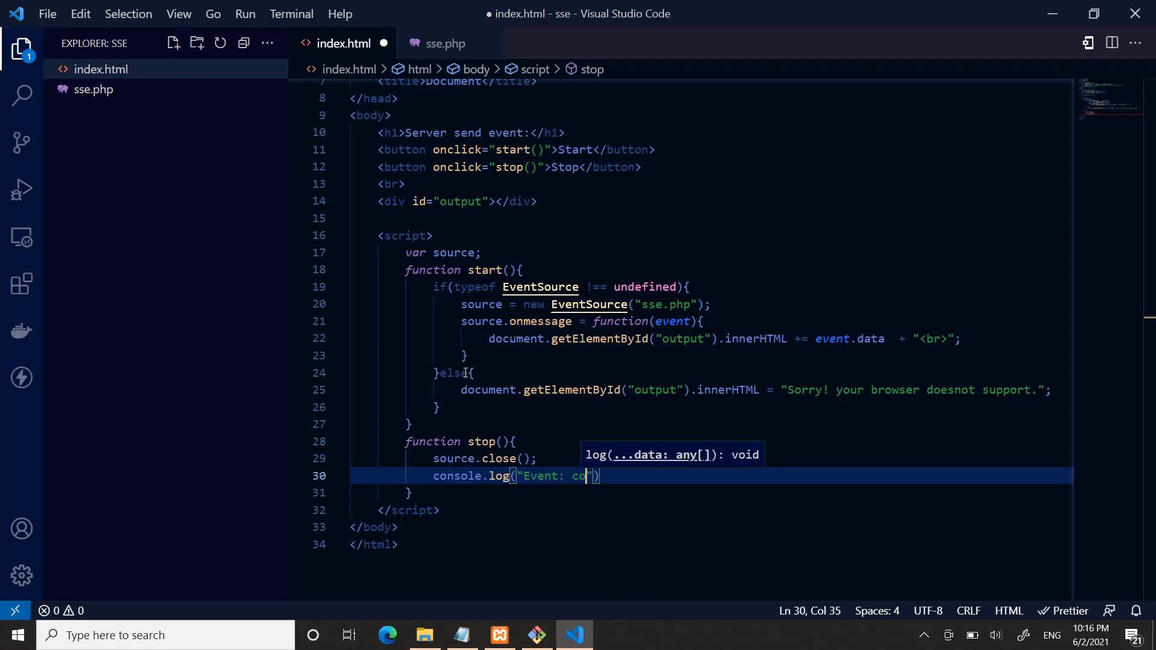
{"action": "type", "text": "los"}
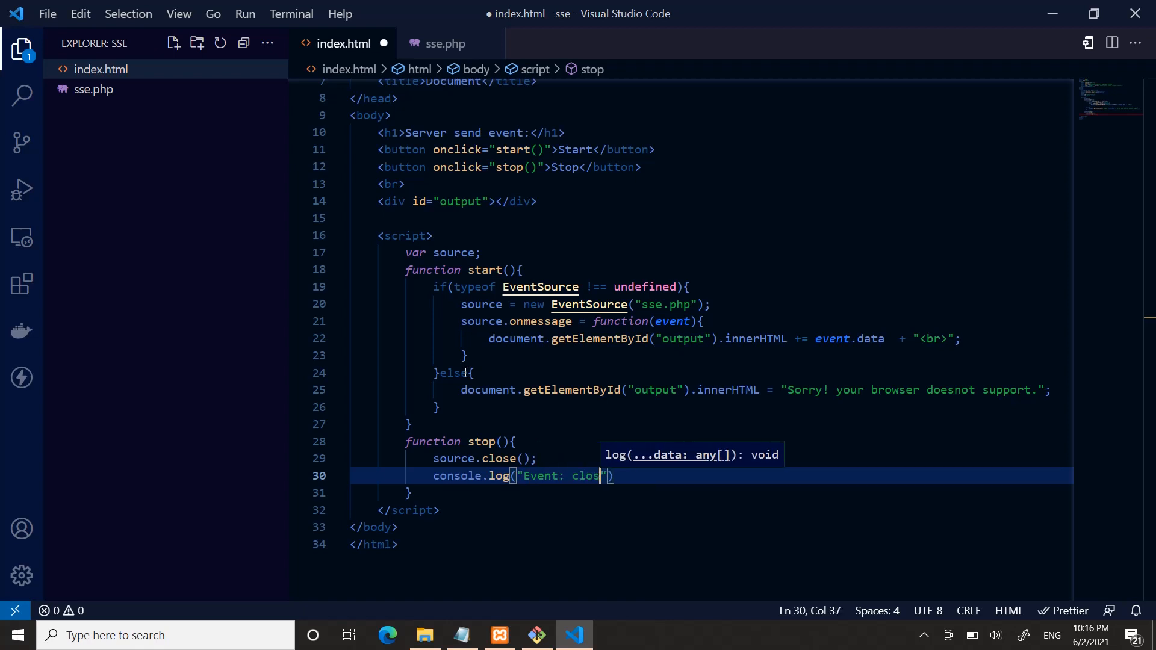
{"action": "type", "text": "ed\");"}
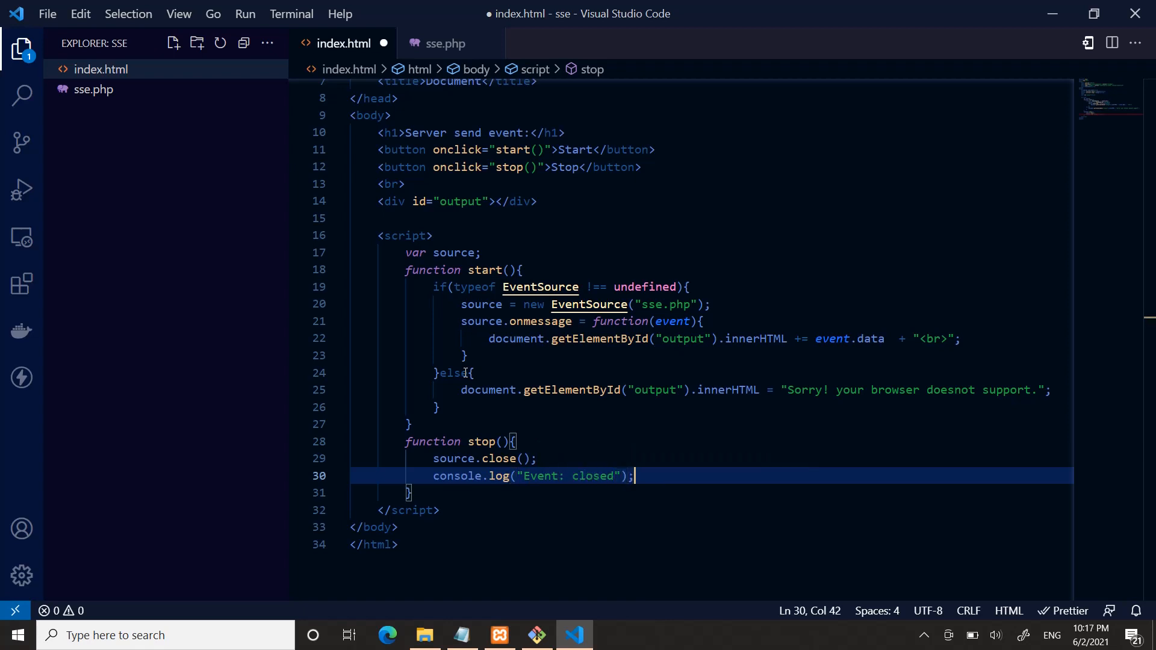
Save index.html with formatting applied and bring up the empty sse.php
{"action": "key", "text": "ctrl+s"}
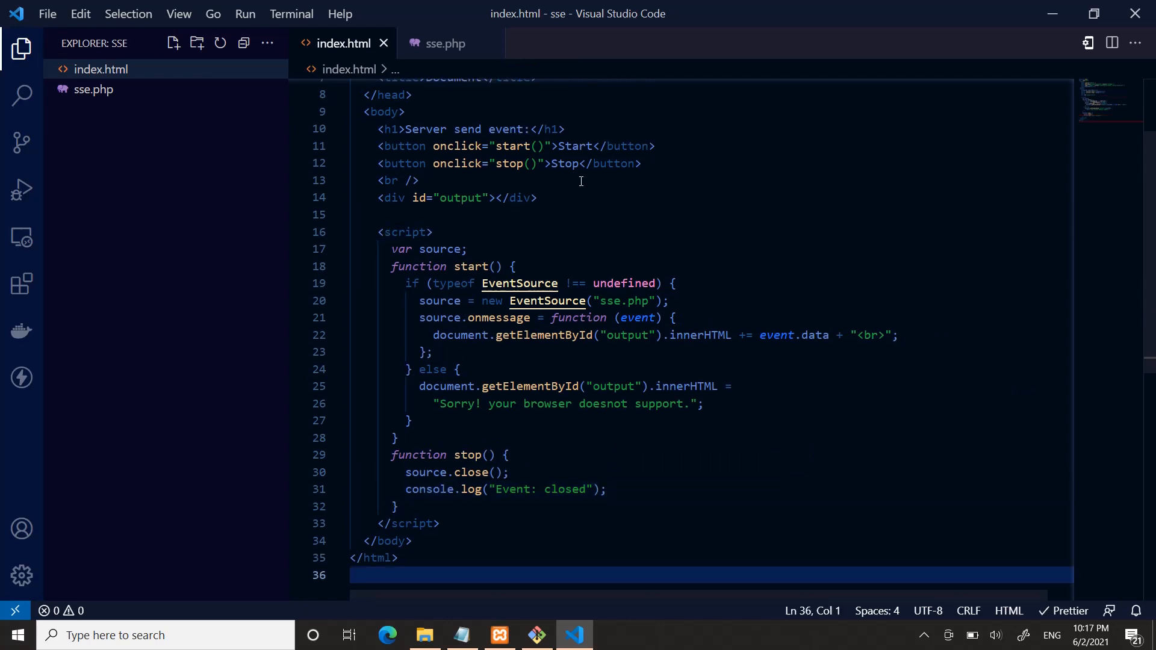
{"action": "left_click", "coordinate": [445, 43]}
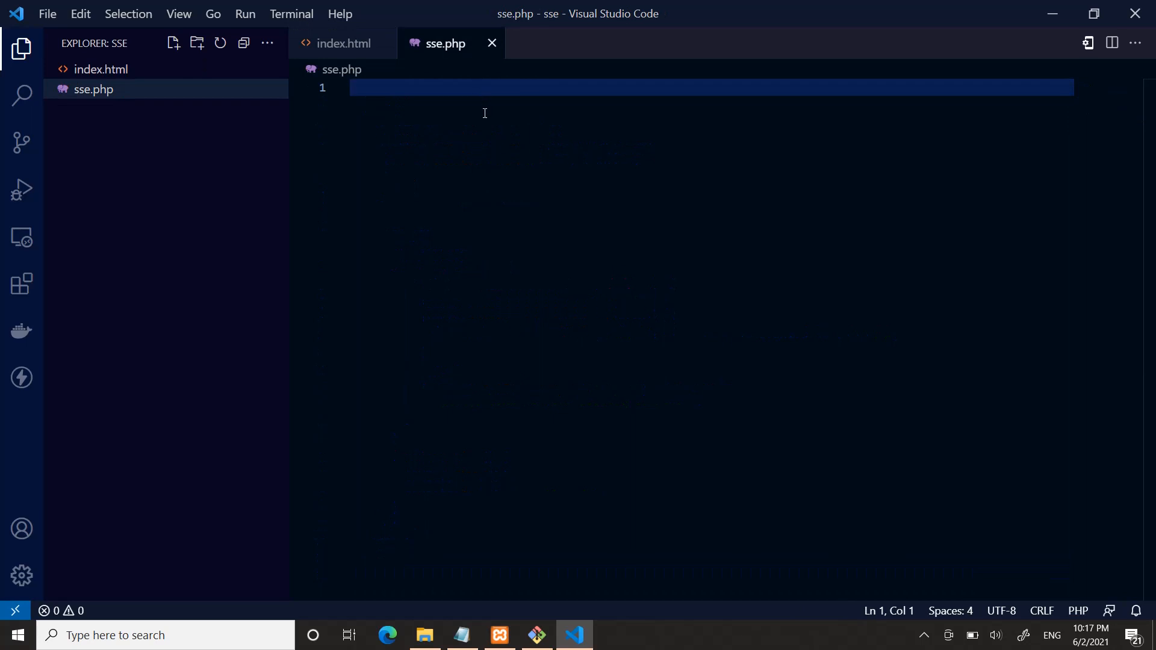
Begin the PHP script and assign $time = date('r')
{"action": "type", "text": "<"}
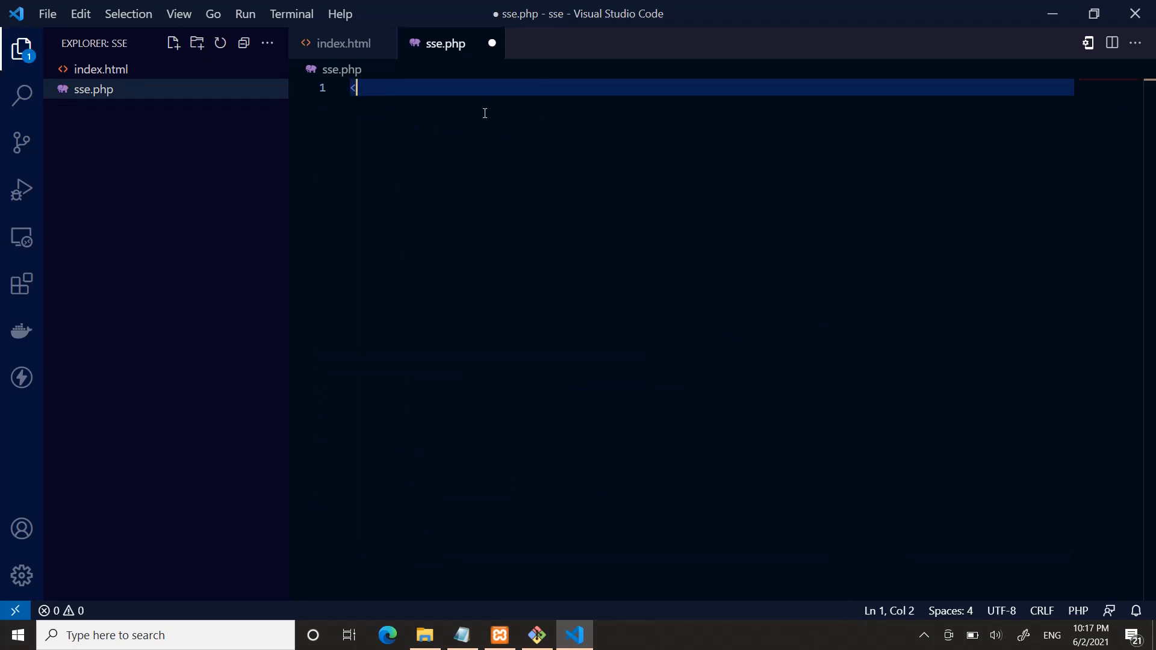
{"action": "type", "text": ">"}
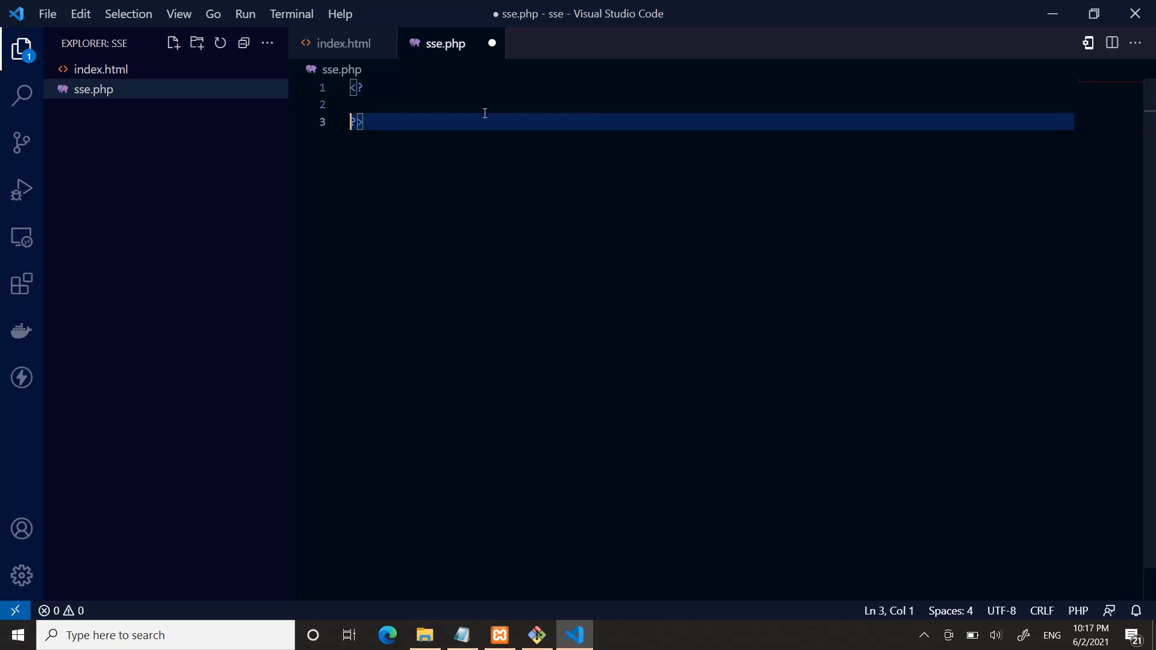
{"action": "left_click", "coordinate": [358, 88]}
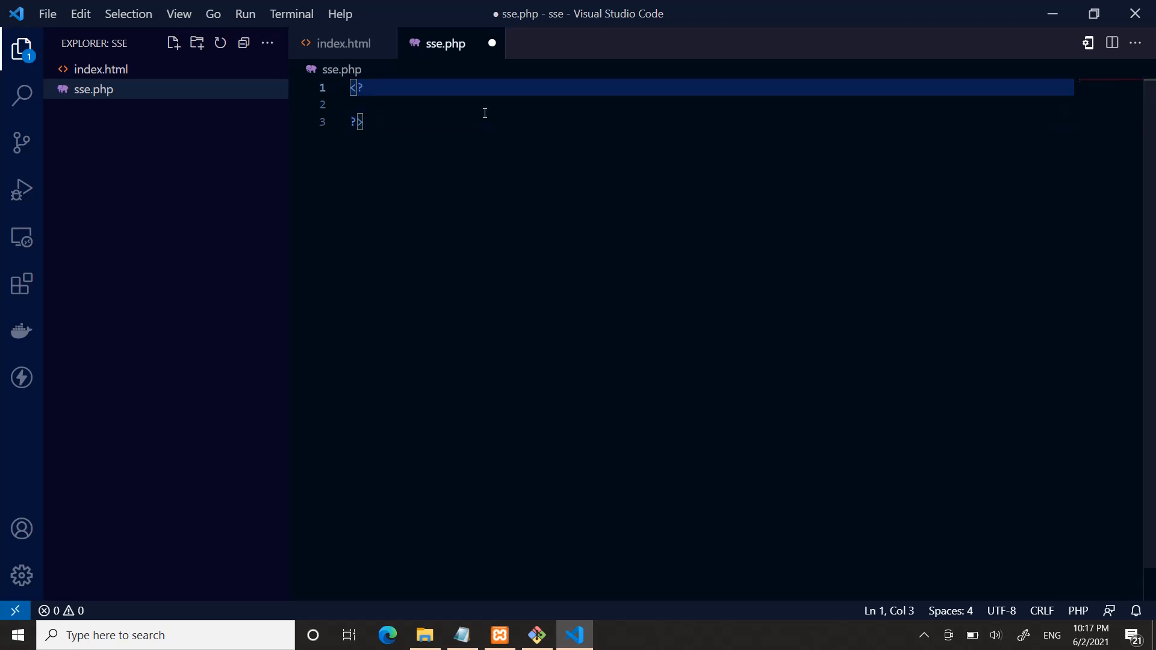
{"action": "type", "text": "php"}
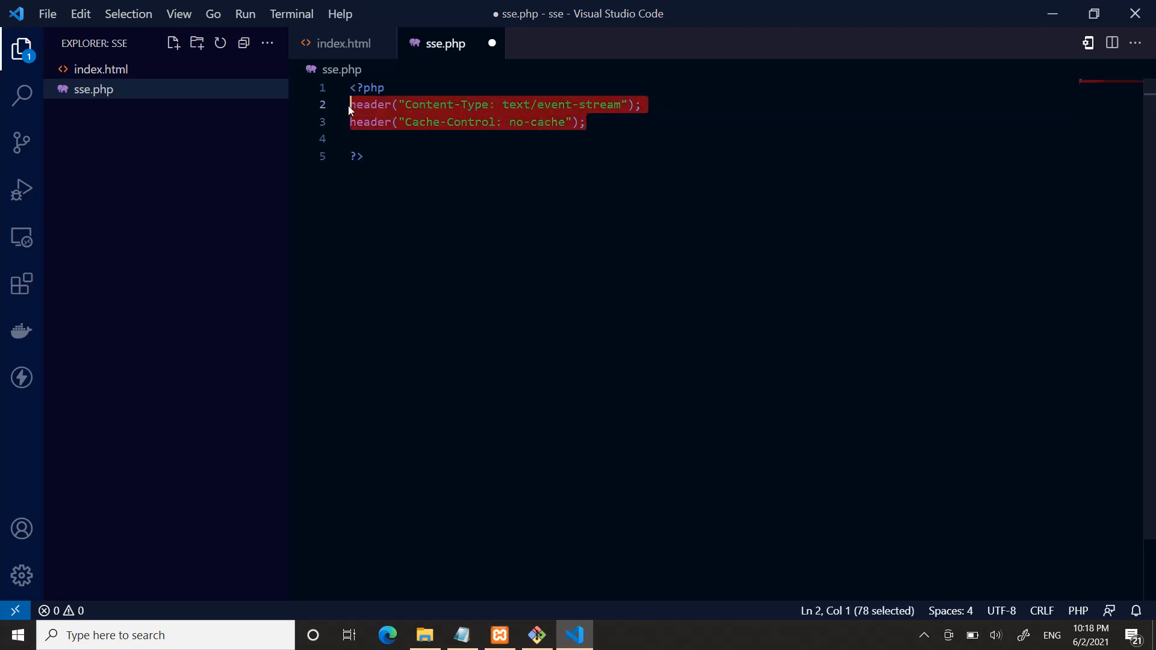
{"action": "left_click", "coordinate": [612, 122]}
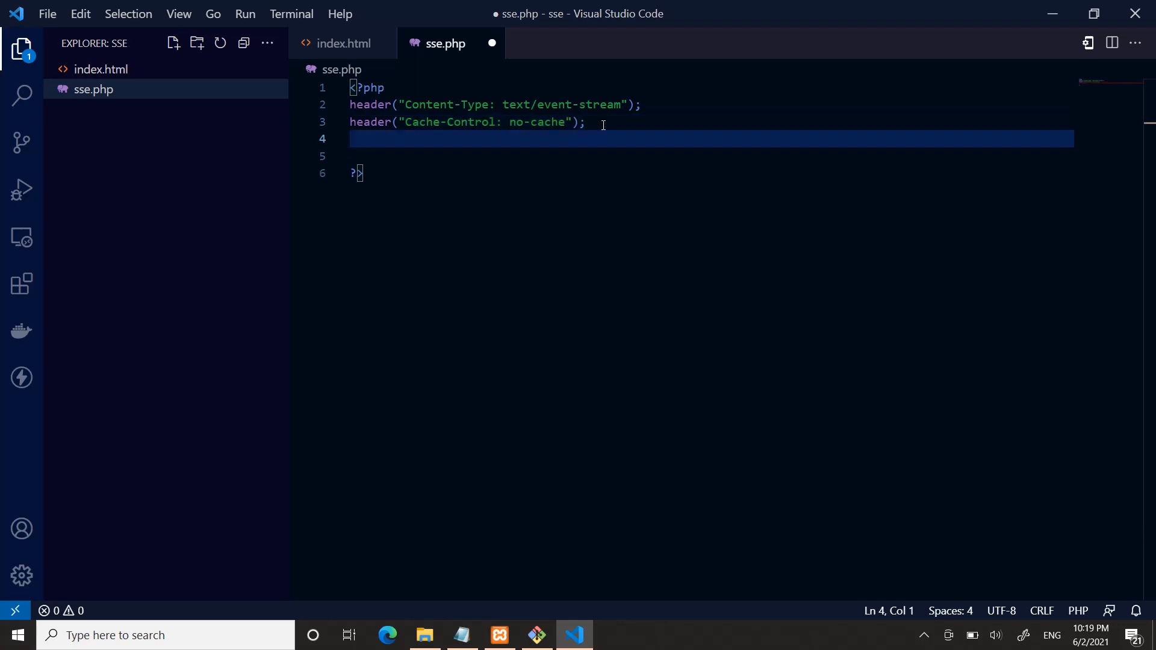
{"action": "type", "text": "$time"}
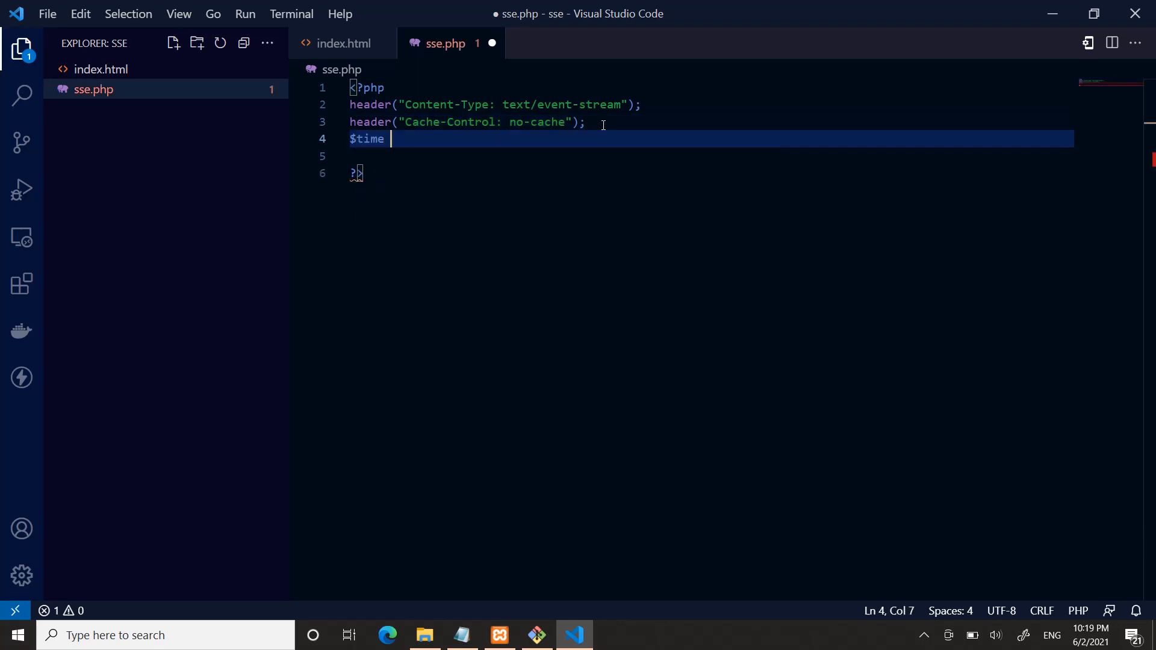
{"action": "type", "text": "="}
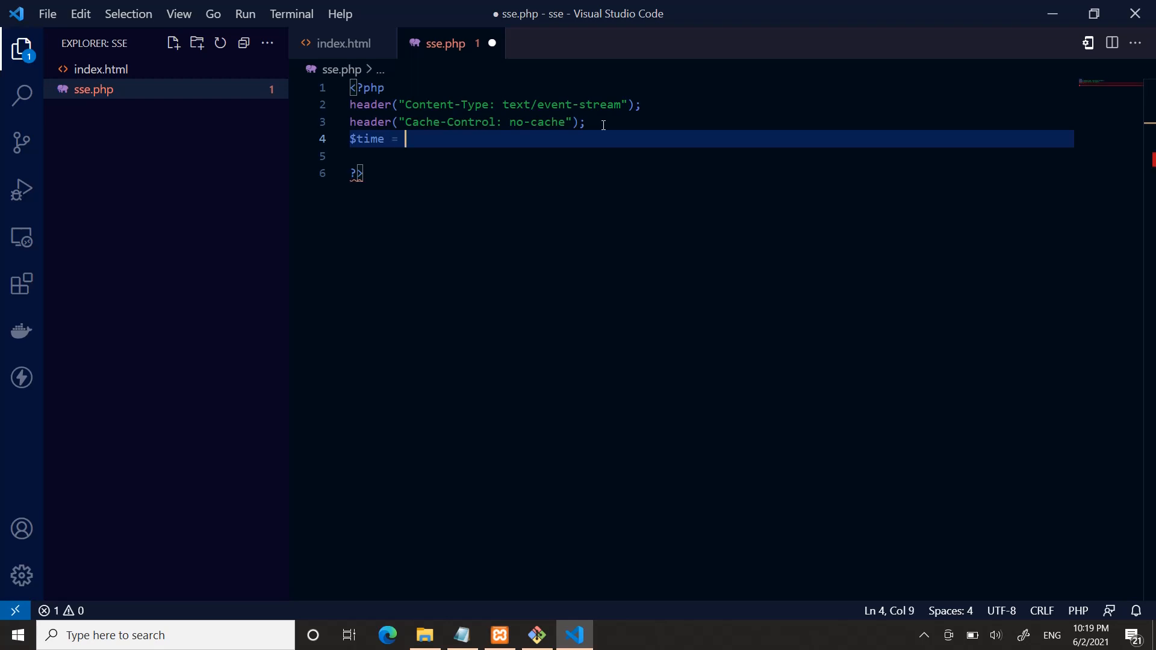
{"action": "type", "text": "date"}
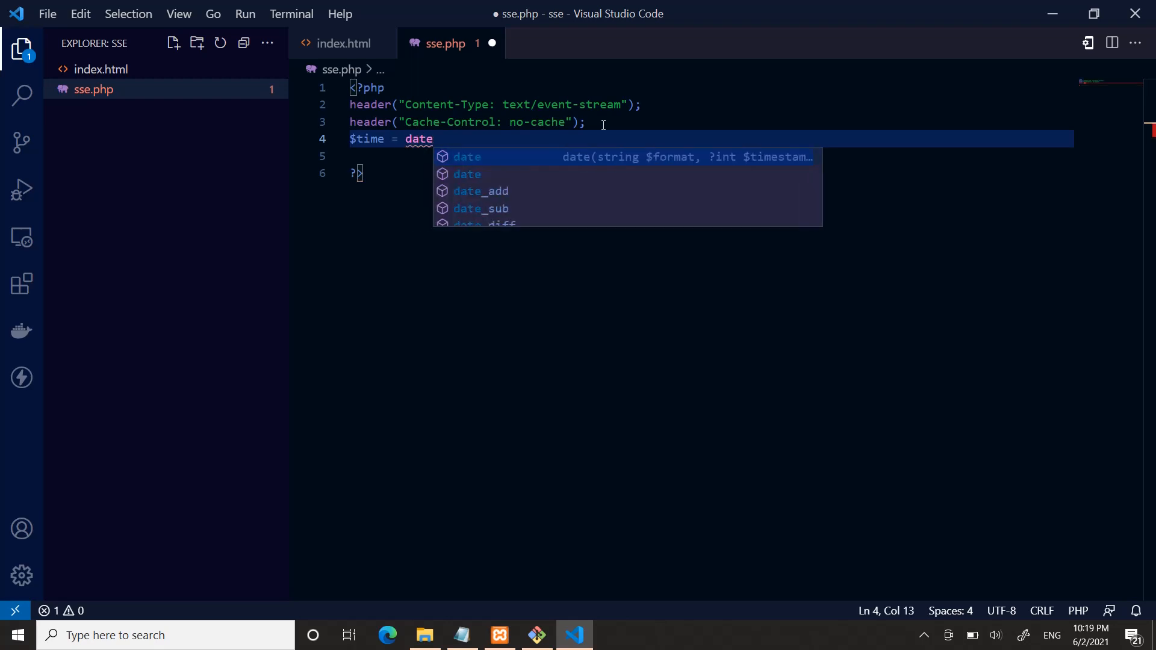
{"action": "type", "text": "('r')"}
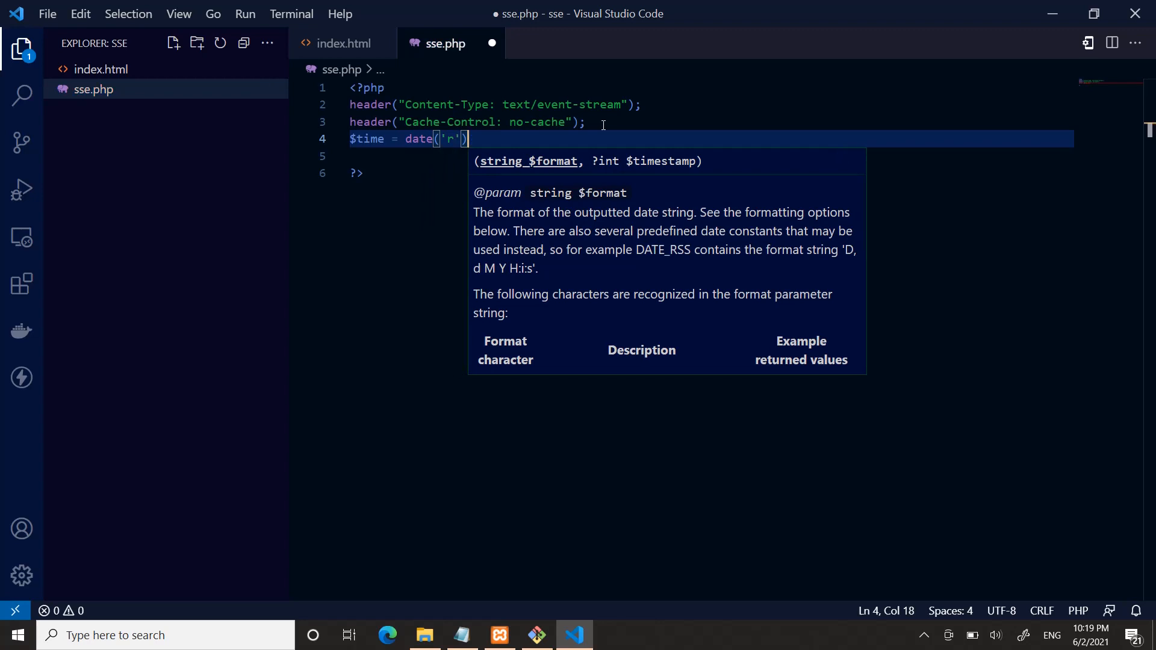
Echo "data:Server time is: $time\n\n", call flush(), and save sse.php
{"action": "type", "text": "echo"}
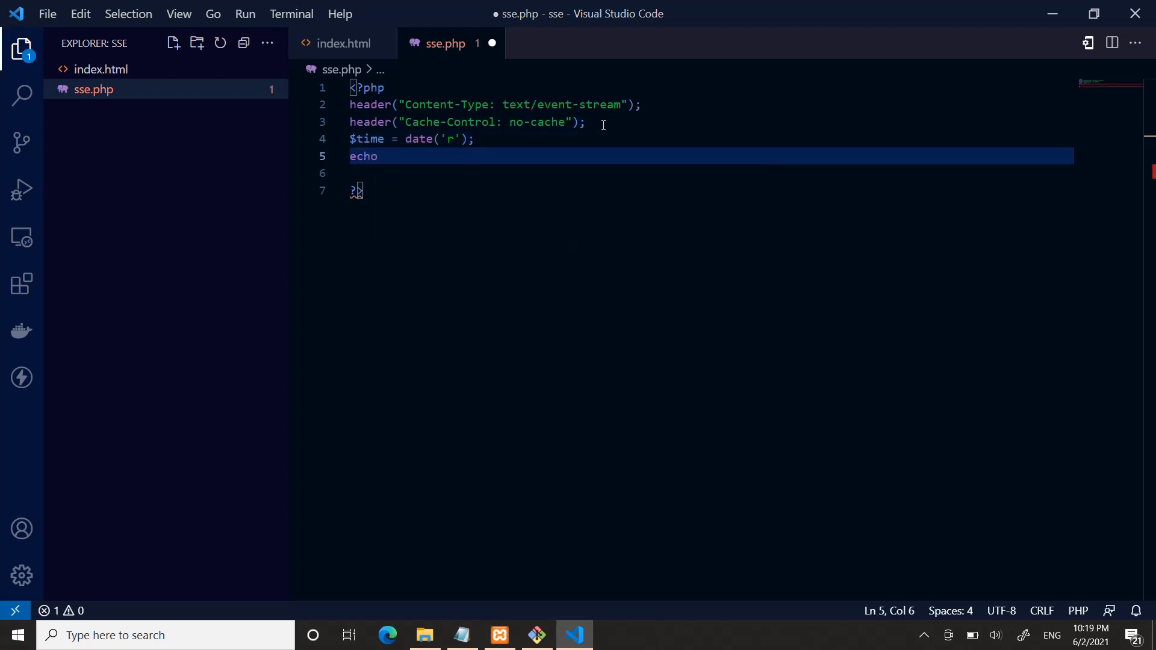
{"action": "type", "text": "\"data\""}
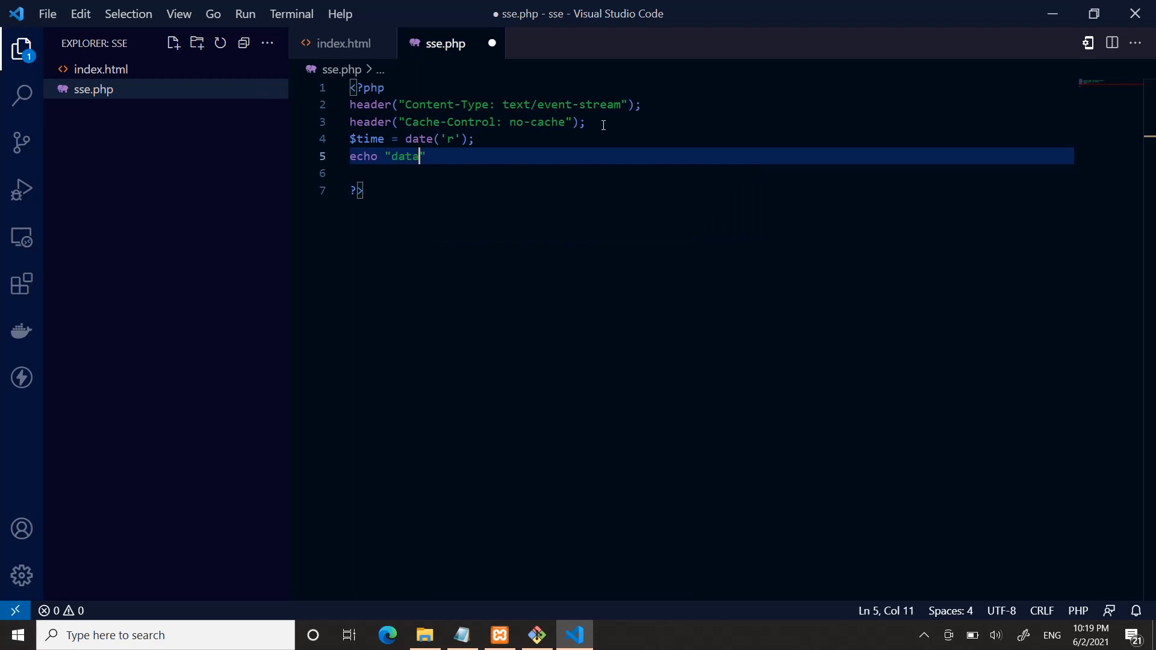
{"action": "type", "text": ":$"}
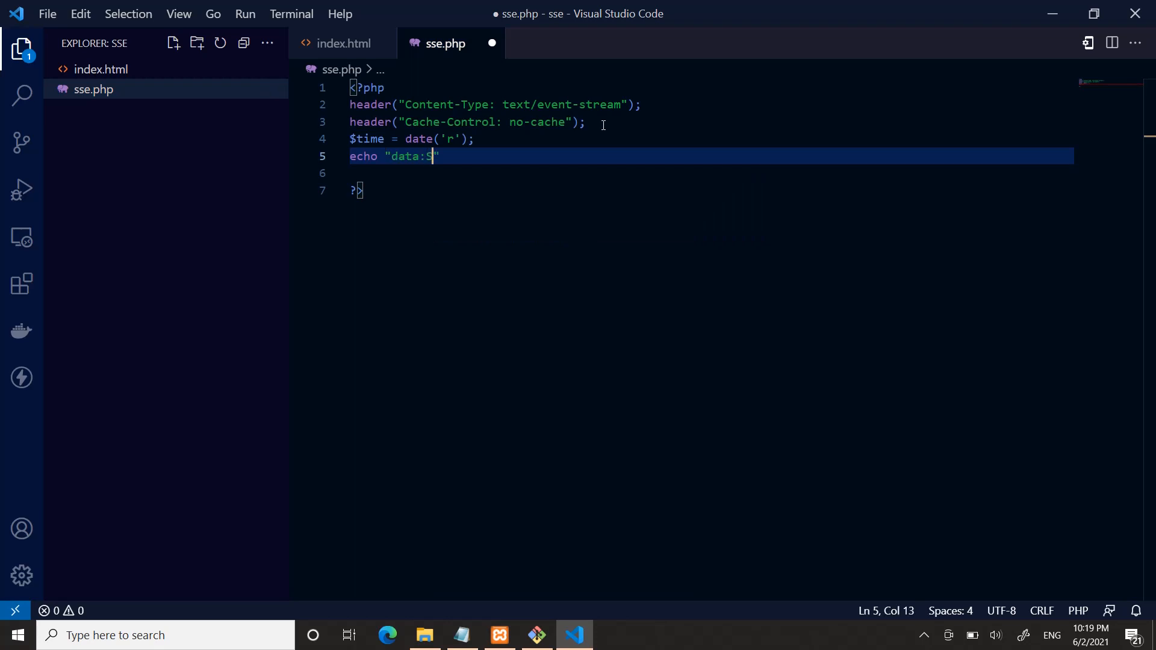
{"action": "type", "text": "erv"}
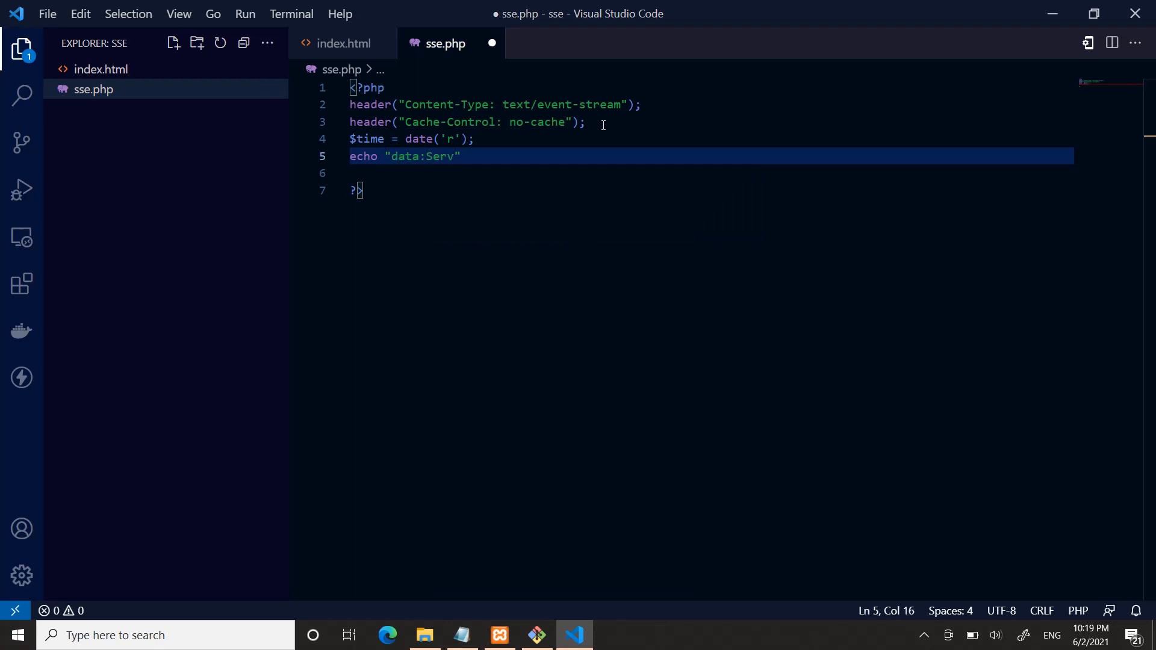
{"action": "type", "text": "er time is"}
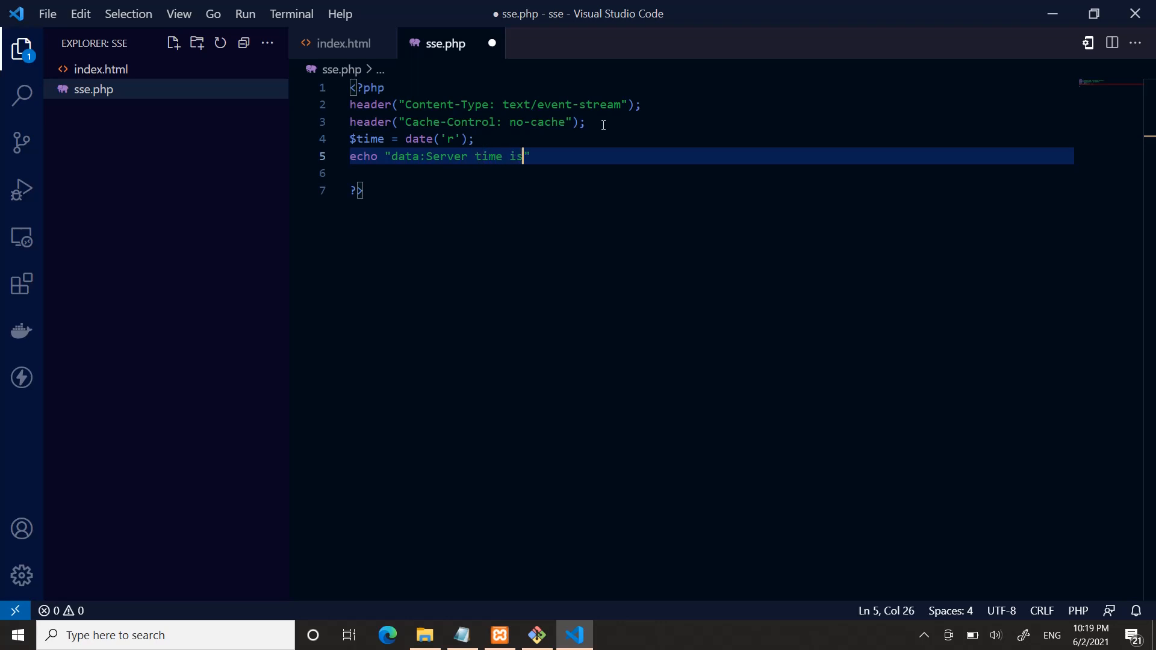
{"action": "type", "text": ":"}
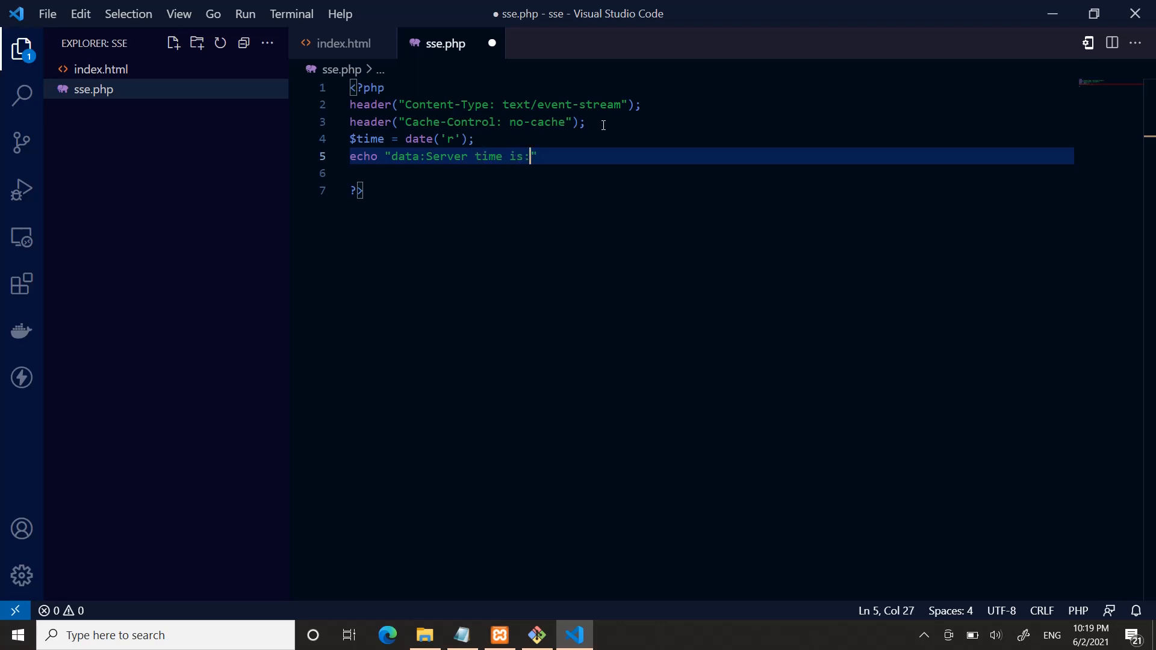
{"action": "type", "text": "$"}
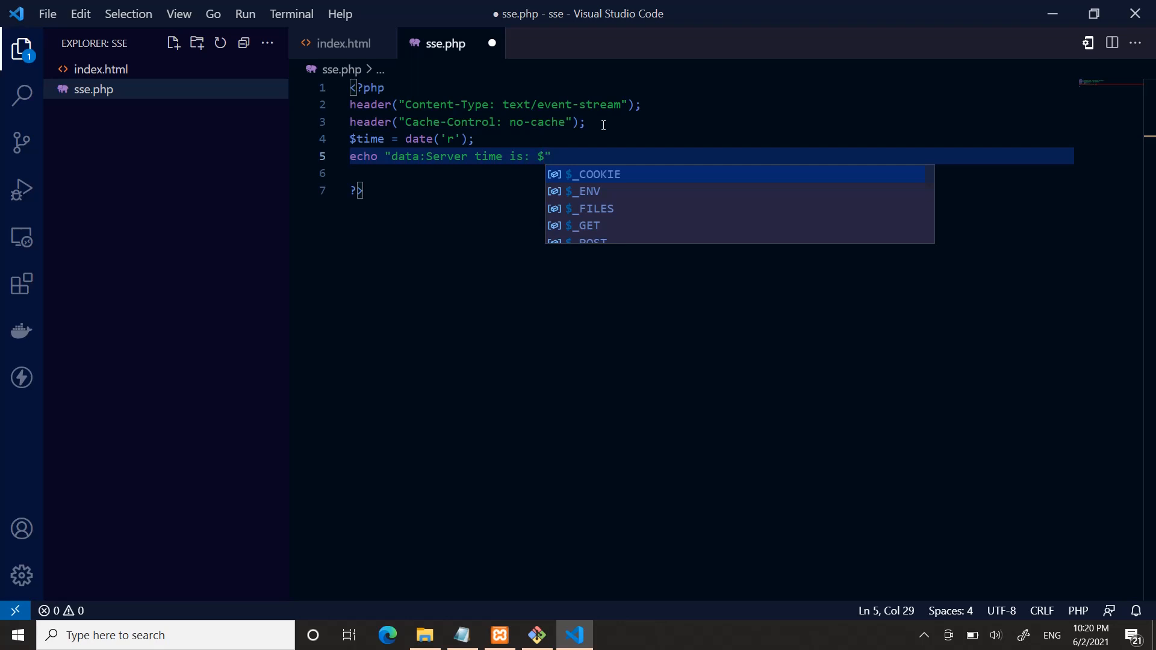
{"action": "type", "text": "time\\"}
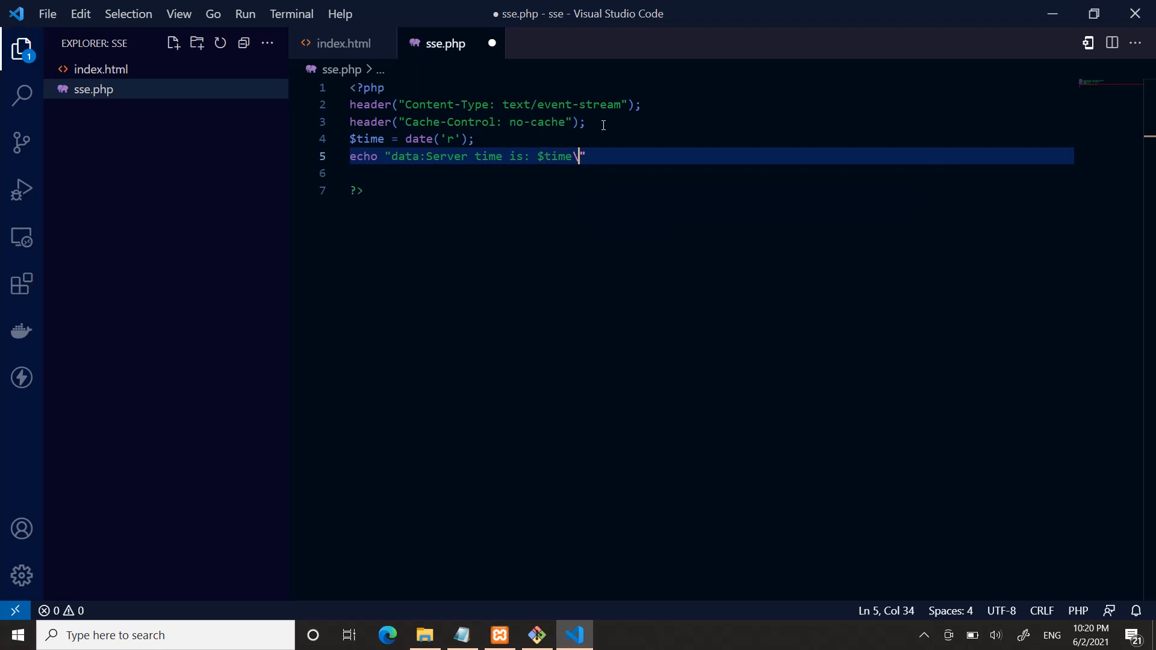
{"action": "type", "text": "n\\n"}
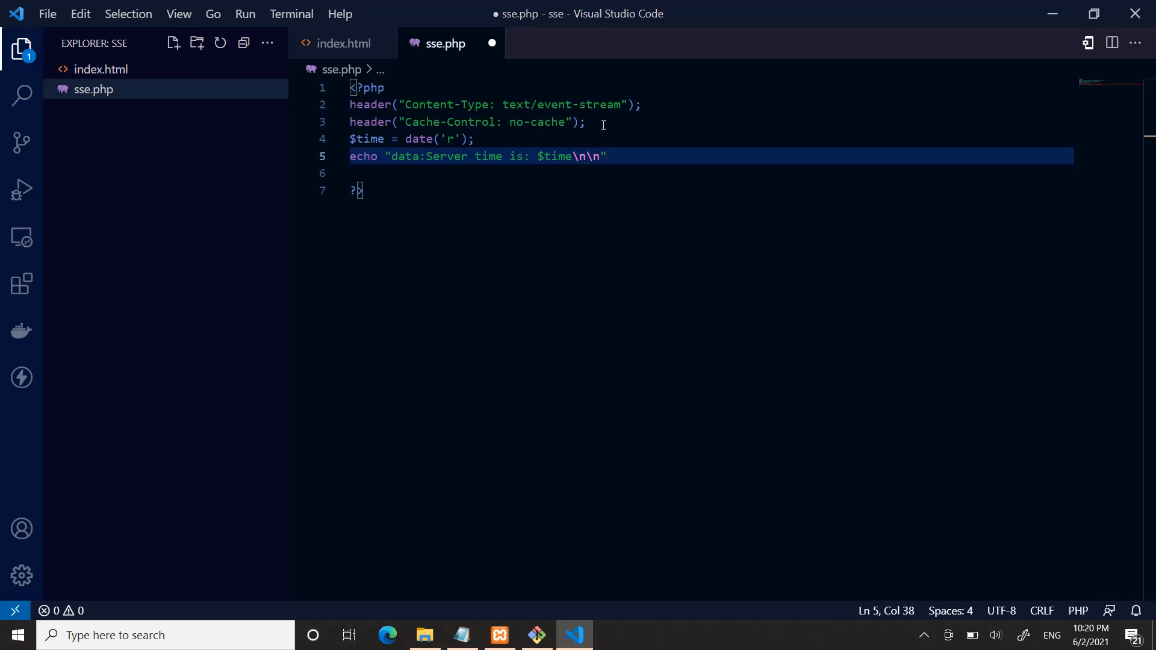
{"action": "key", "text": "Enter"}
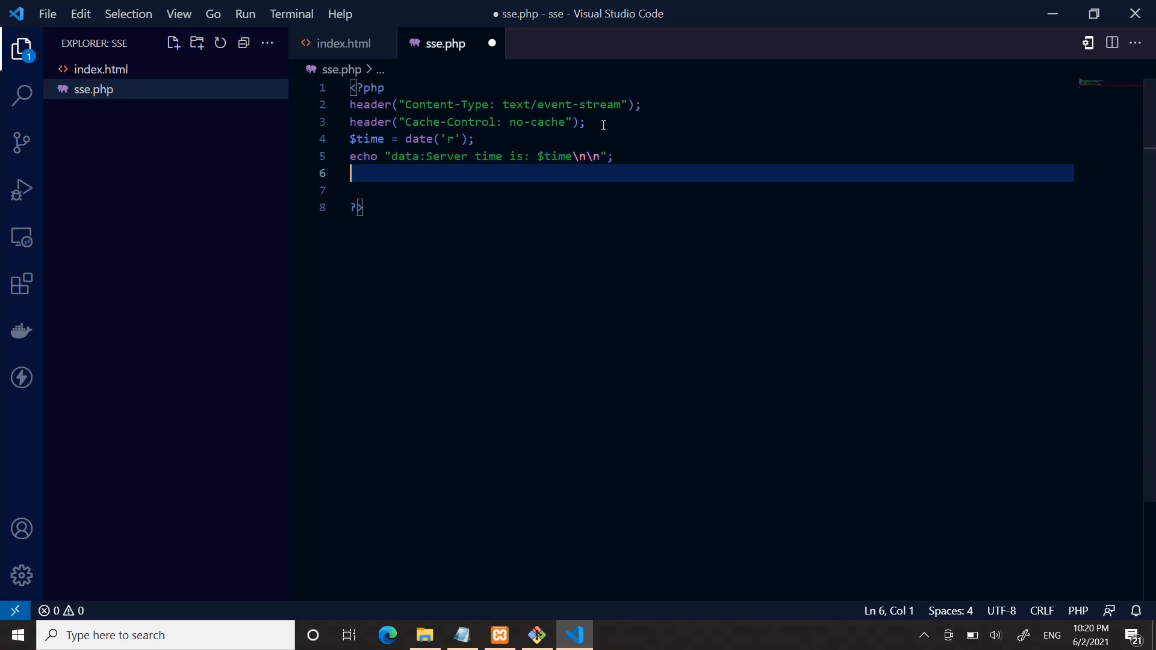
{"action": "type", "text": "flush();"}
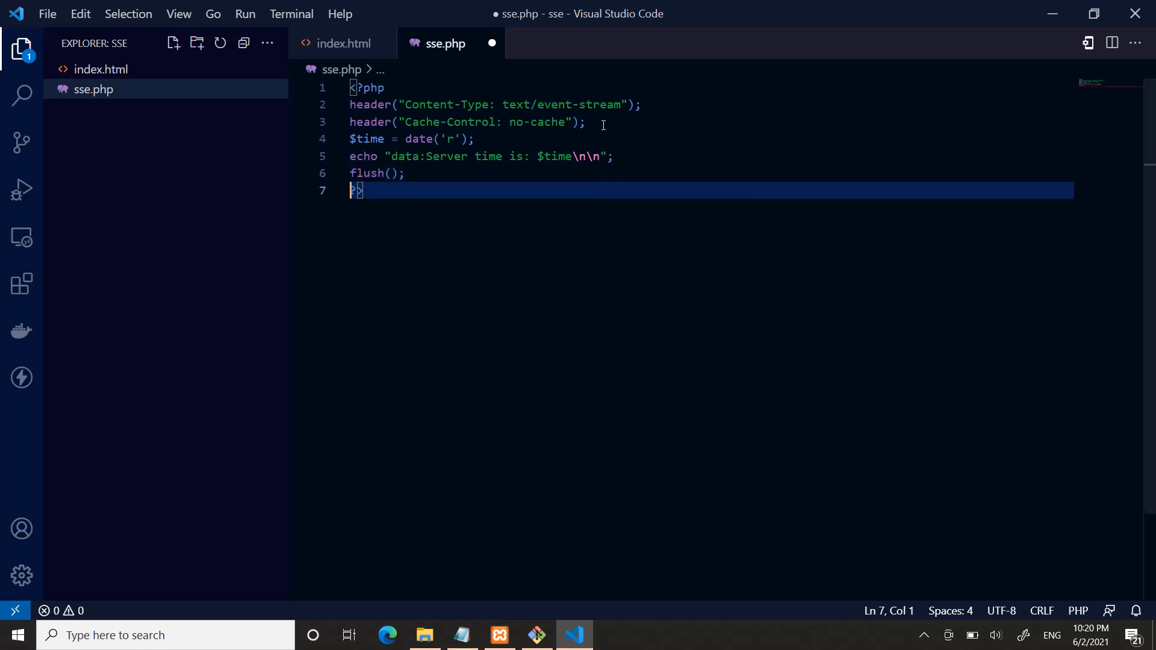
{"action": "key", "text": "ctrl+s"}
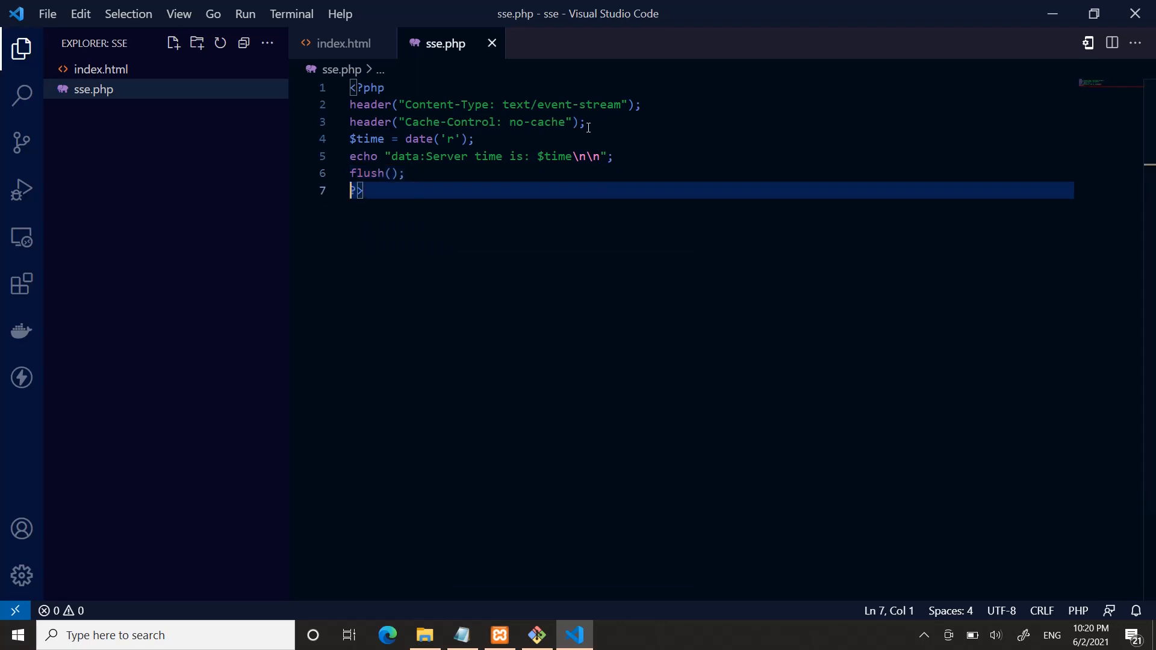
Review the echo line's data prefix, revisit index.html, then switch to Chrome for testing
{"action": "left_click", "coordinate": [425, 157]}
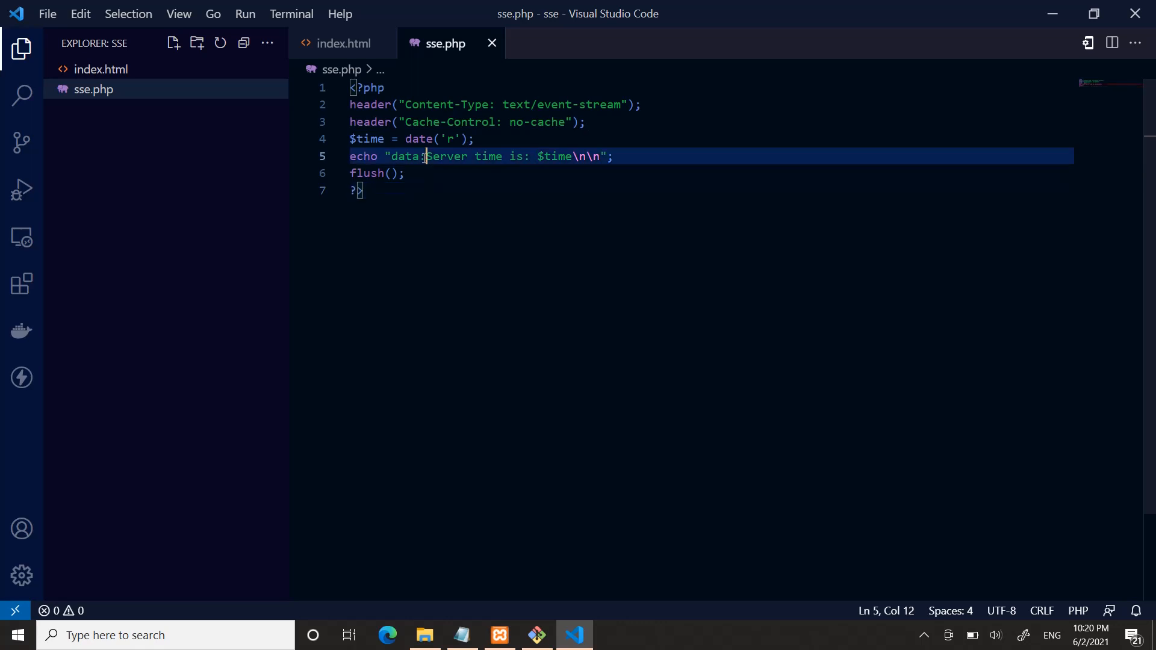
{"action": "double_click", "coordinate": [407, 155]}
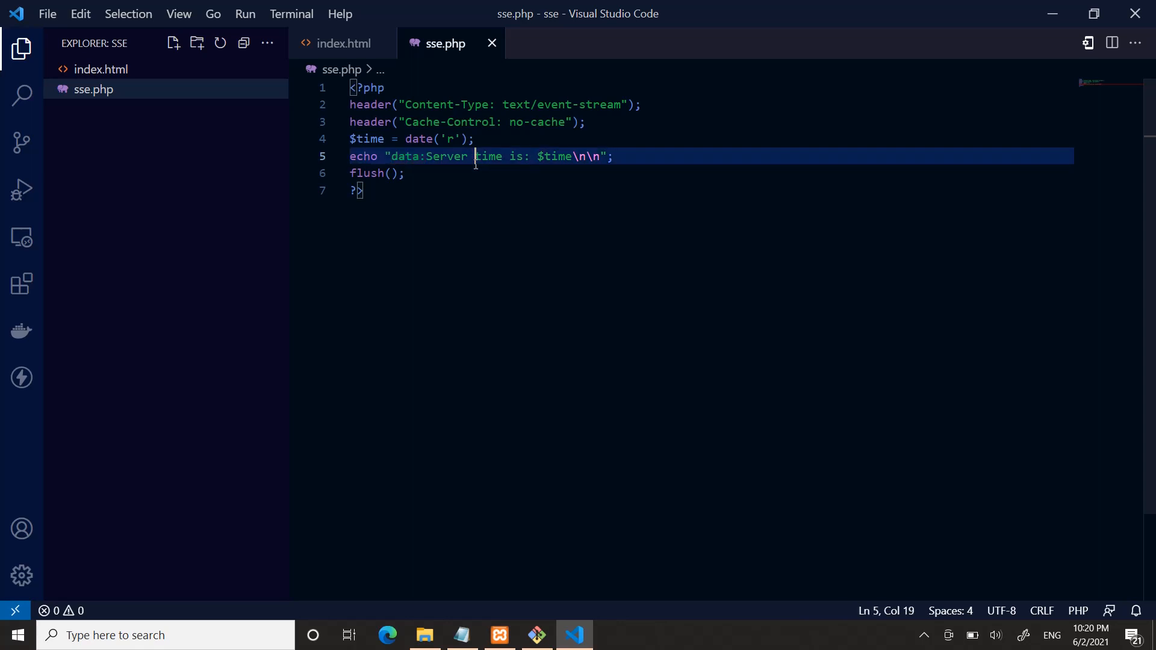
{"action": "left_click", "coordinate": [343, 43]}
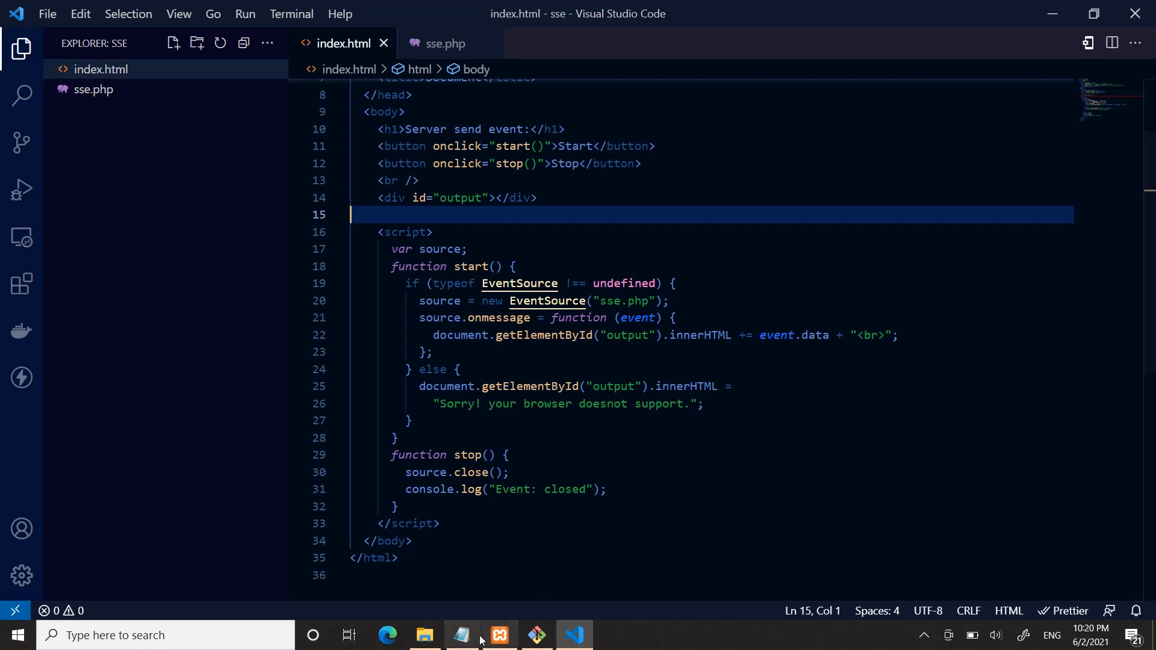
{"action": "left_click", "coordinate": [498, 635]}
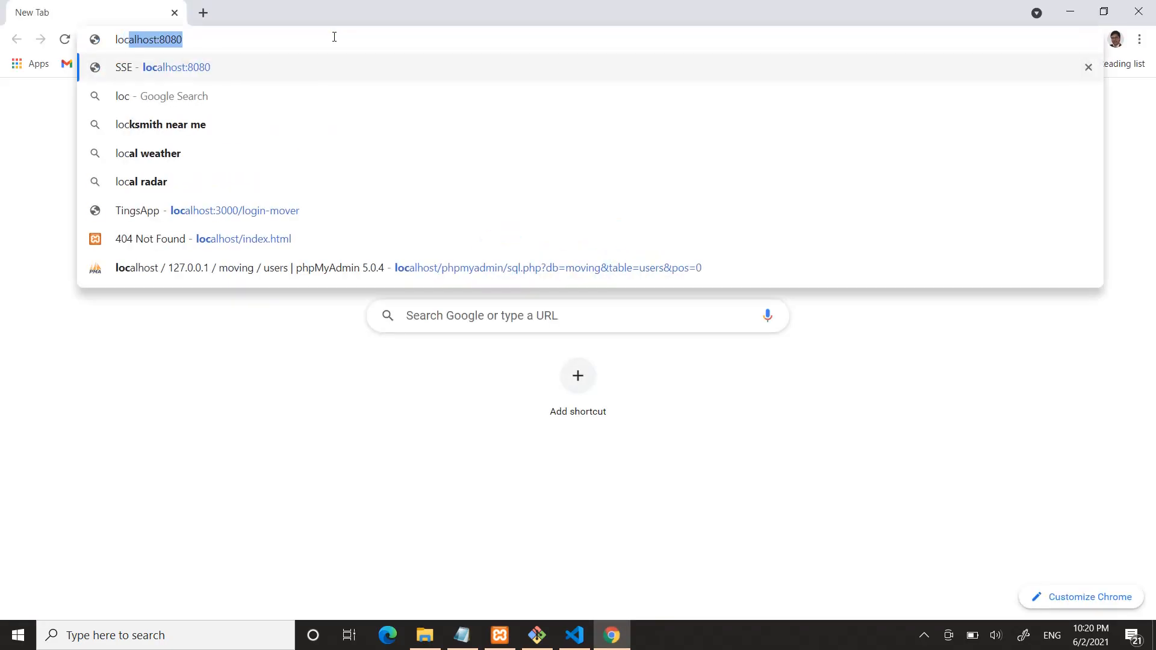
Load localhost/sse/index.html in Chrome
{"action": "type", "text": "localhost/ss"}
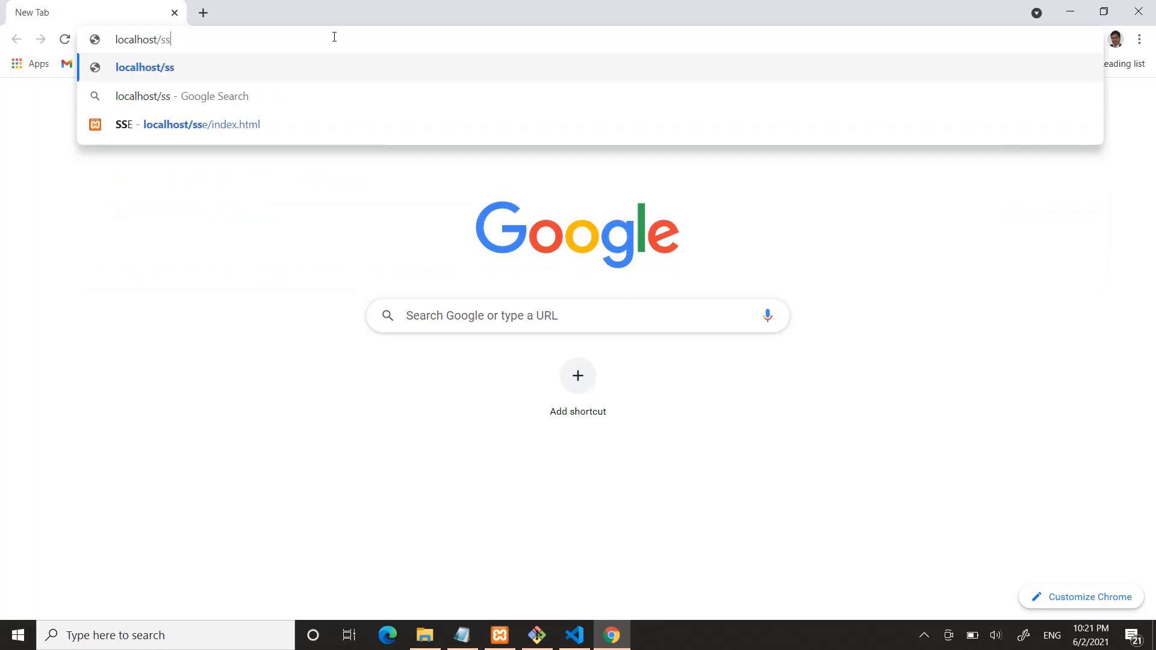
{"action": "type", "text": "e/ind"}
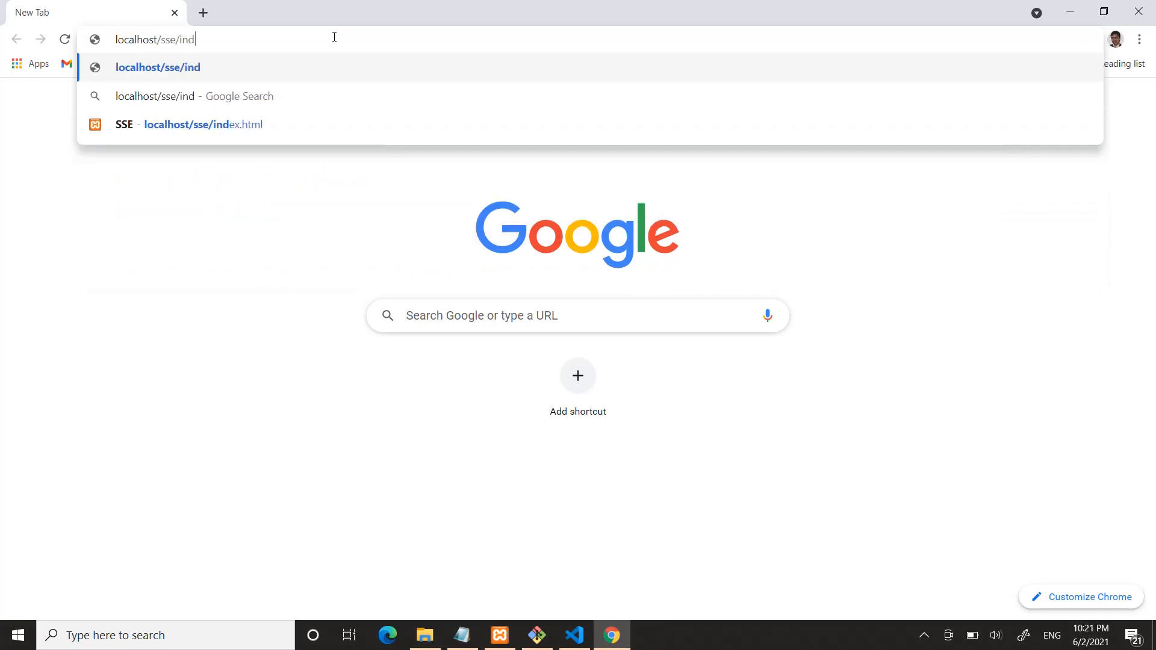
{"action": "type", "text": "ex.htm"}
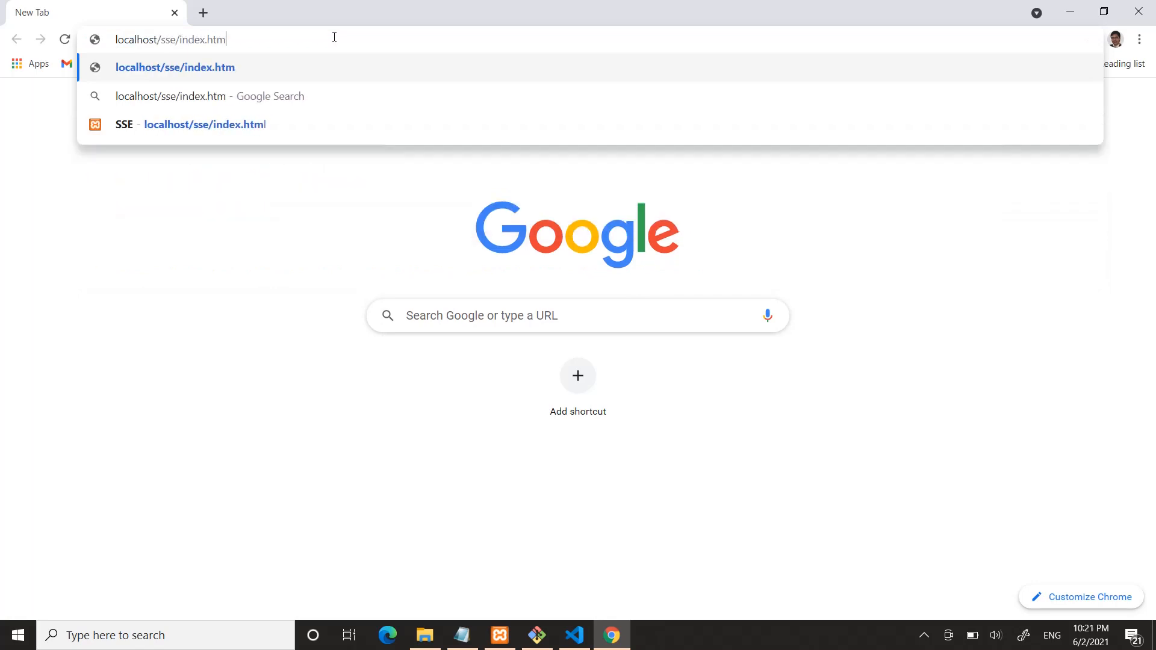
{"action": "key", "text": "Return"}
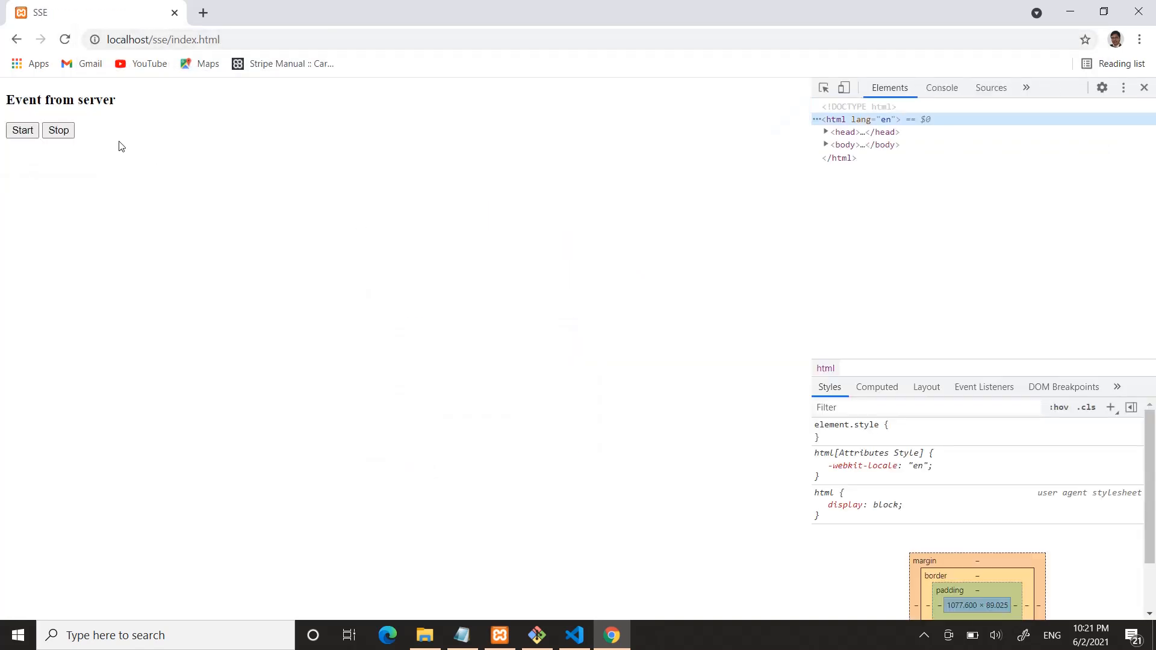
Show the DevTools console and start the stream so "Server time is" appears
{"action": "left_click", "coordinate": [940, 88]}
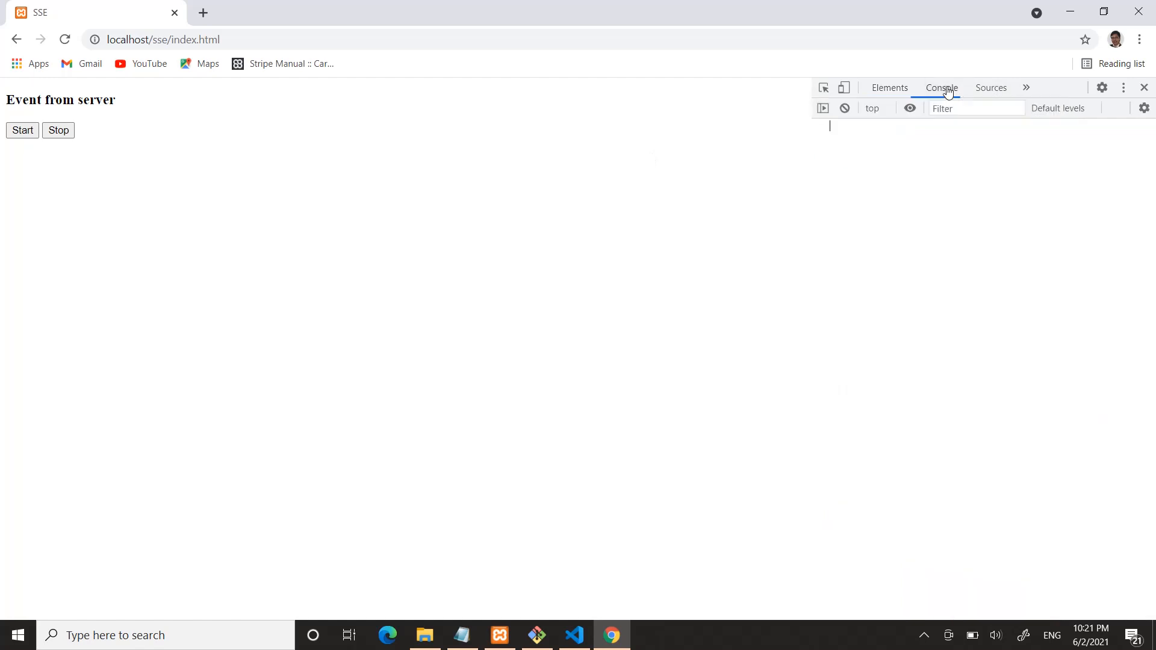
{"action": "left_click", "coordinate": [942, 87]}
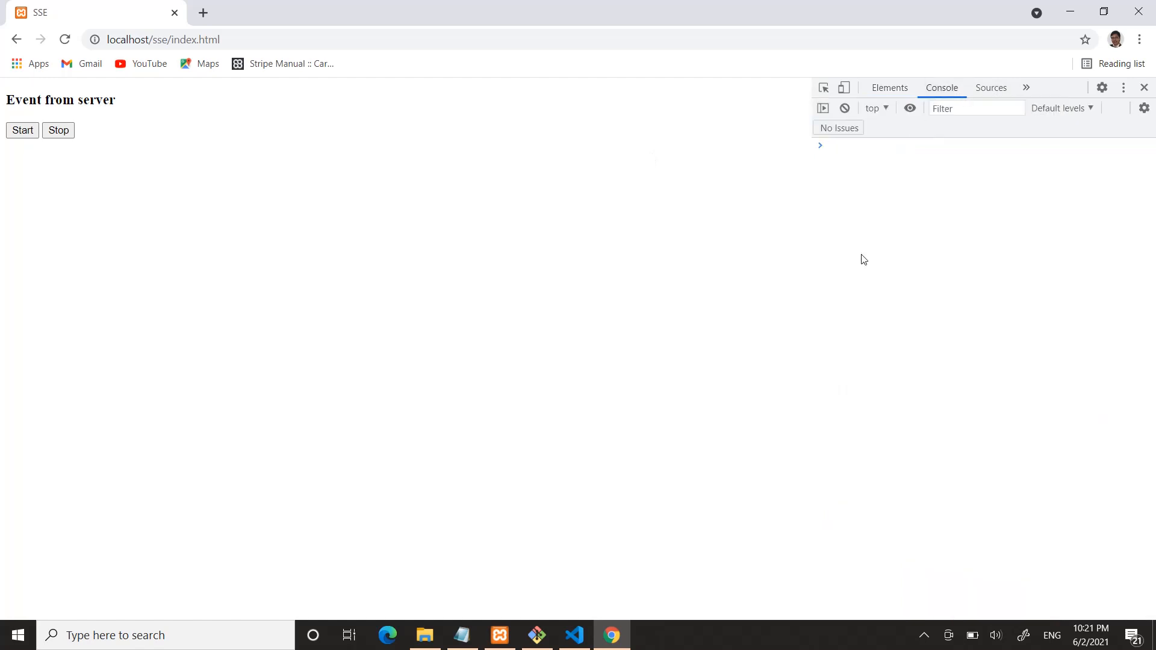
{"action": "mouse_move", "coordinate": [297, 248]}
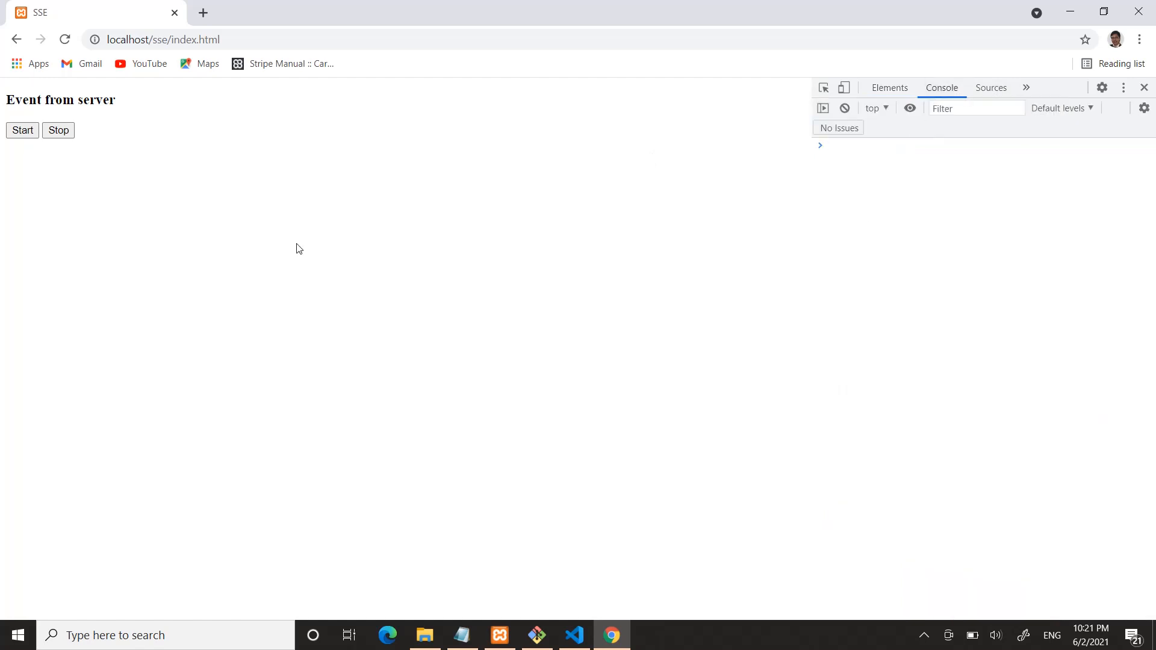
{"action": "left_click", "coordinate": [21, 130]}
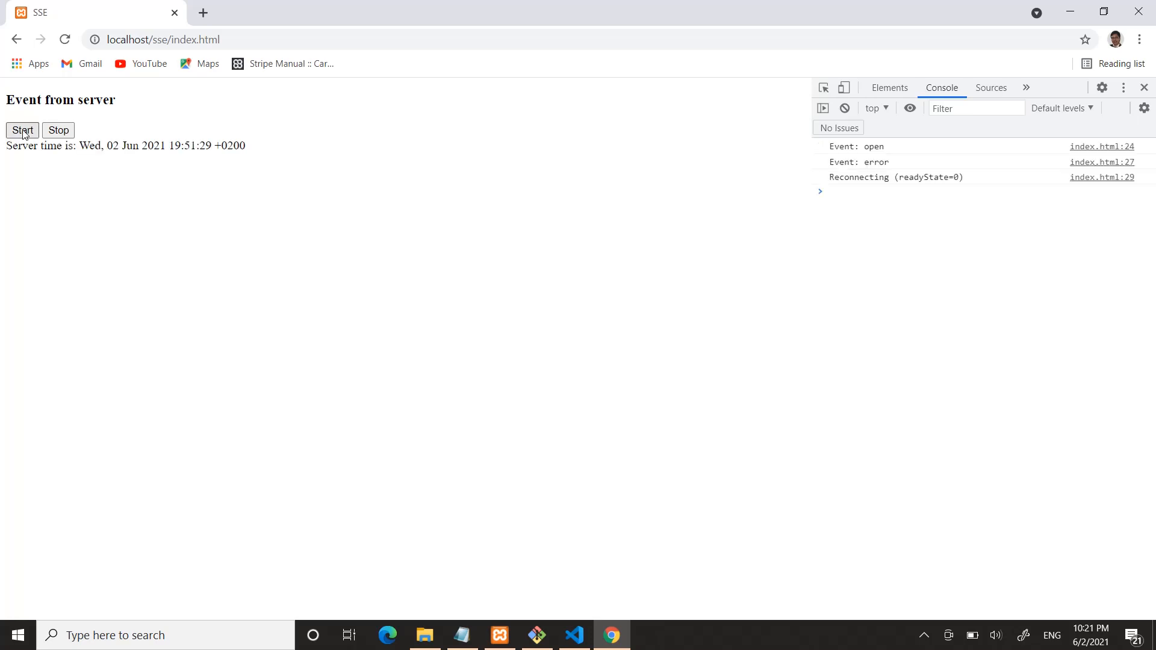